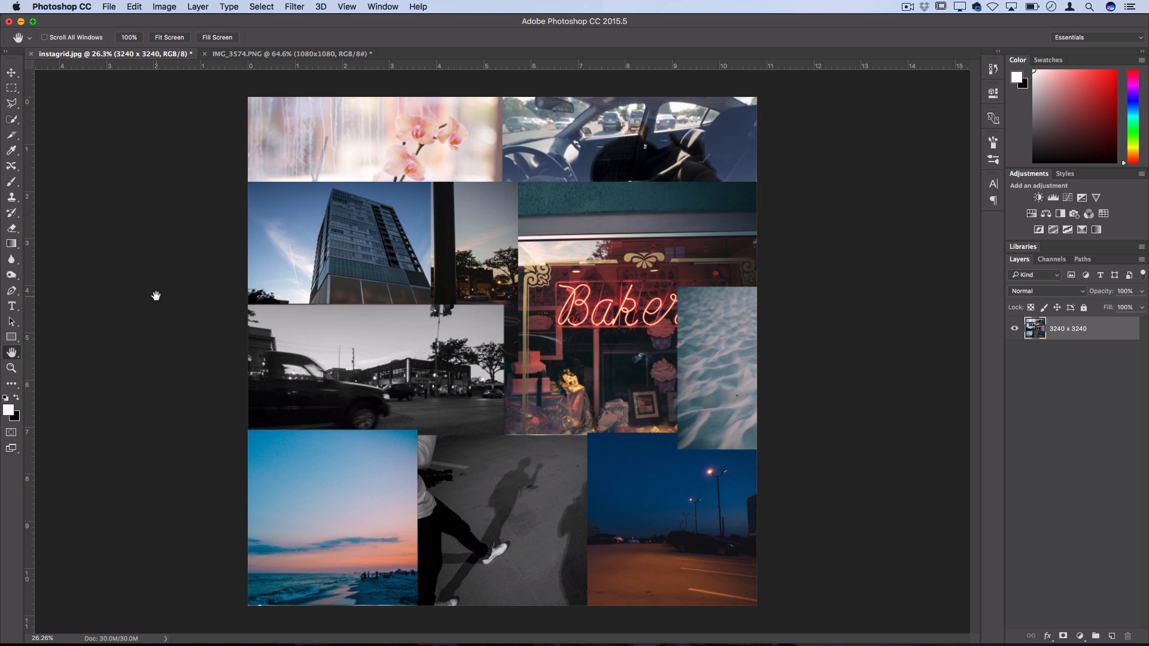
Toggle Extras with Cmd+H so the 3×3 guide grid shows over the collage
key(cmd+h)
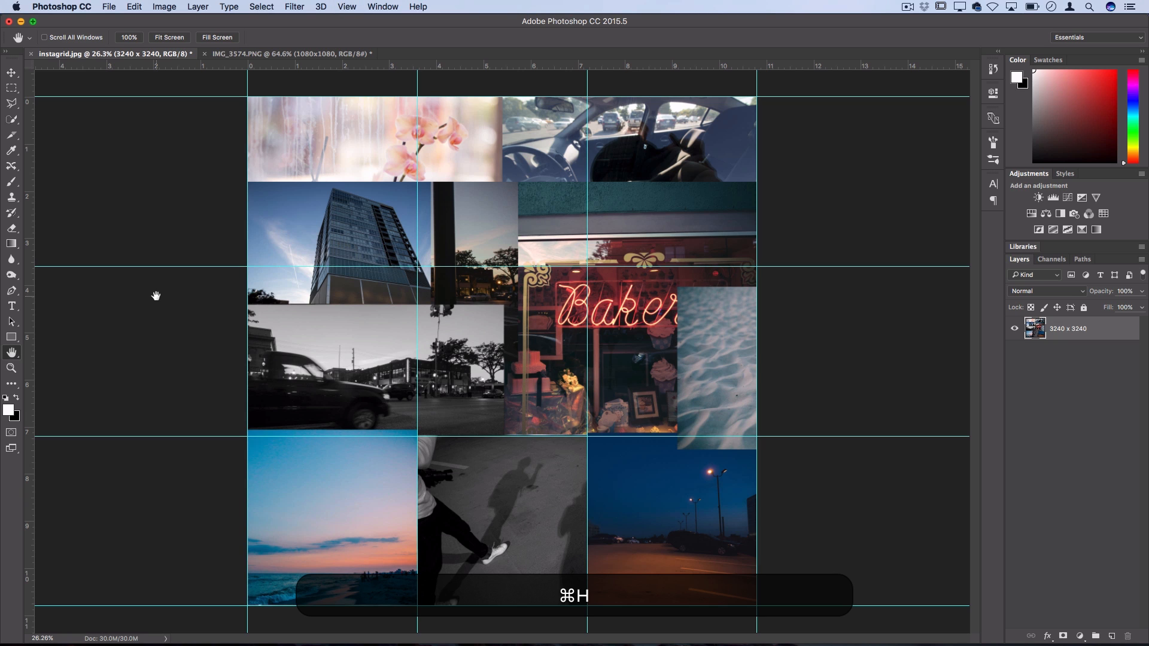
key(cmd+h)
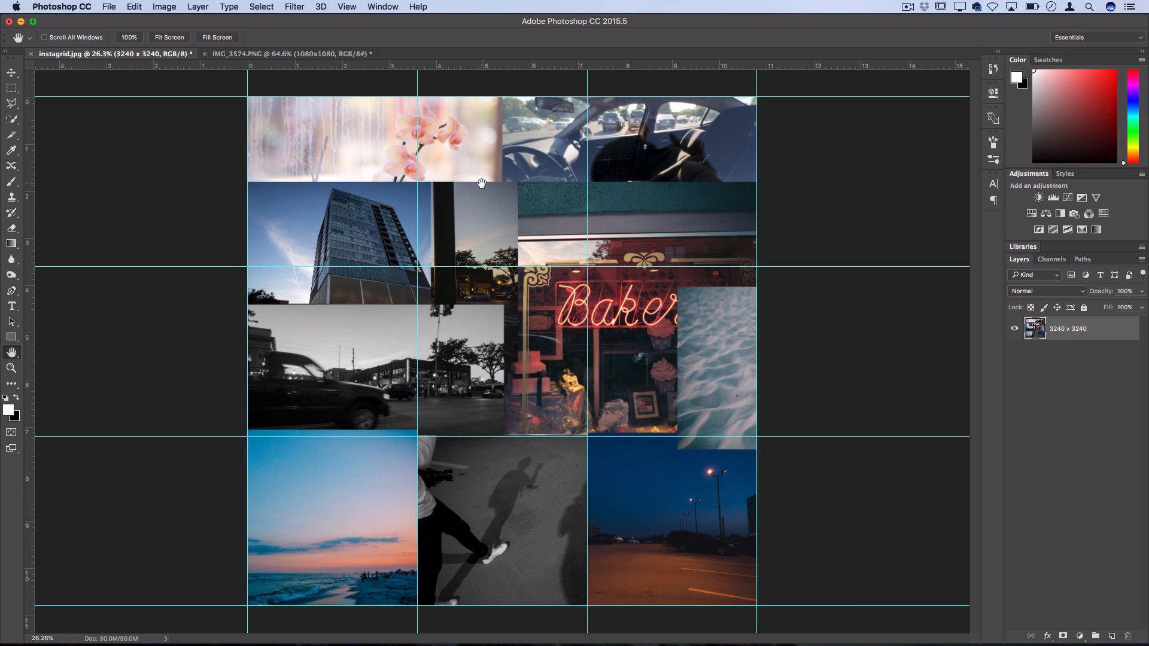
mouse_move(463, 179)
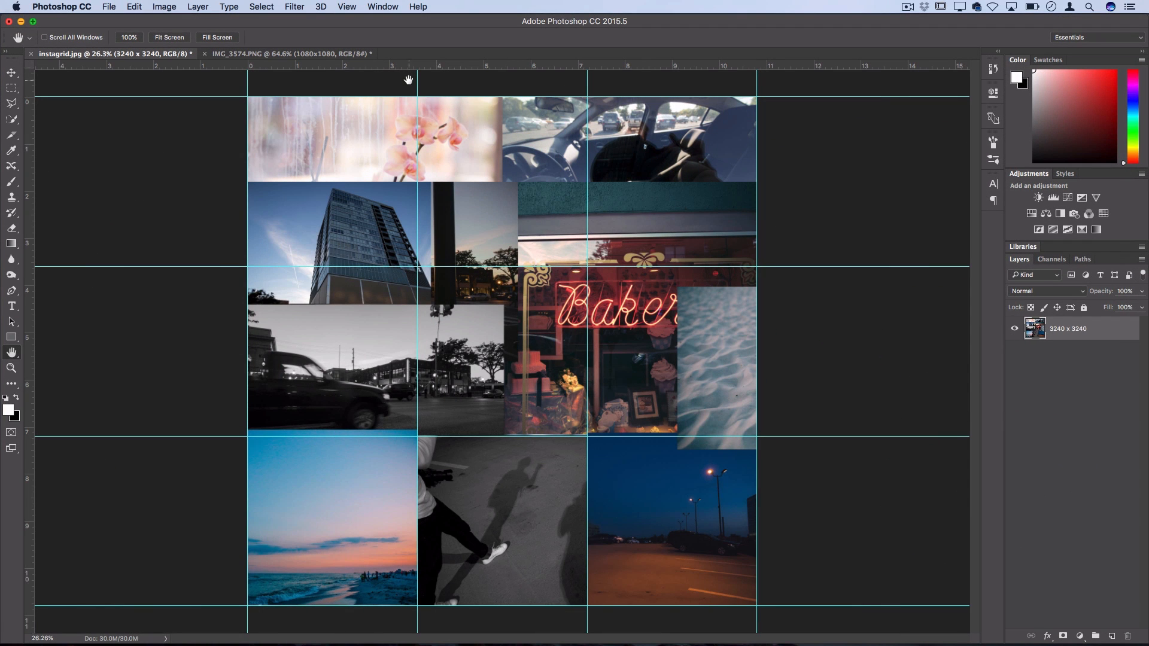
On IMG_3574.PNG, hide the 1080x1080 tile overlay and show the 3240 x 3240 grid overlay
click(286, 53)
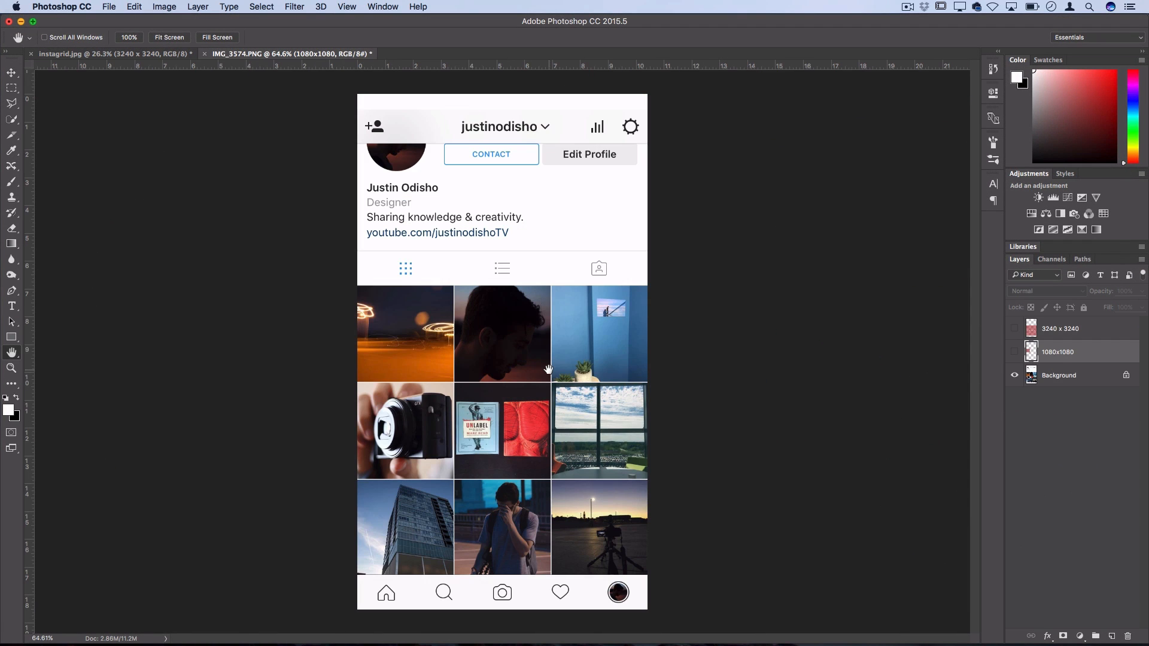
mouse_move(396, 394)
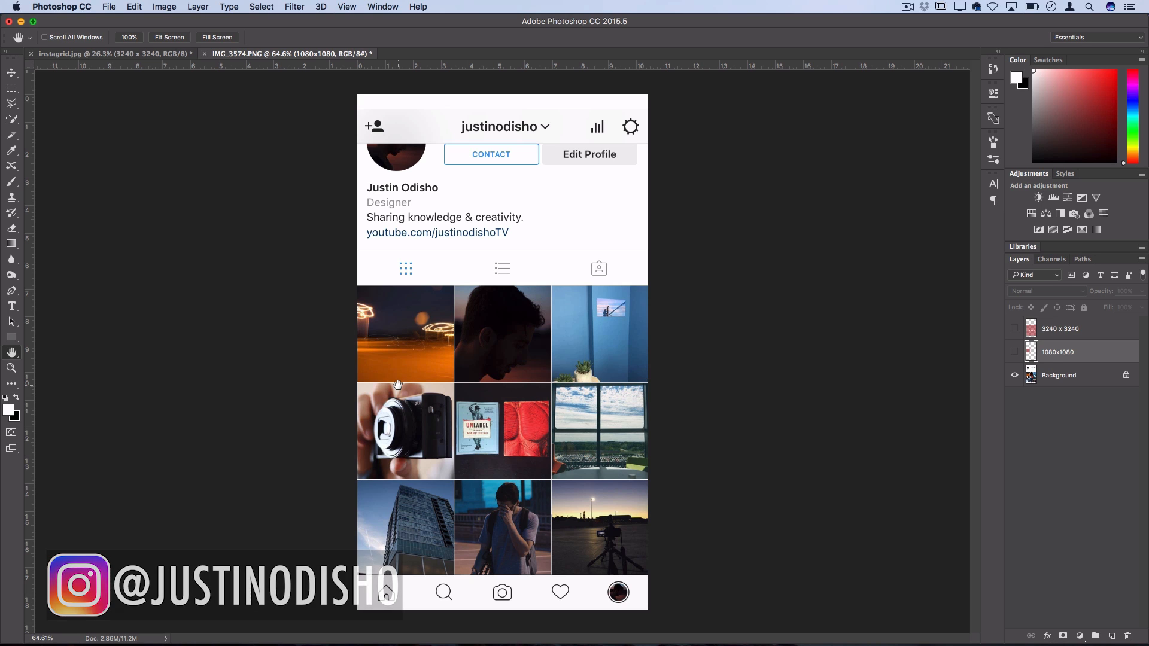
mouse_move(470, 517)
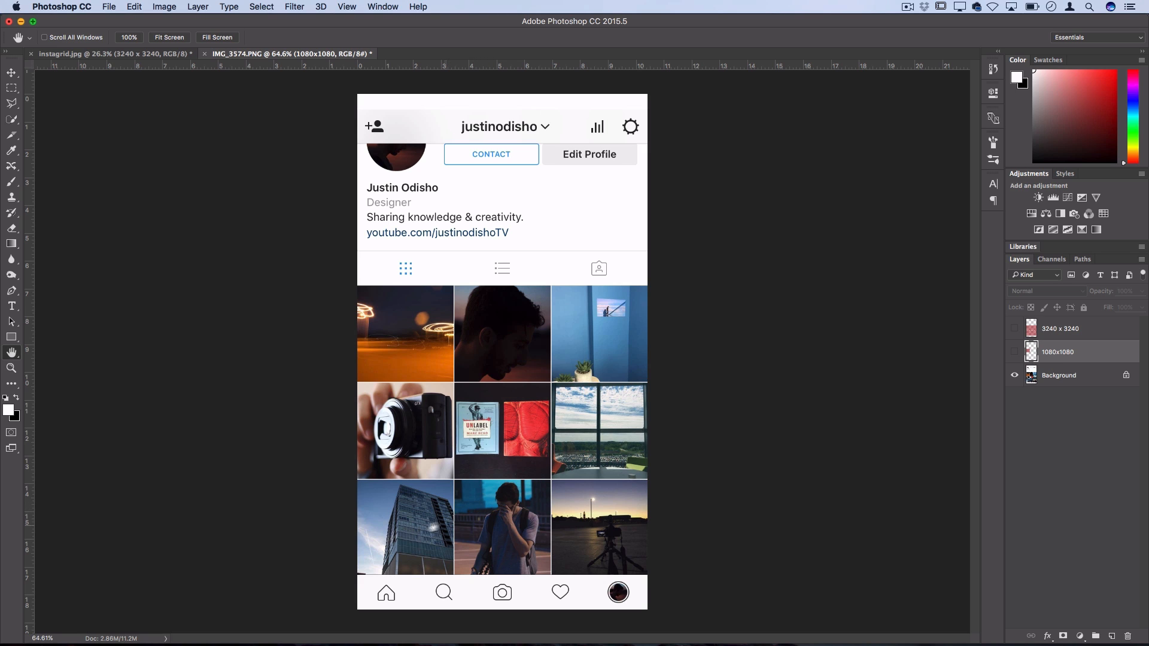
mouse_move(432, 522)
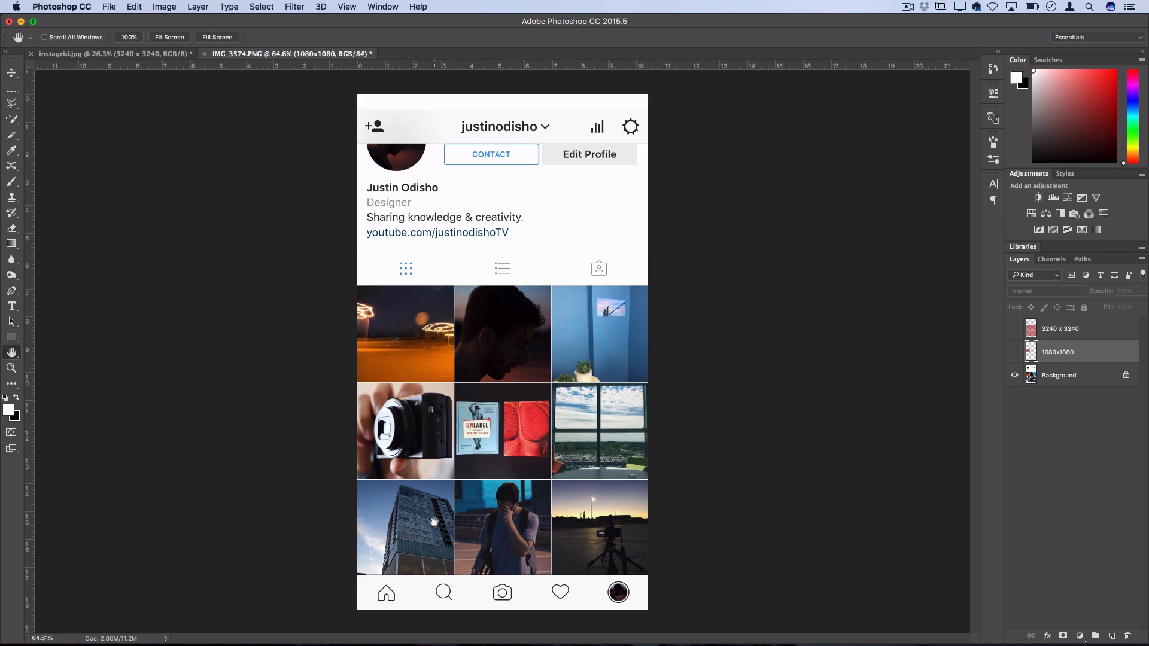
mouse_move(412, 313)
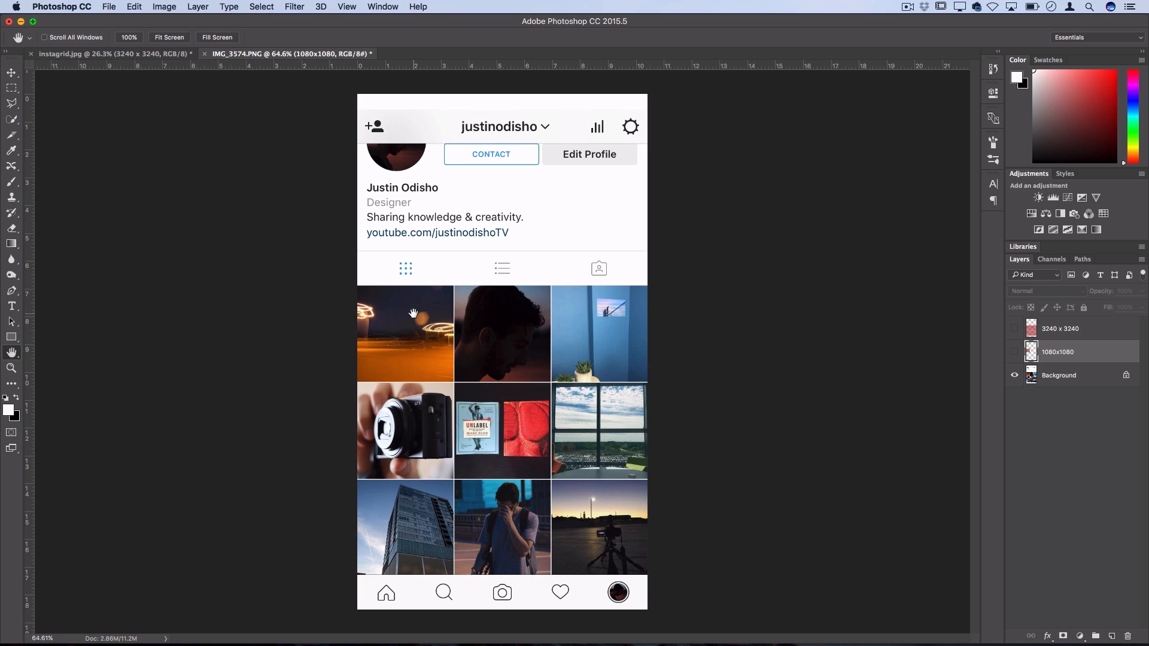
mouse_move(591, 326)
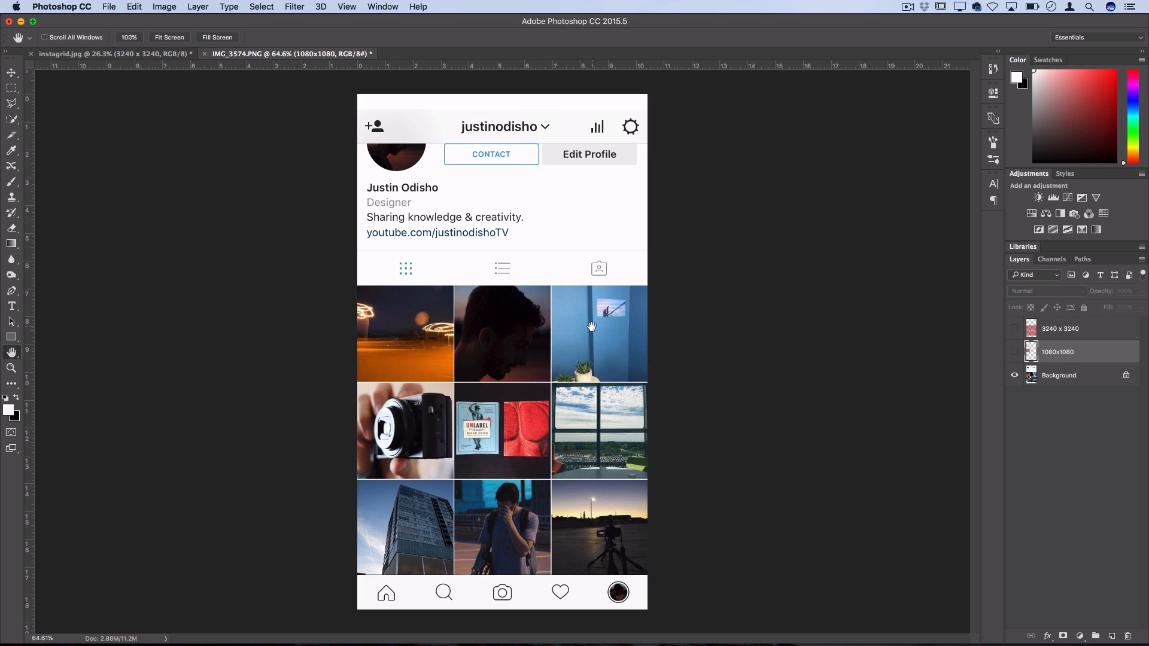
mouse_move(381, 424)
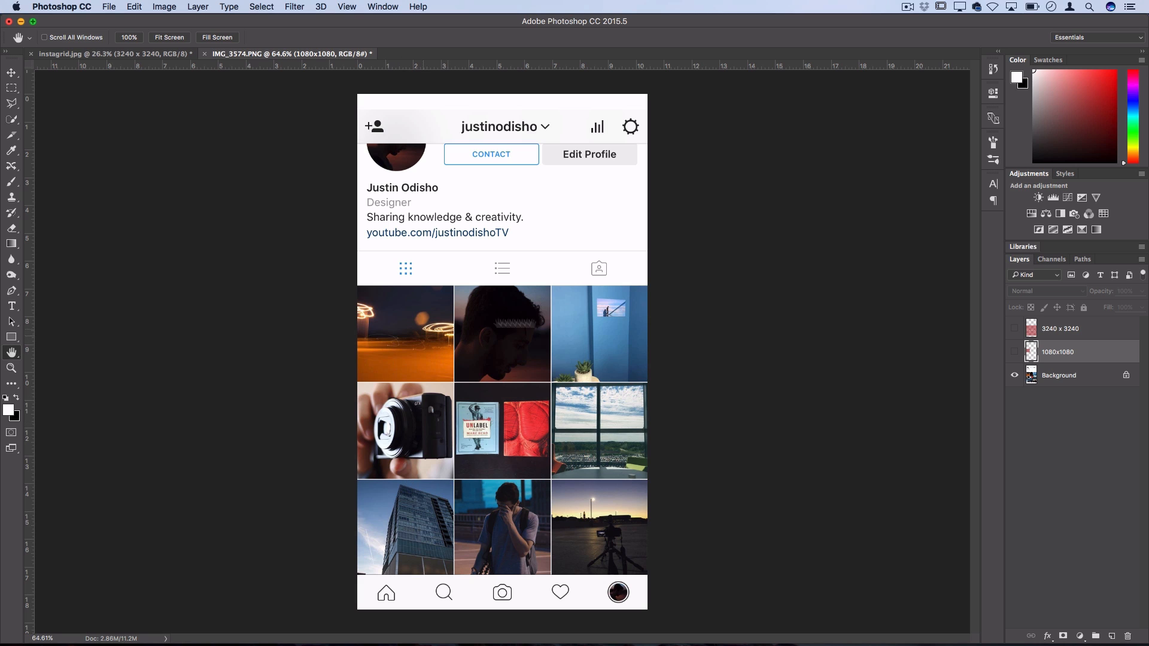
click(1015, 352)
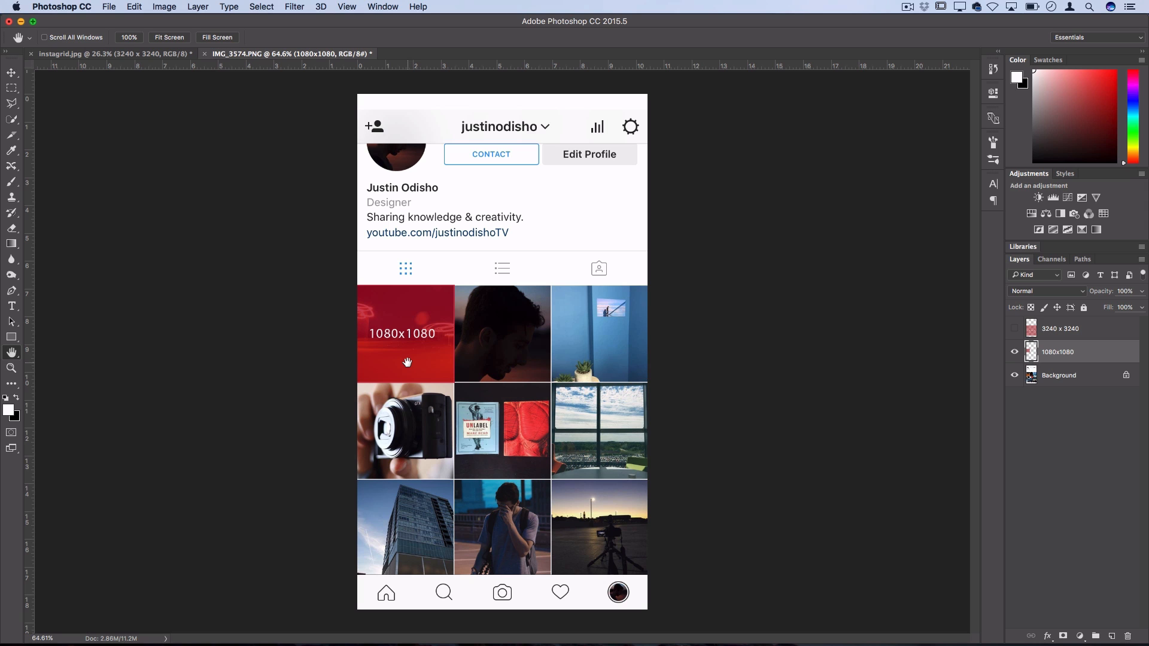
mouse_move(863, 445)
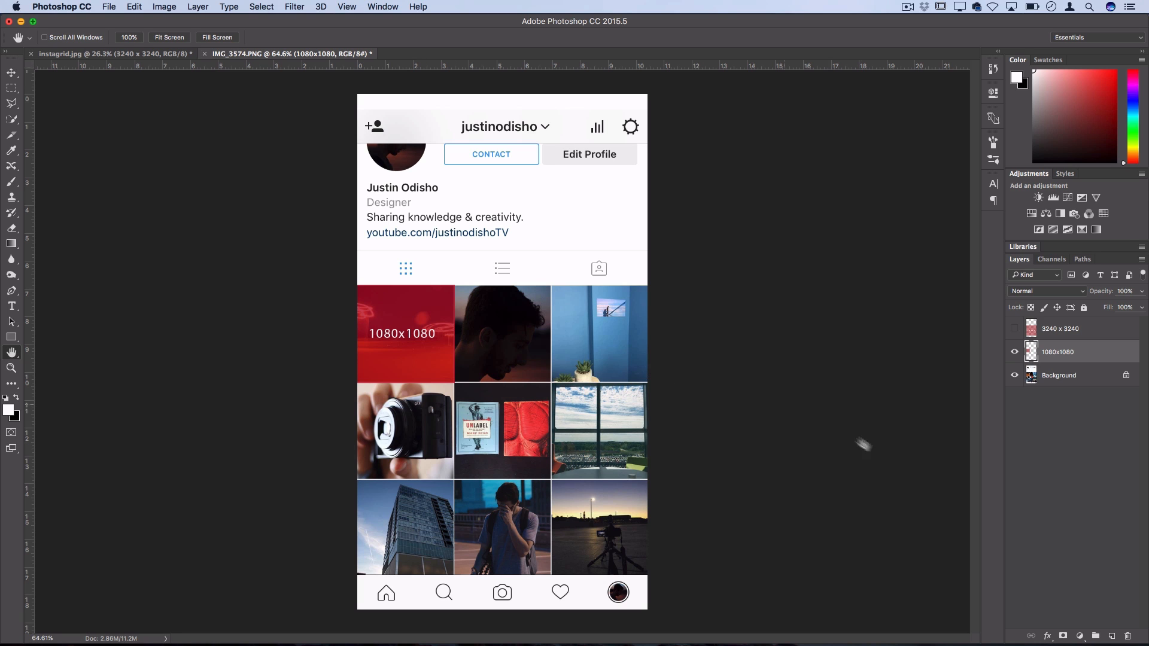
click(1014, 329)
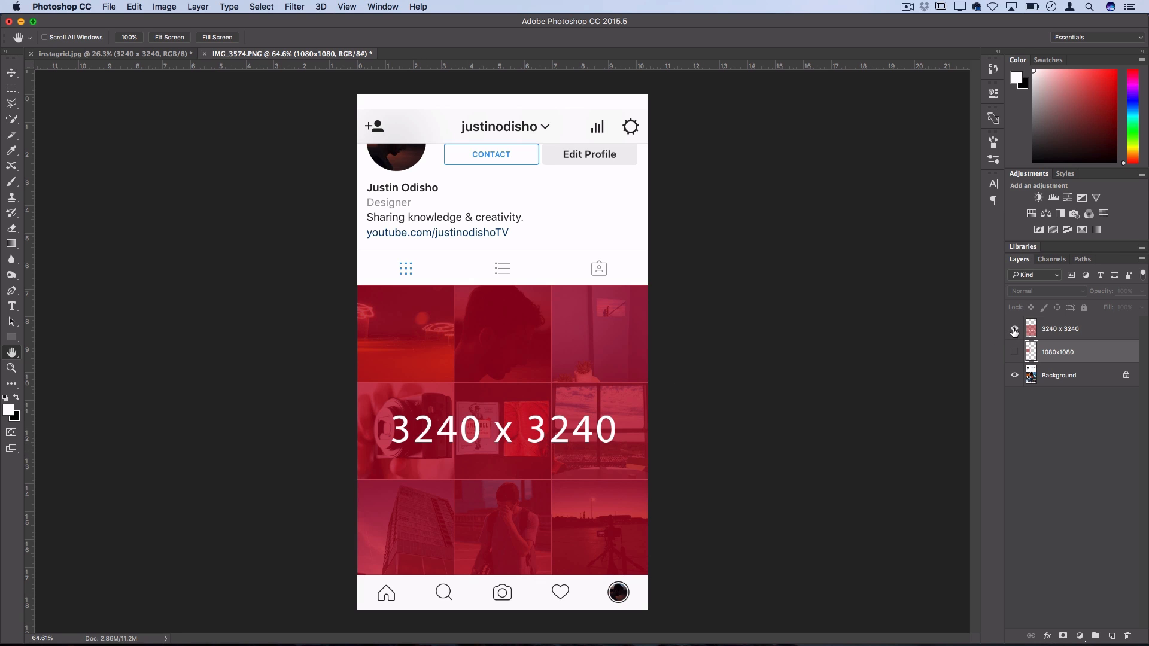
click(1014, 329)
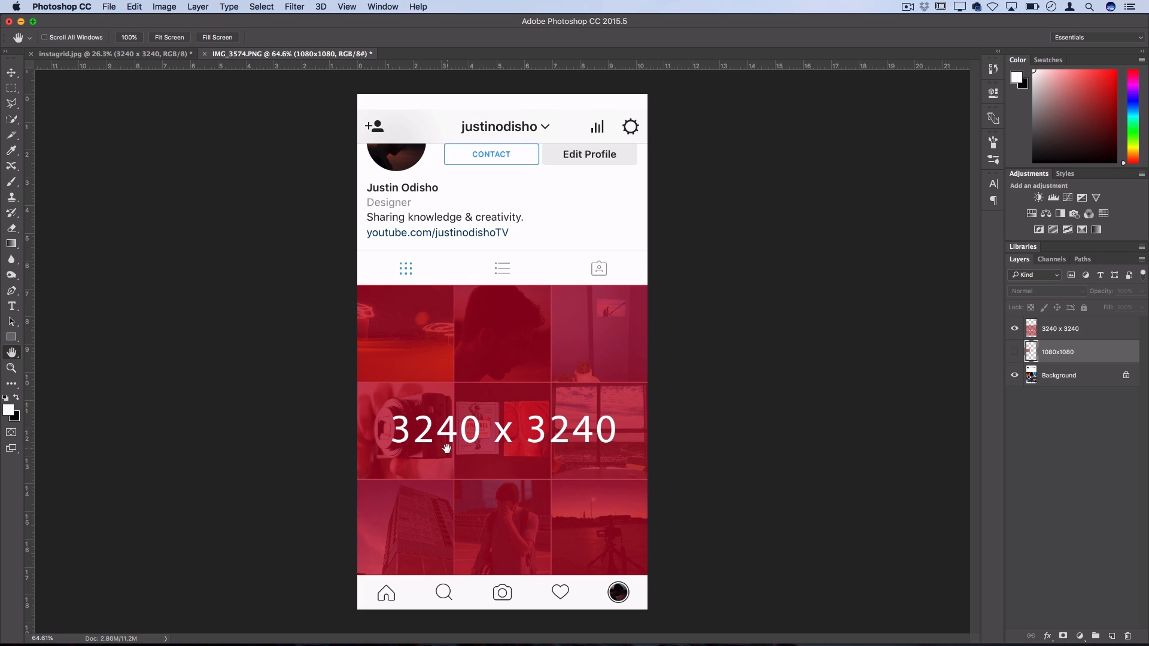
mouse_move(251, 359)
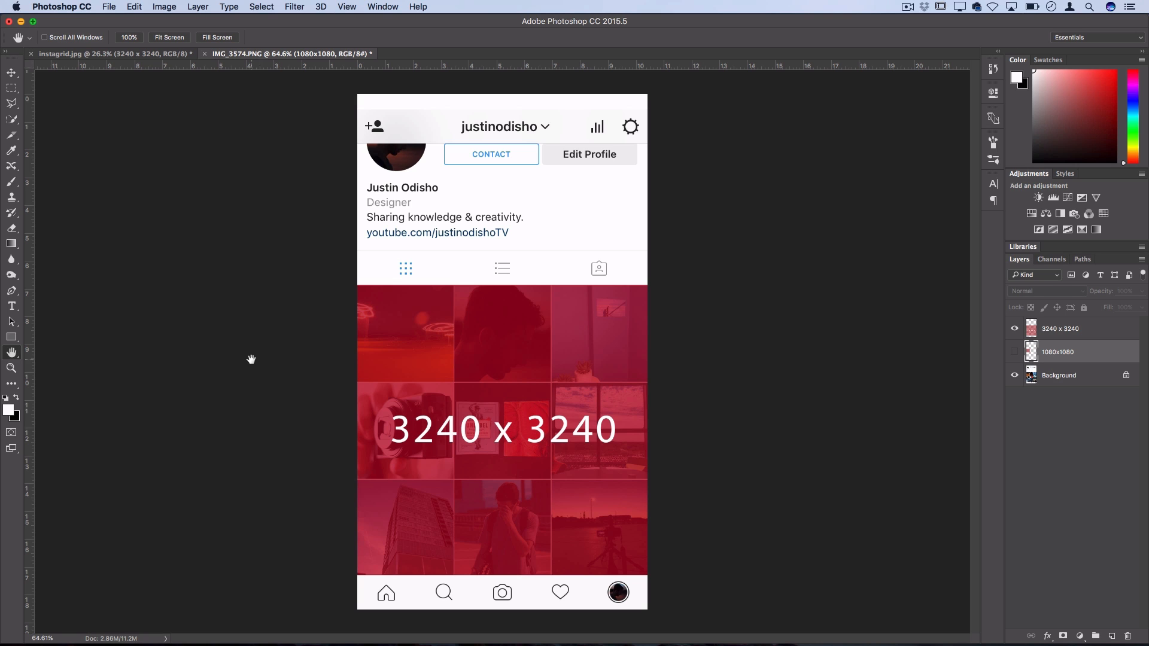
mouse_move(258, 324)
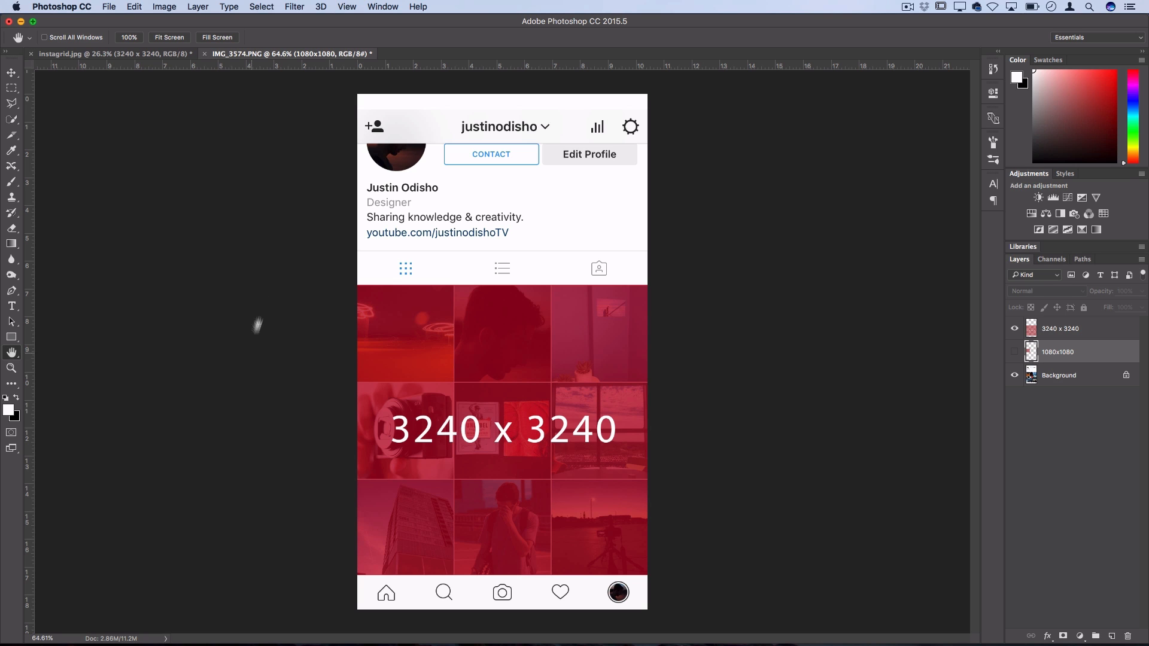
Create a new 3240 × 3240 px white document named instagrid
click(108, 6)
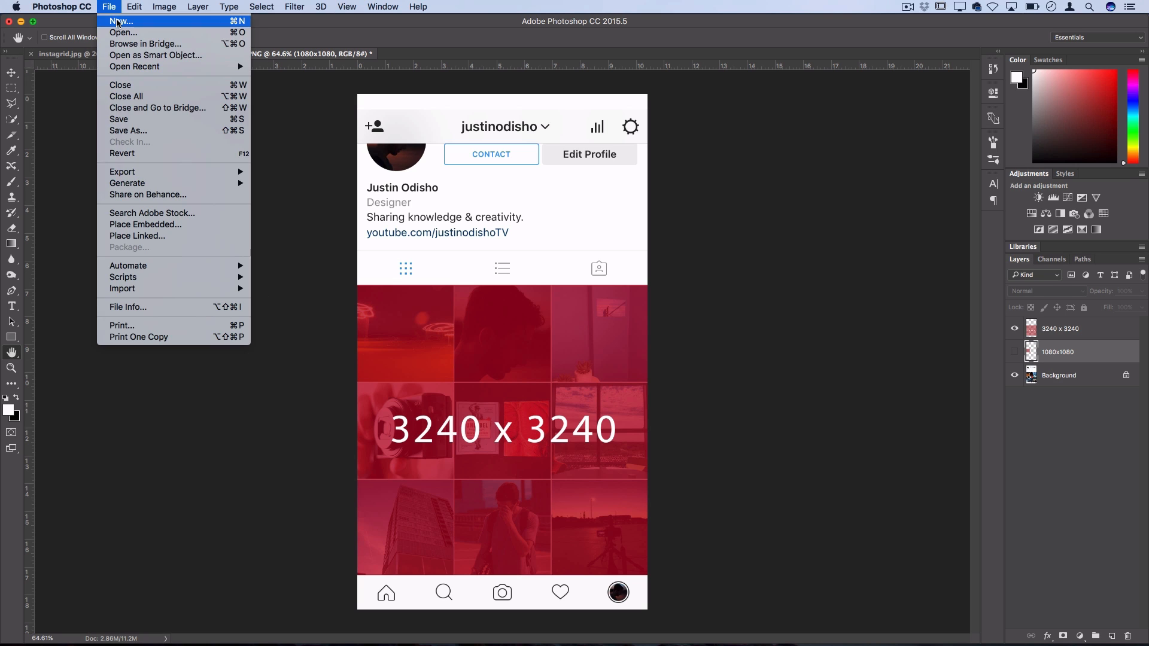
click(121, 20)
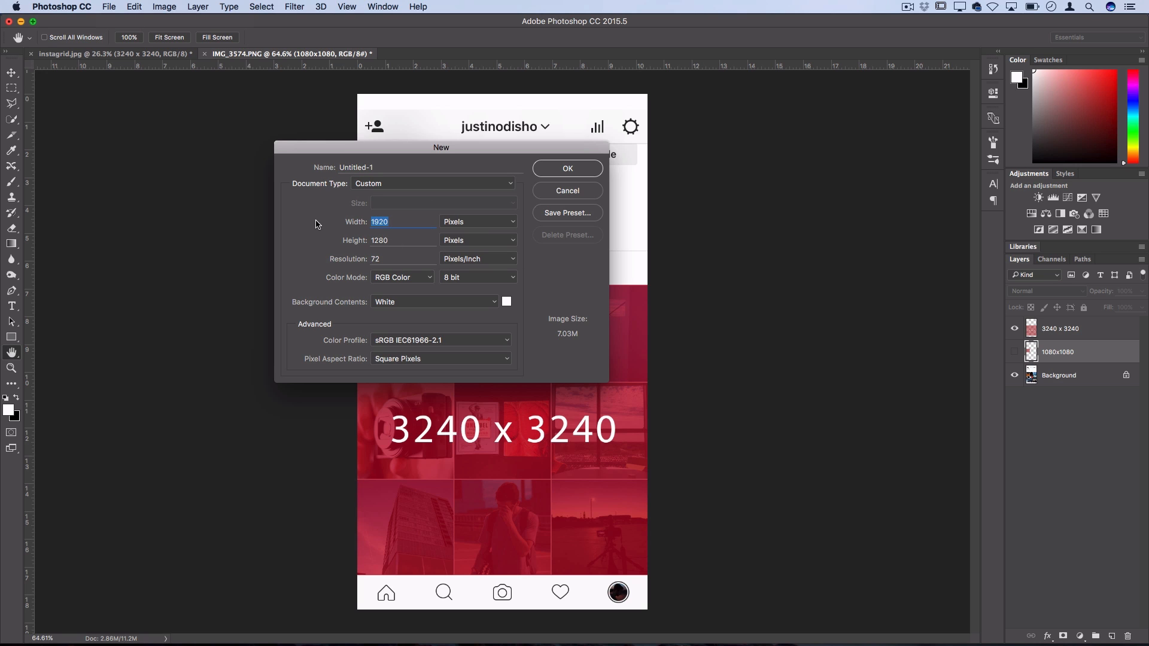
text(3240)
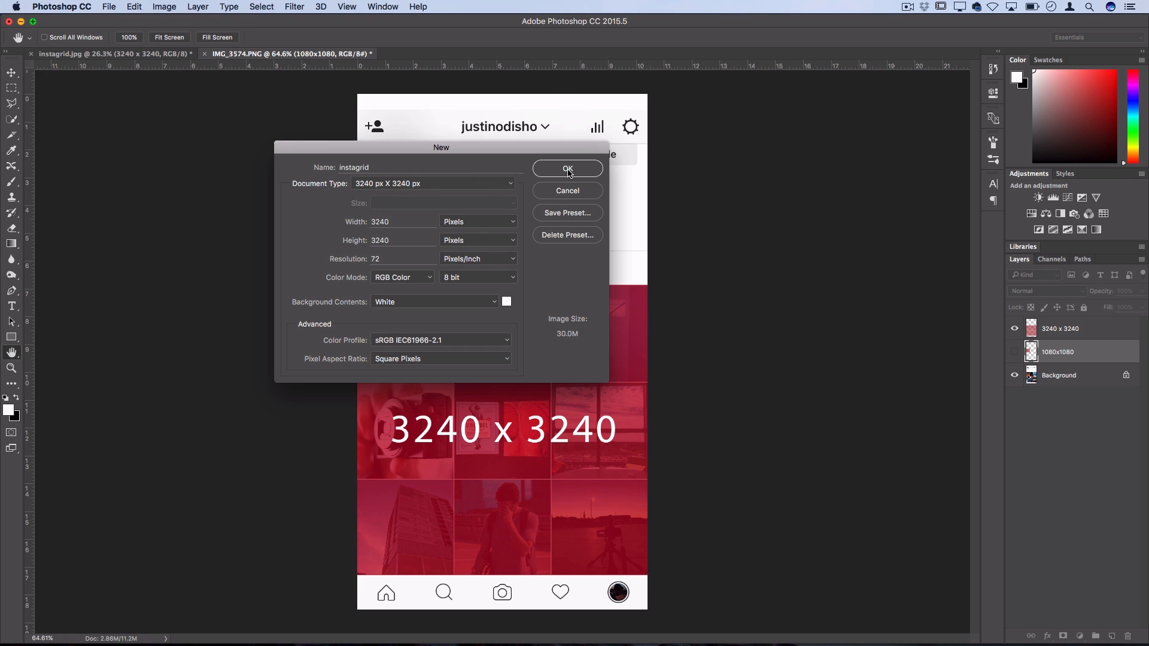
click(567, 170)
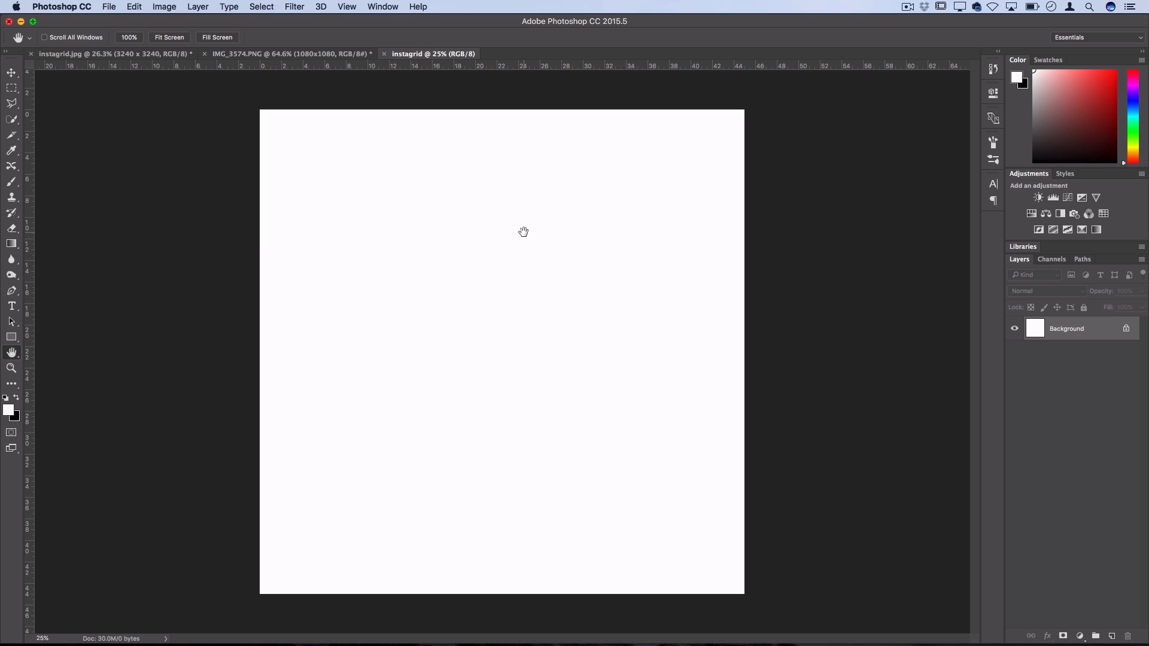
mouse_move(381, 95)
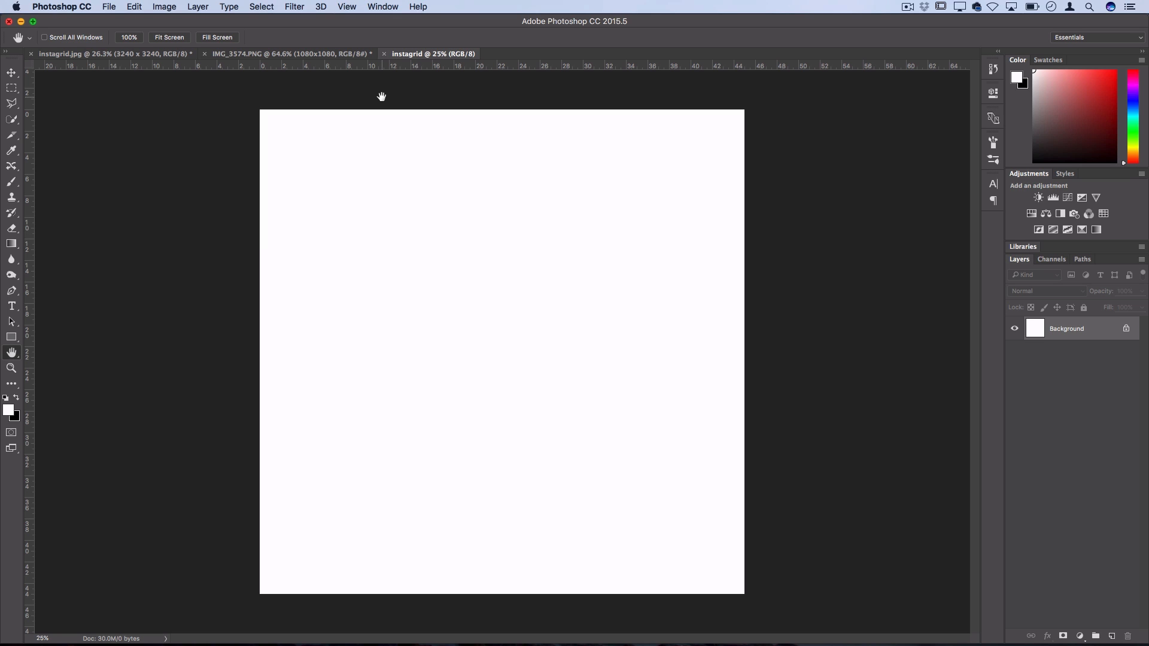
mouse_move(391, 89)
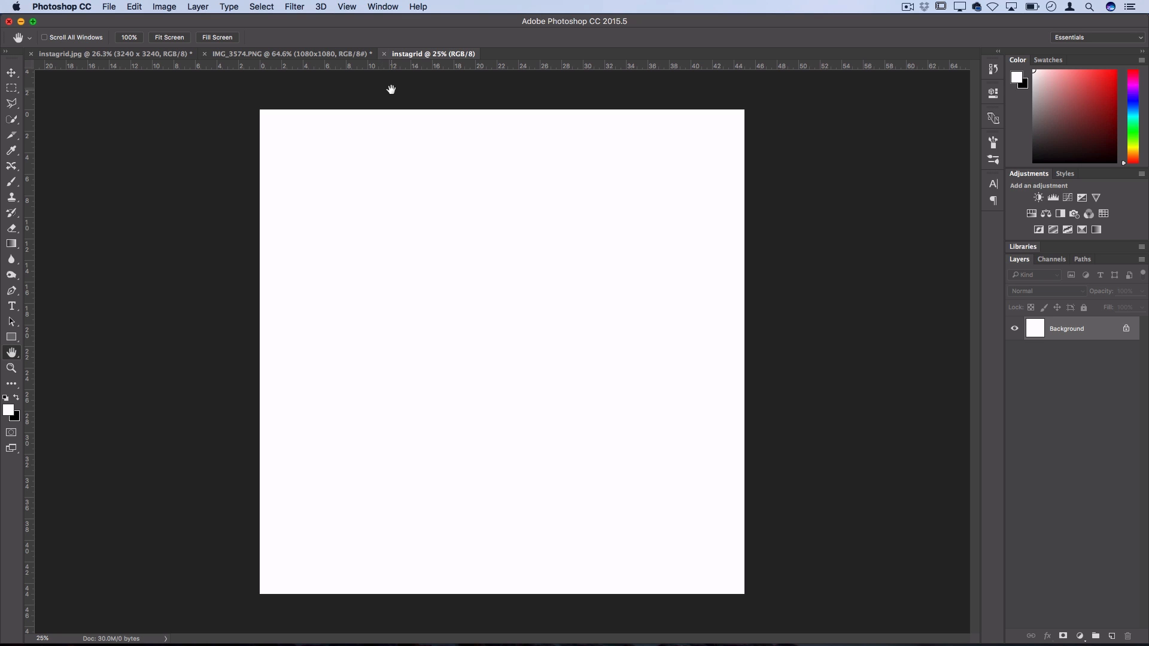
mouse_move(332, 14)
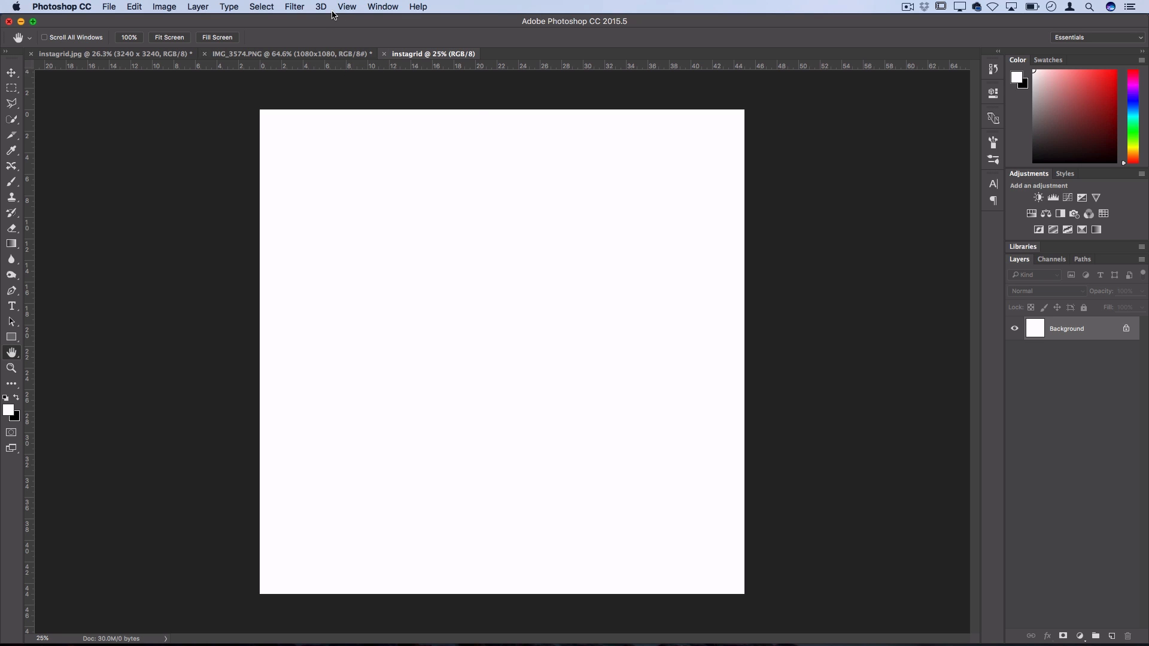
Bring up the View menu leading to New Guide Layout on the blank canvas
click(346, 6)
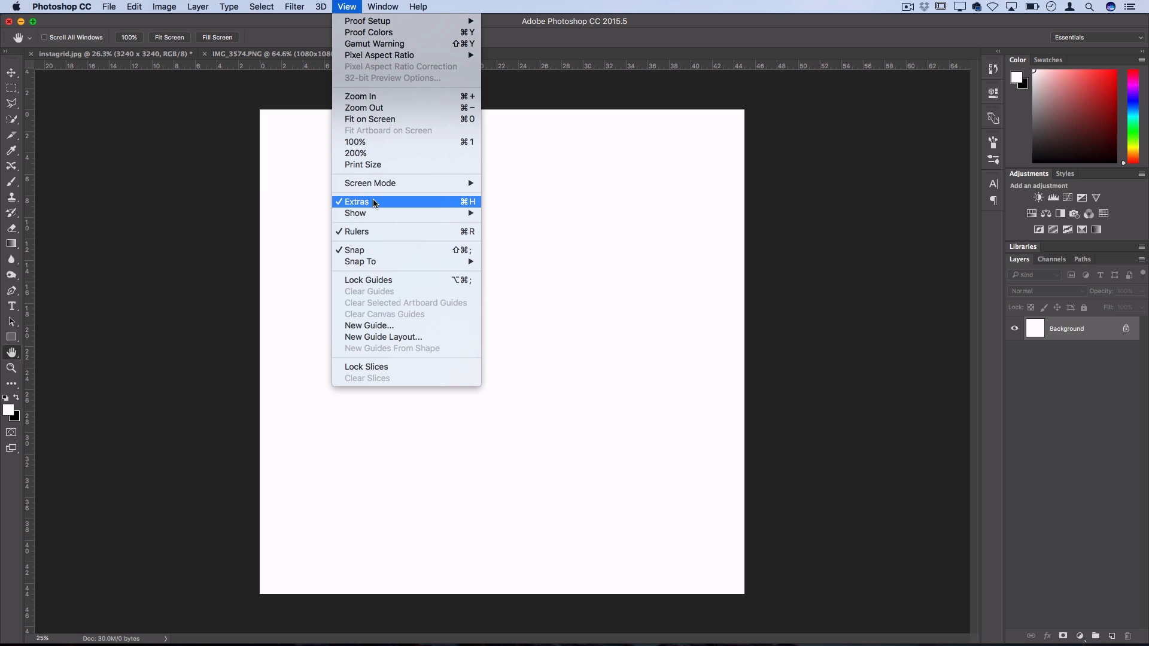
mouse_move(374, 204)
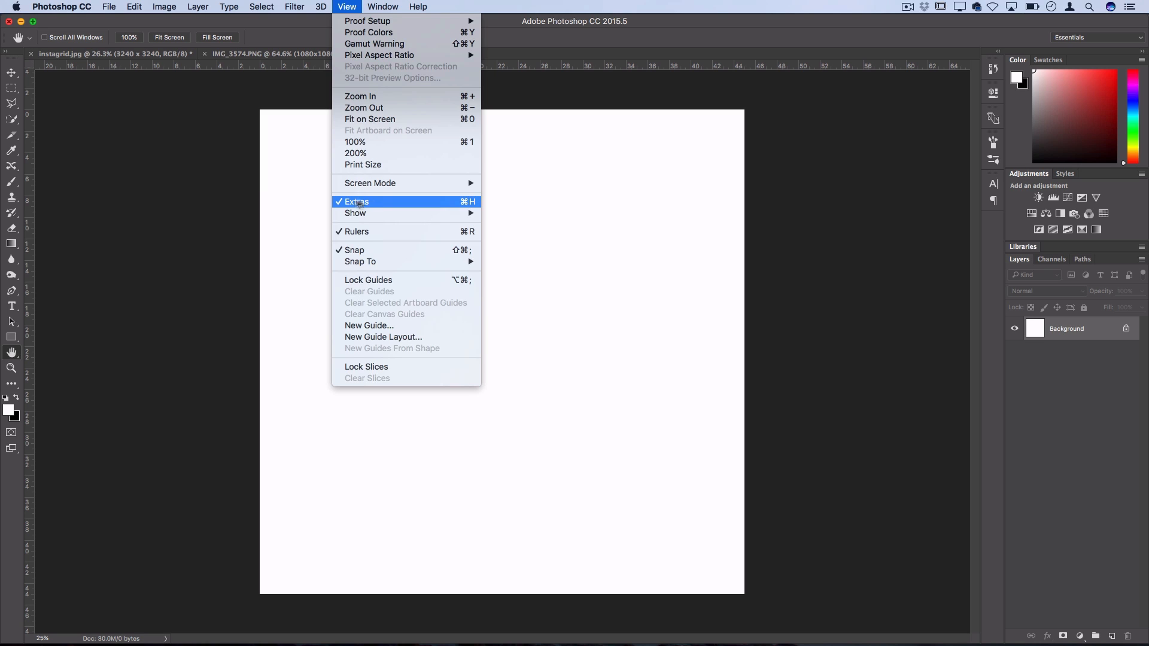
mouse_move(365, 231)
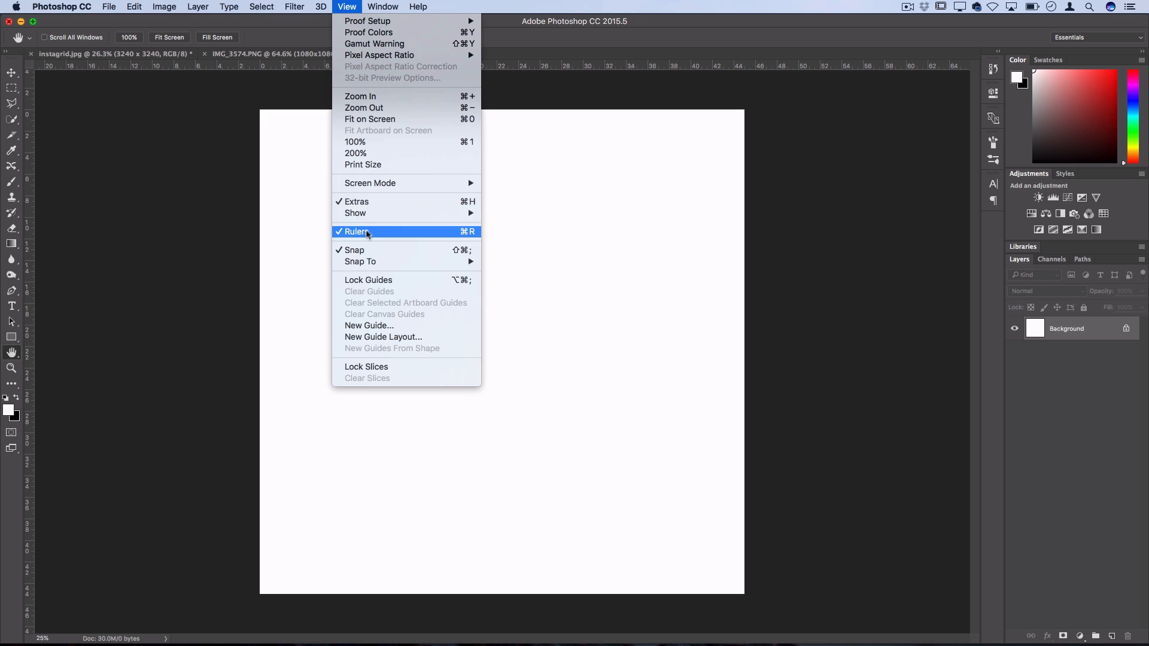
mouse_move(356, 201)
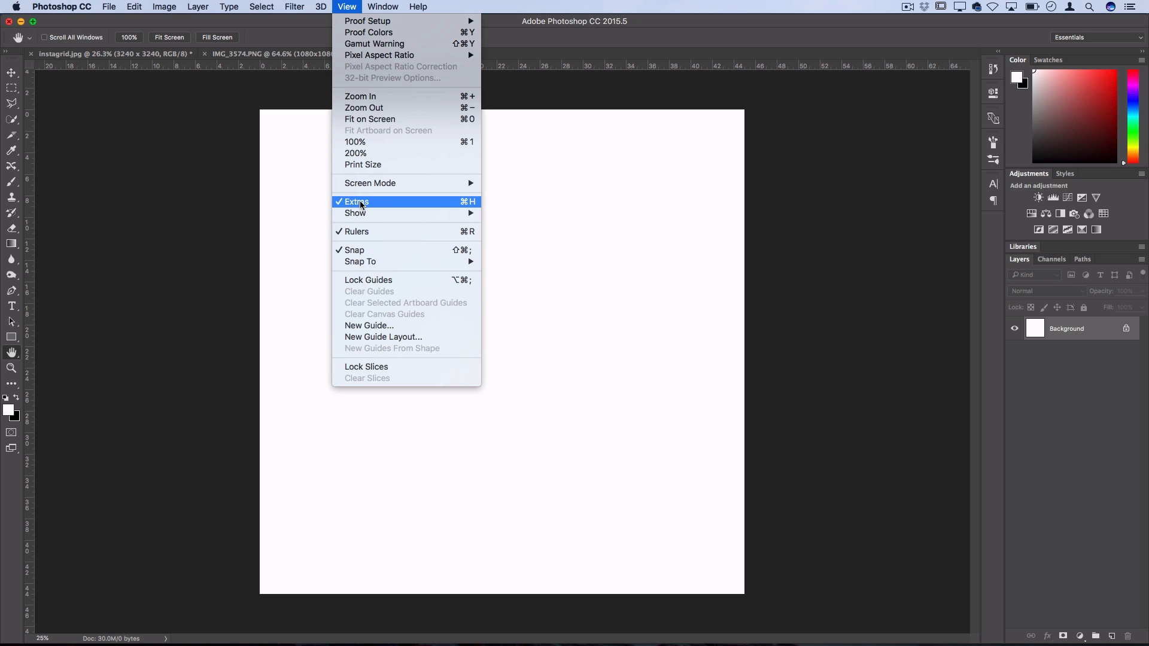
mouse_move(383, 336)
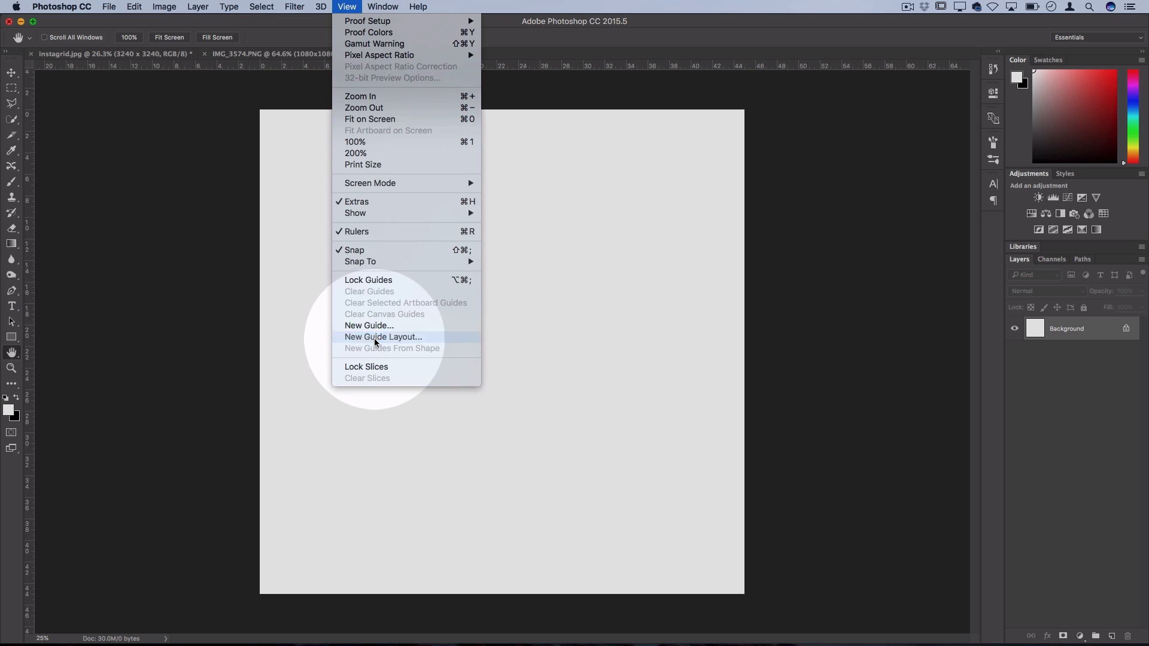
Lay out guides as 3 columns by 3 rows with Margin unchecked
click(382, 336)
text(3)
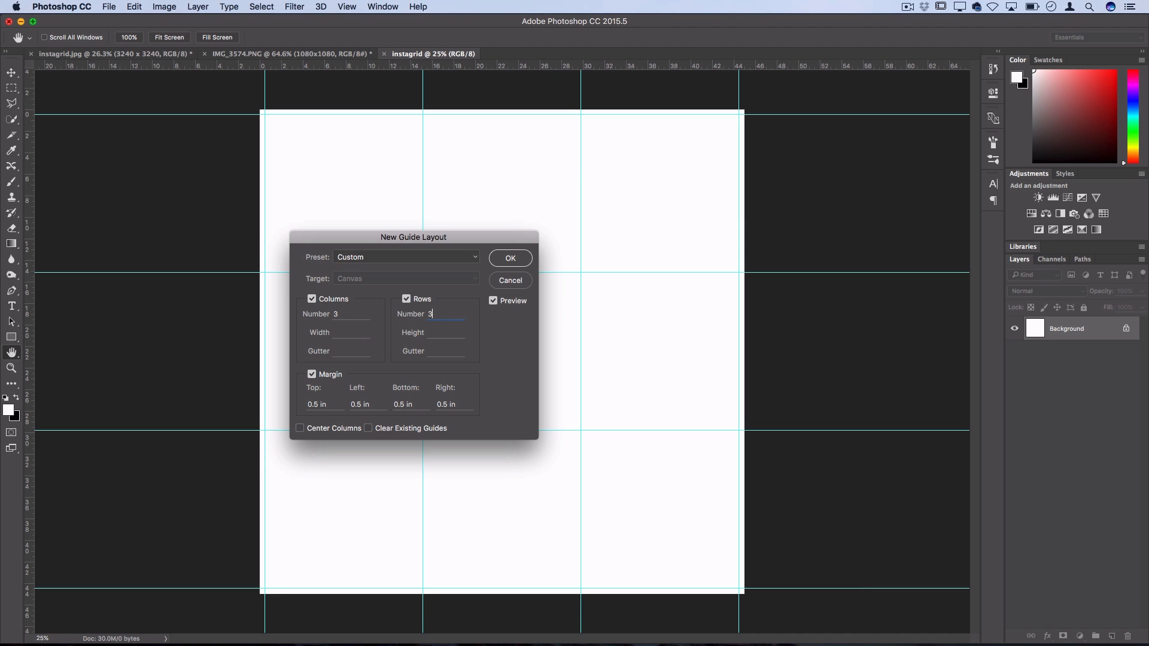
mouse_move(798, 120)
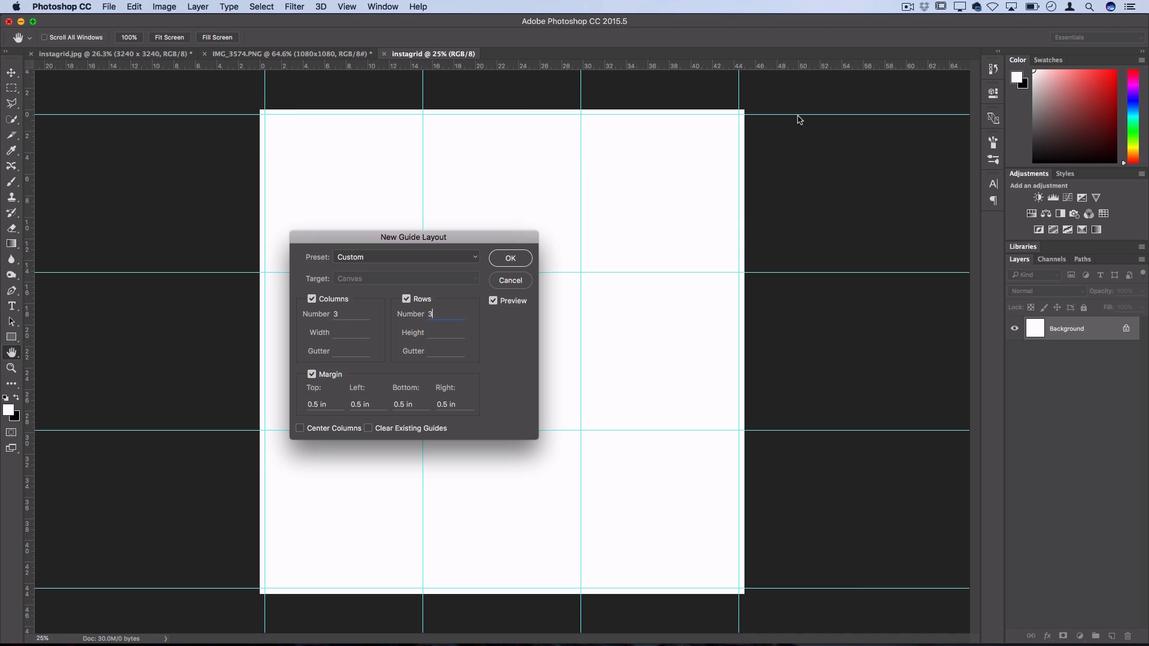
click(311, 300)
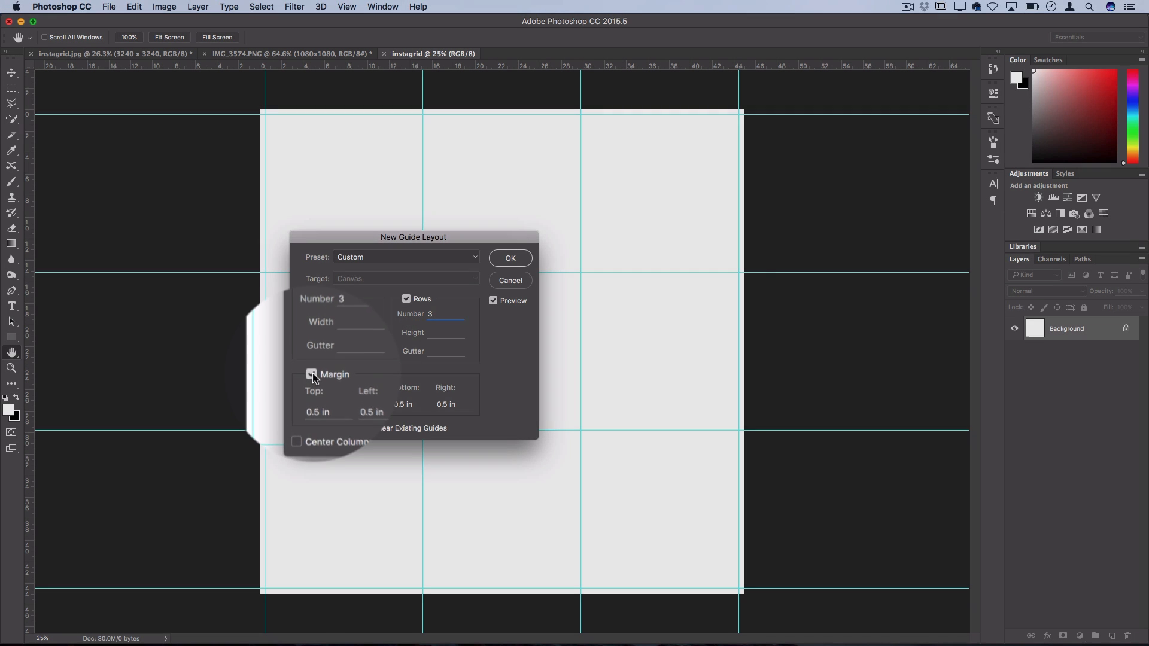
click(311, 374)
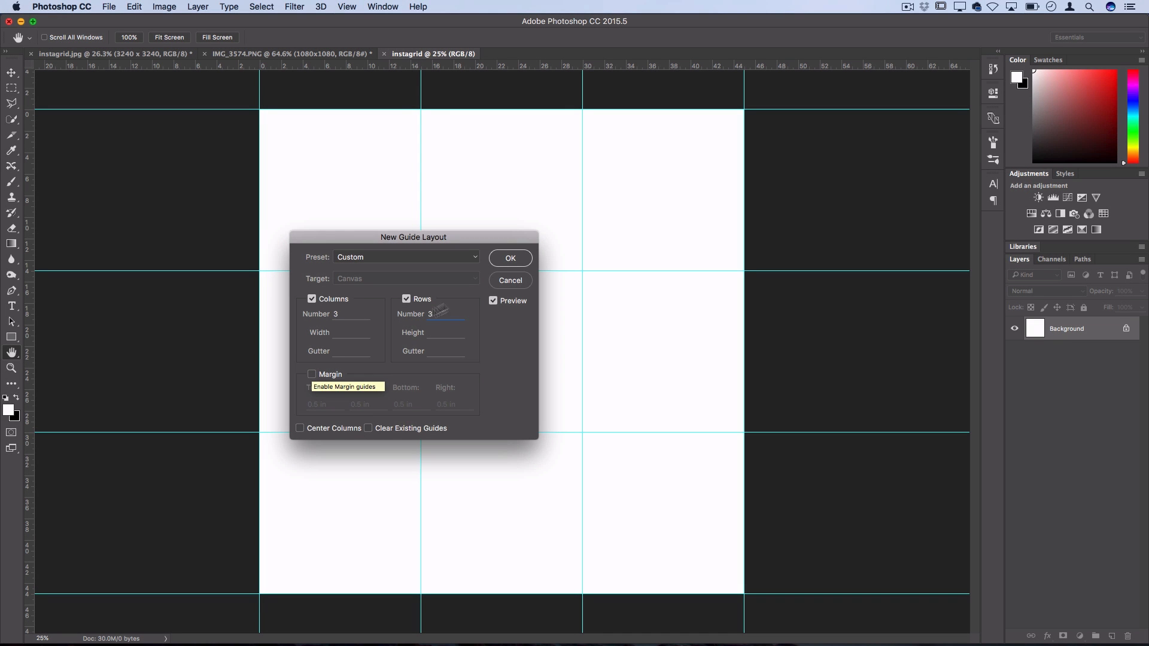
click(509, 258)
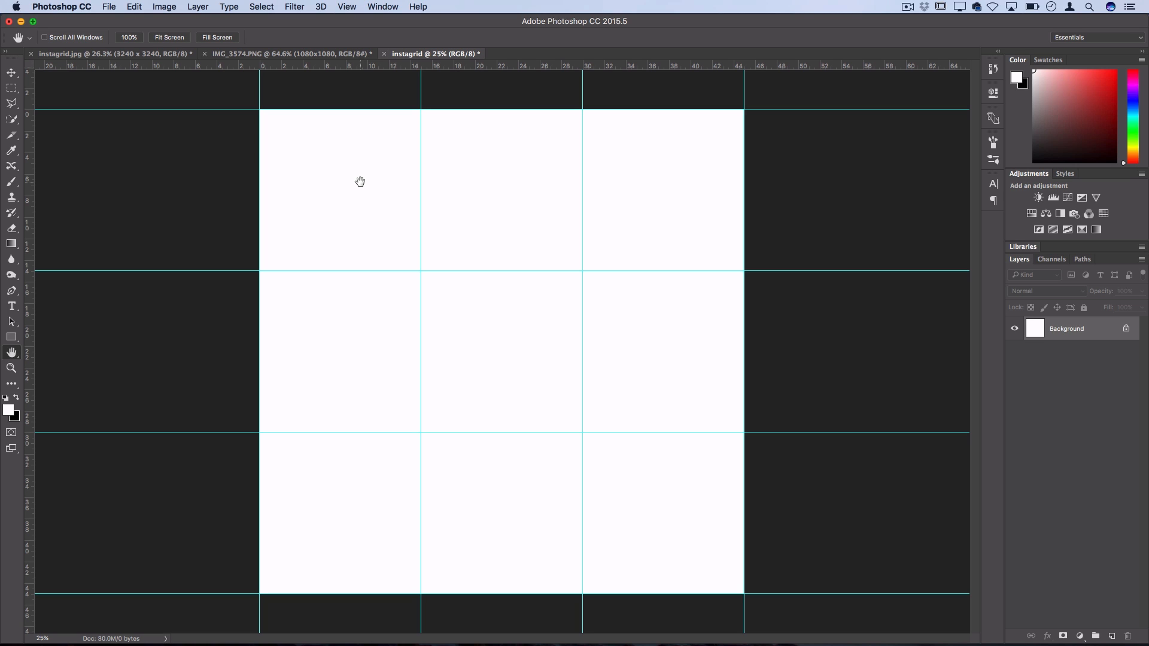
mouse_move(427, 183)
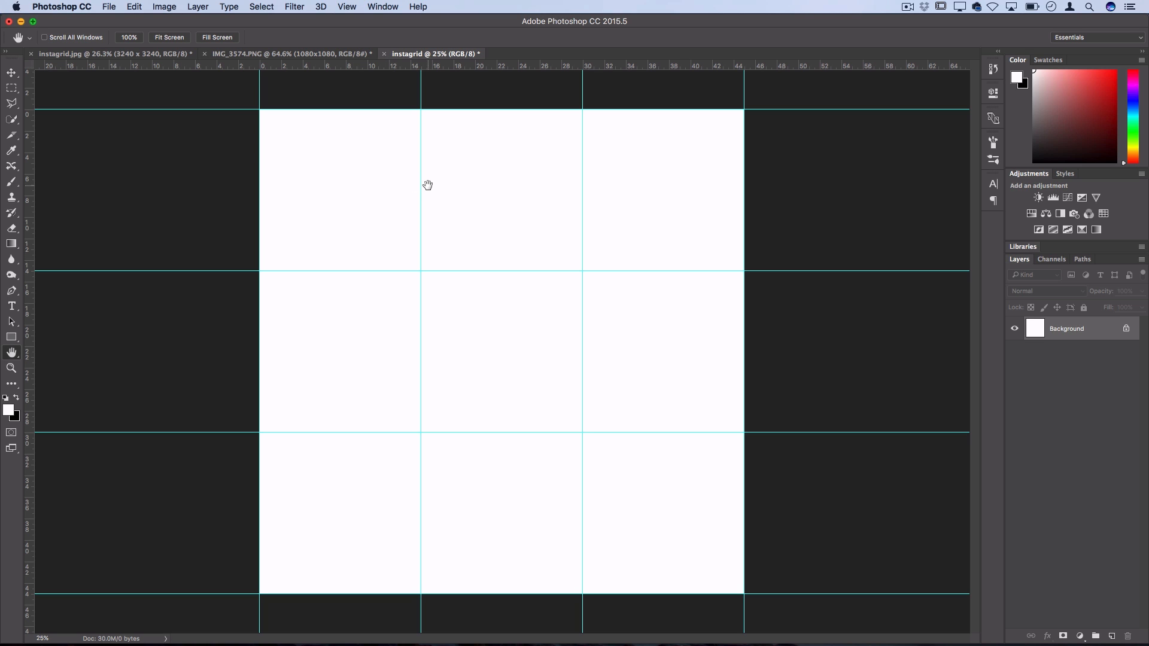
mouse_move(187, 174)
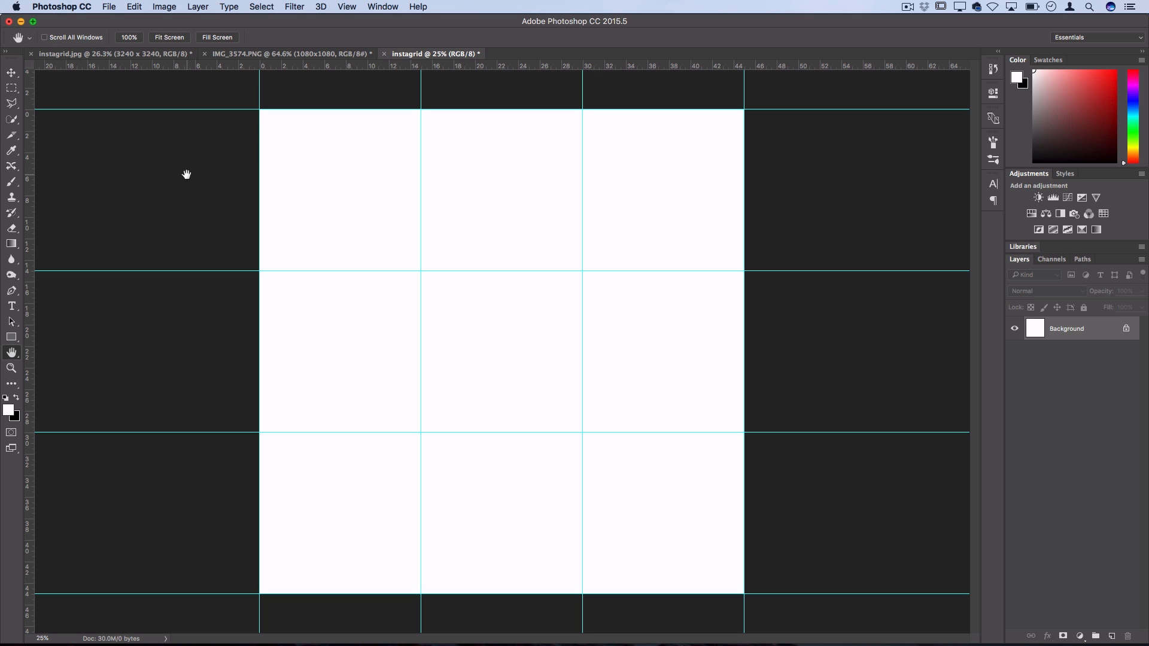
mouse_move(725, 66)
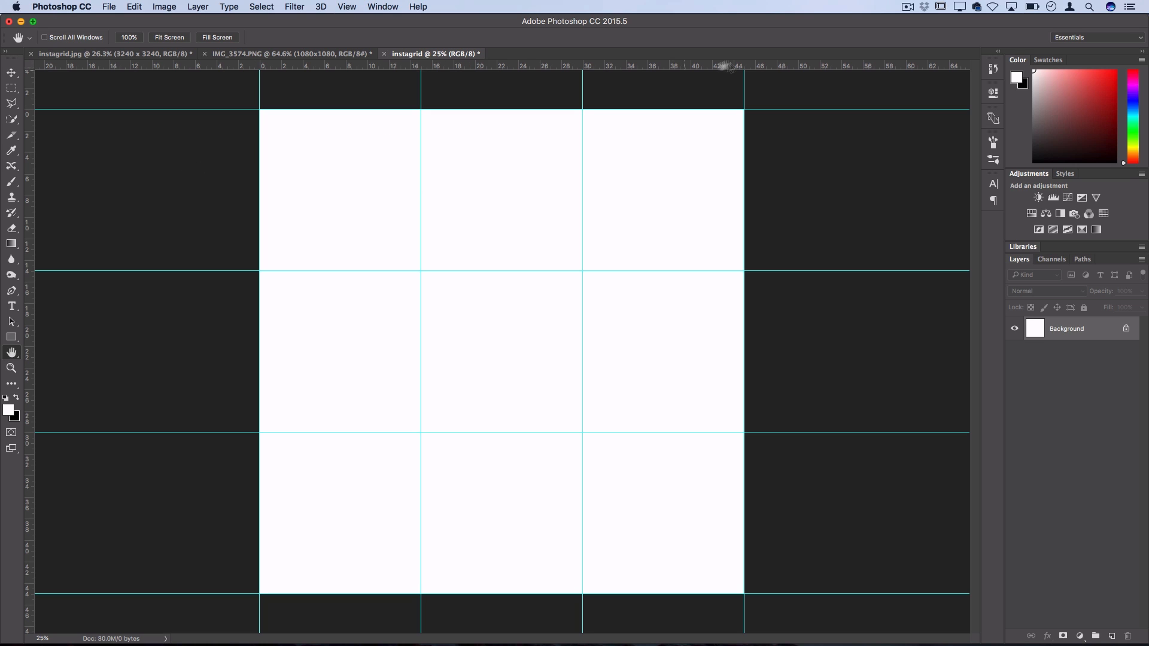
mouse_move(814, 53)
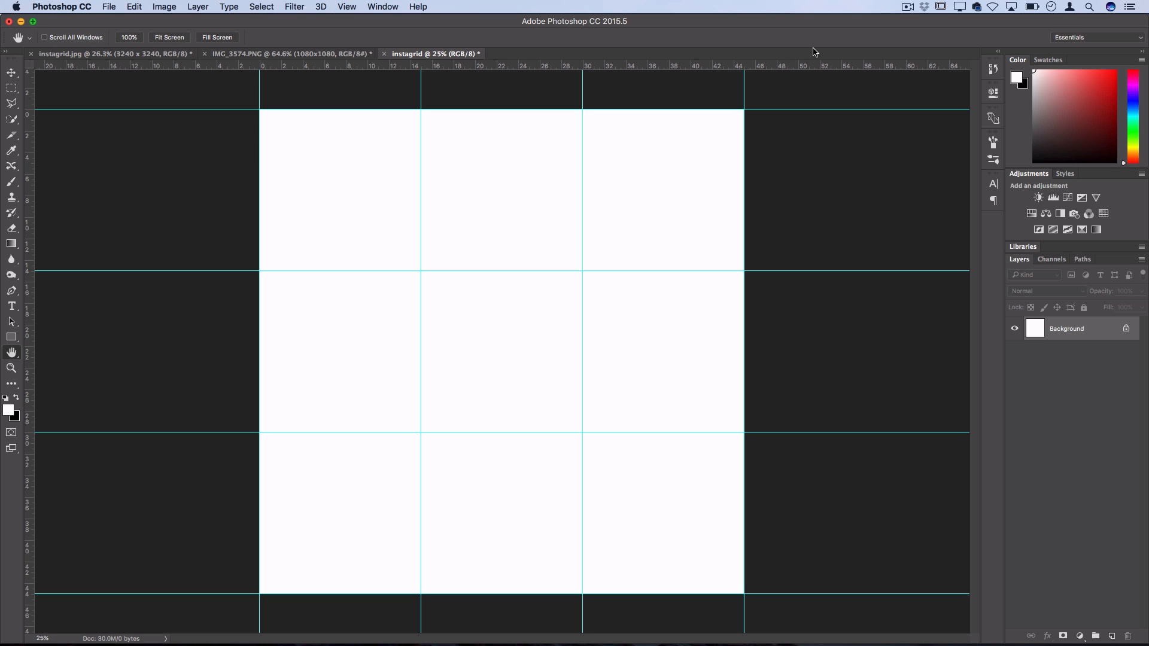
mouse_move(20, 24)
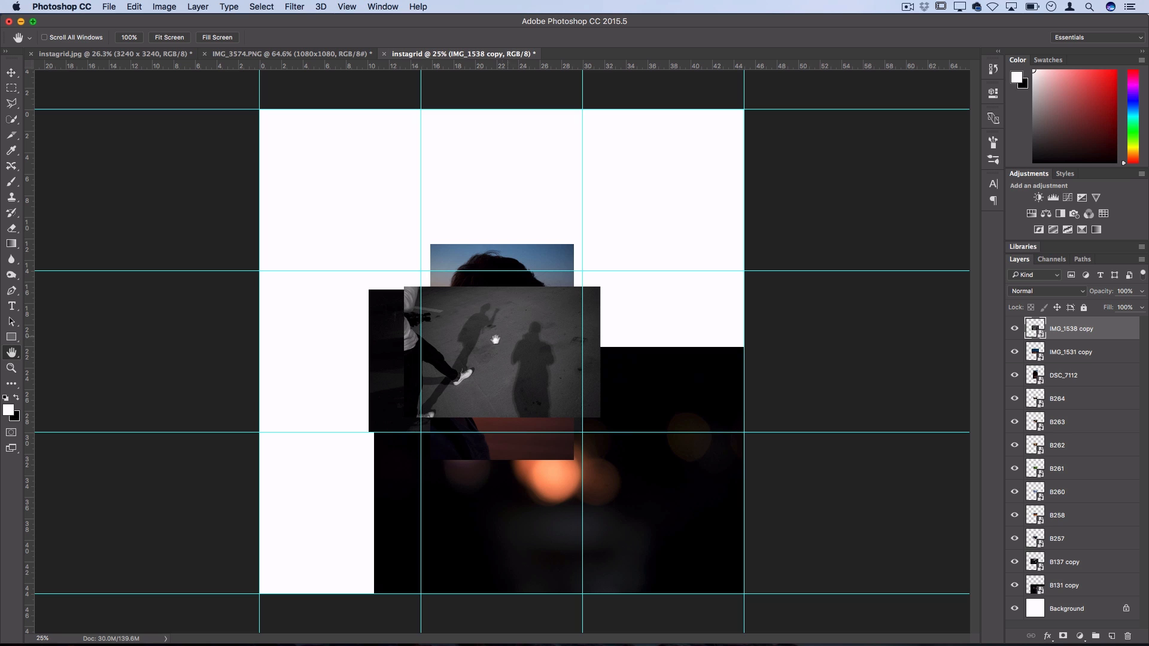
Fit the shadows photo to a cell, place the silhouette portrait top-middle, and begin scaling the food photo
click(12, 72)
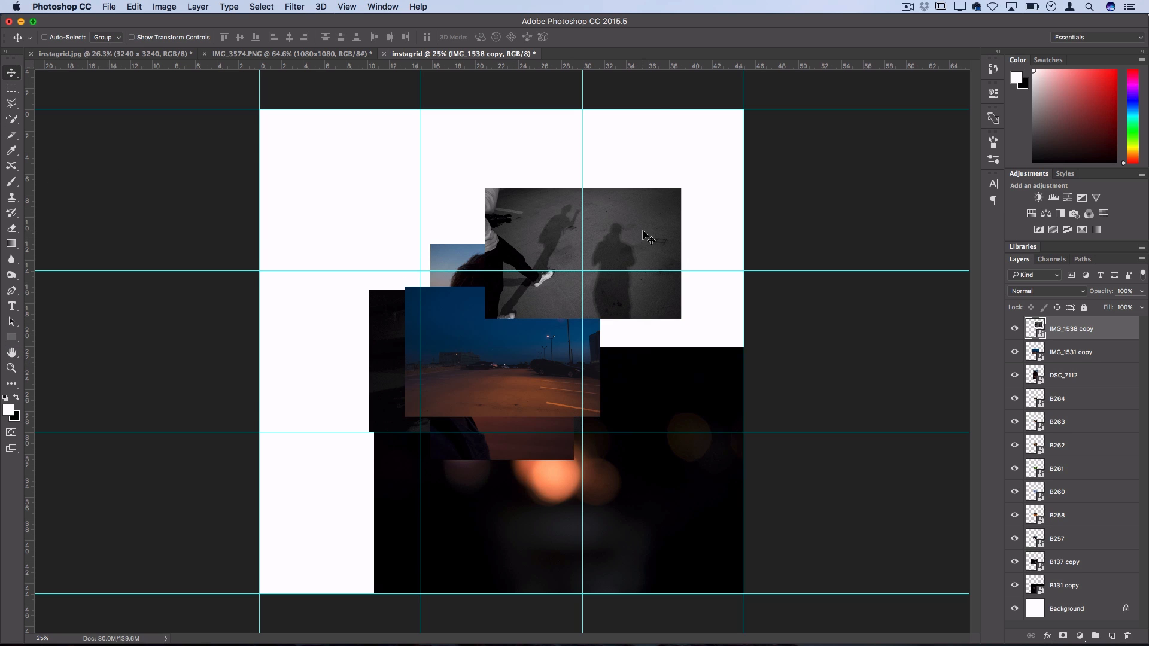
mouse_move(607, 220)
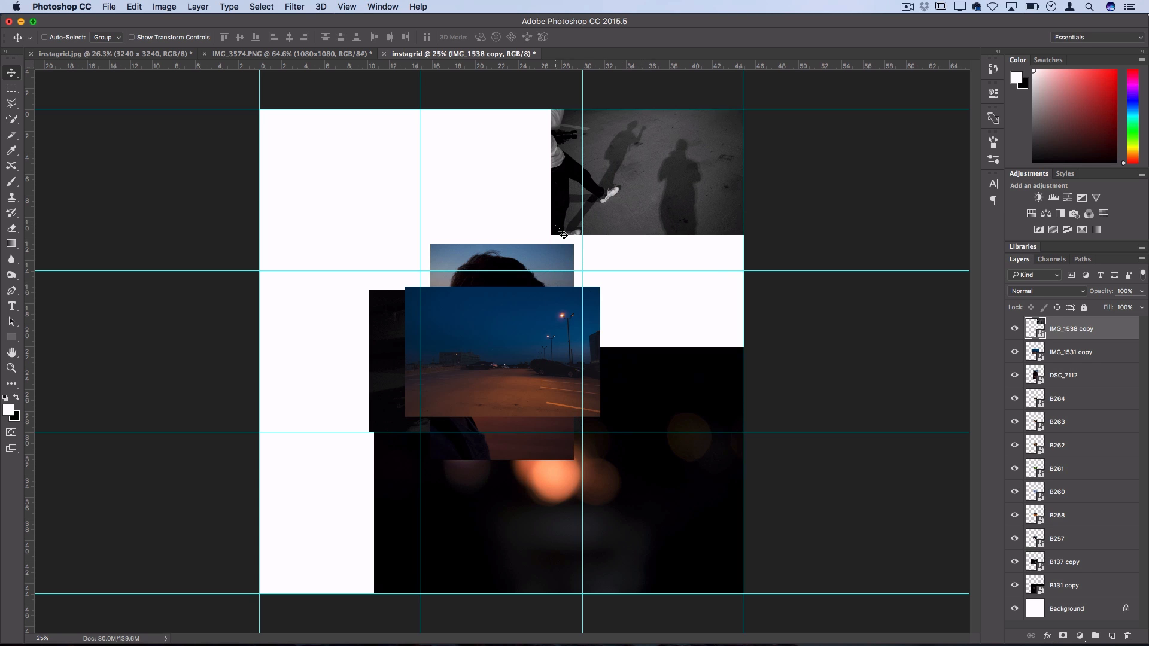
key(cmd+t)
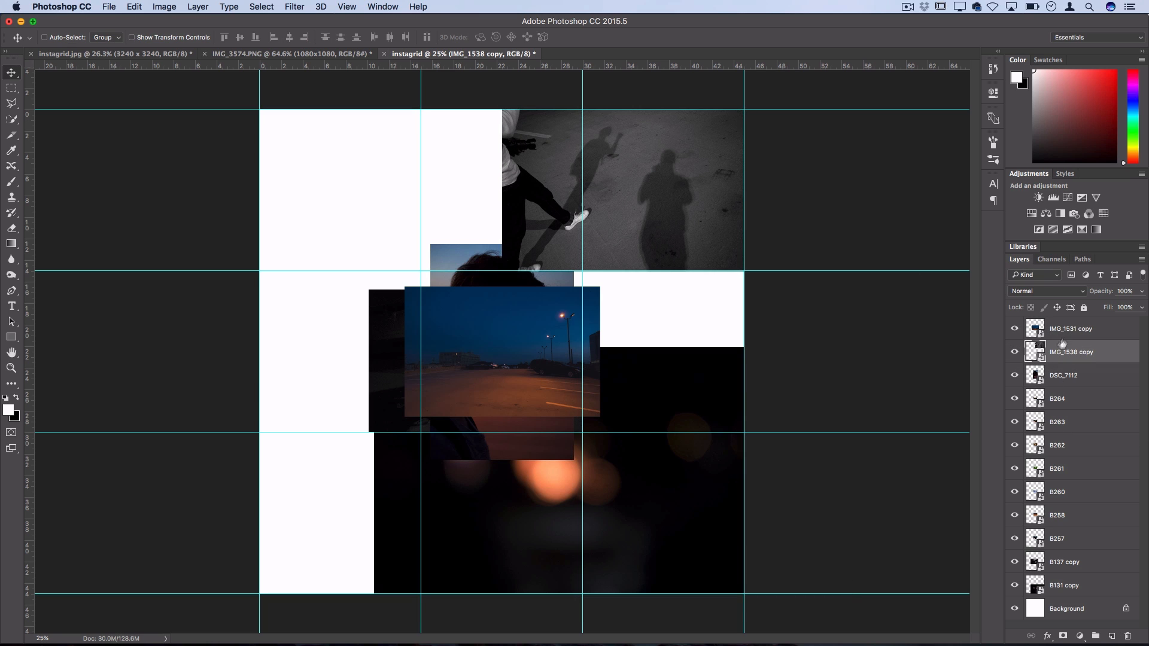
click(1069, 351)
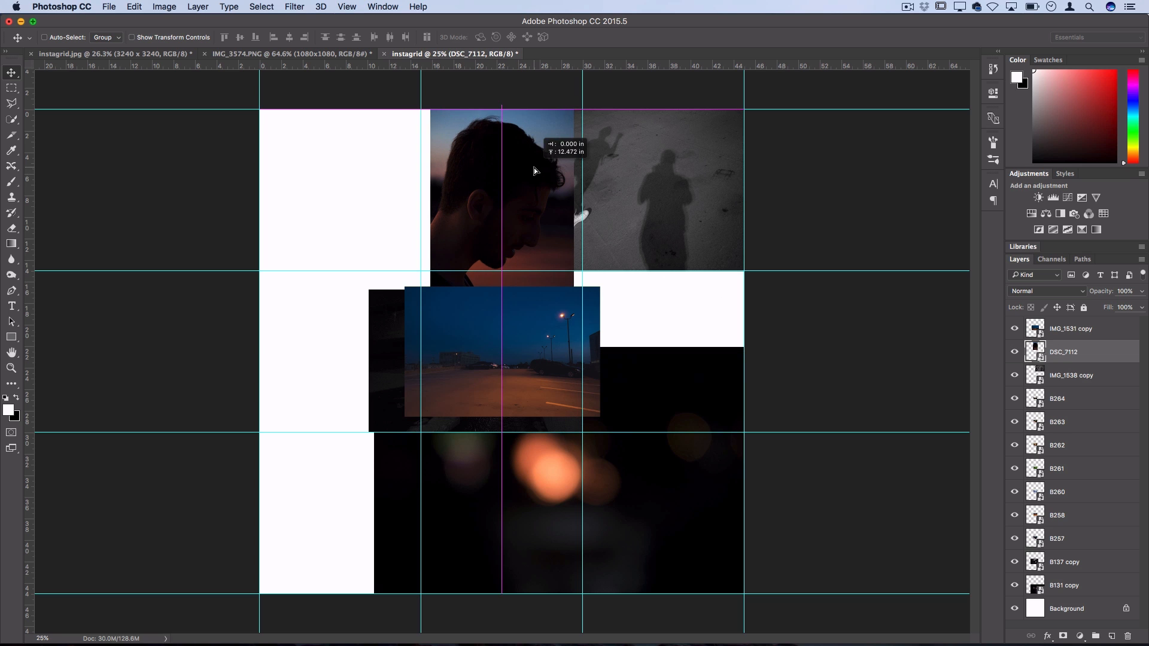
click(1070, 375)
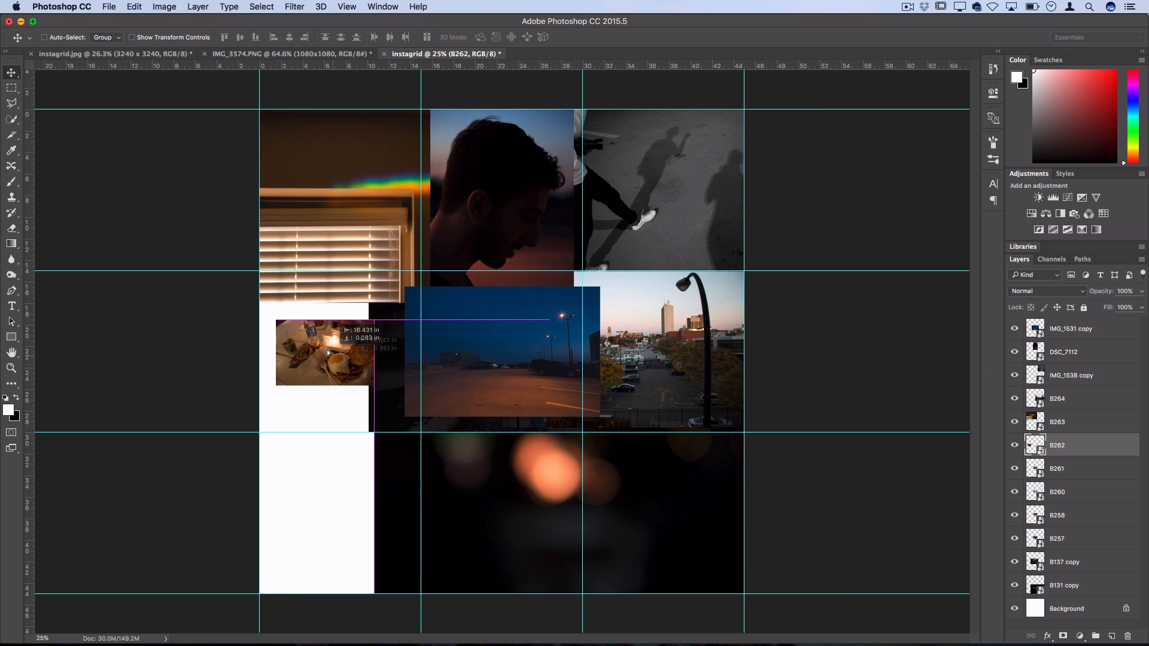
key(cmd+t)
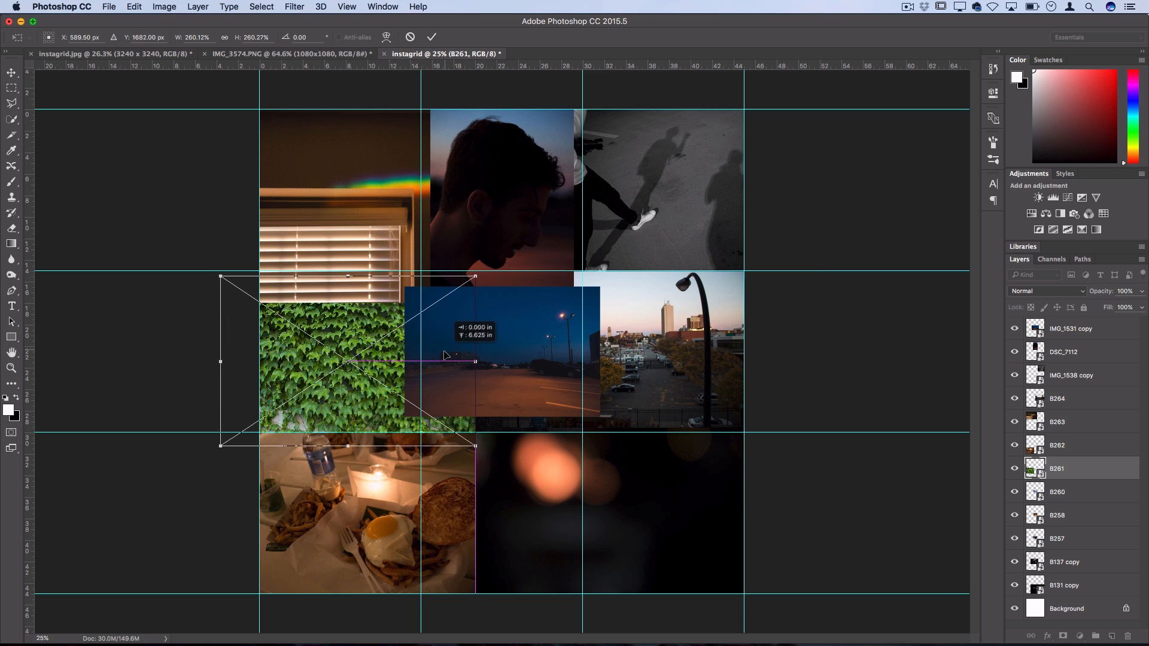
Commit the ivy photo's size, move the night photo and restack the silhouette portrait layer
click(431, 37)
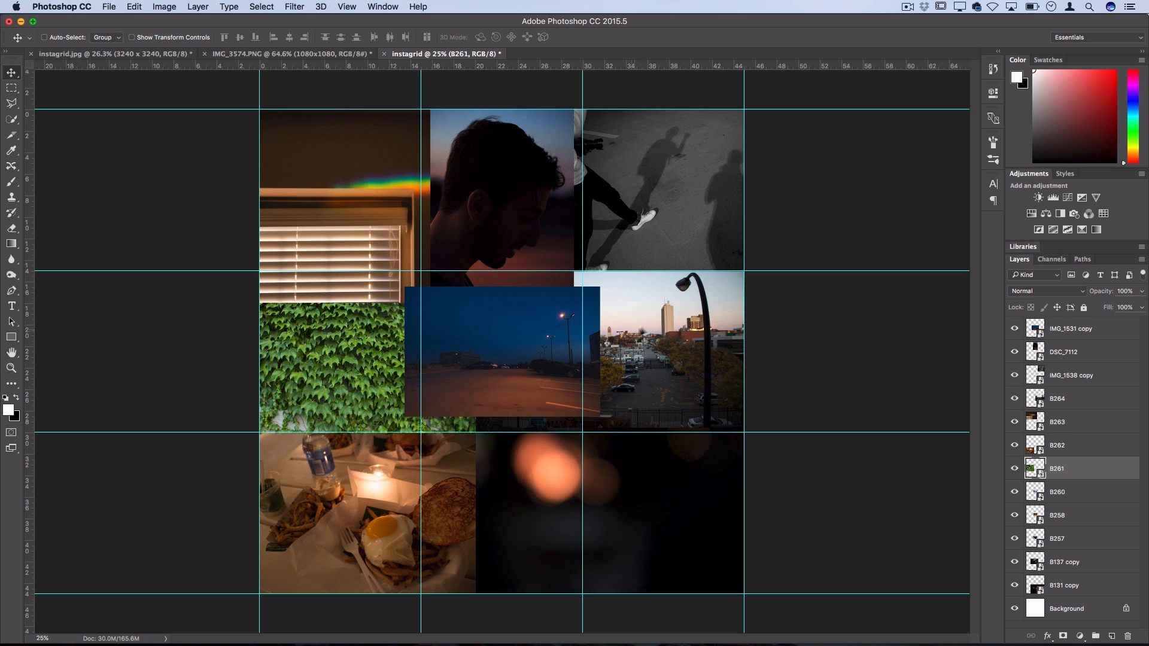
mouse_move(574, 338)
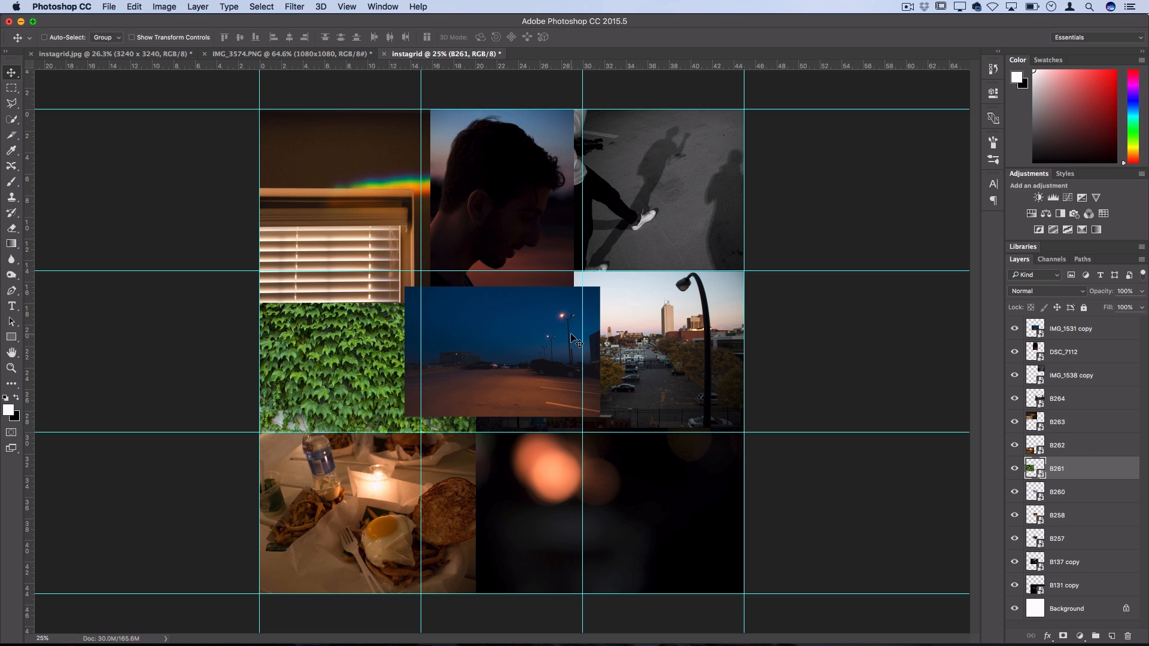
click(1069, 329)
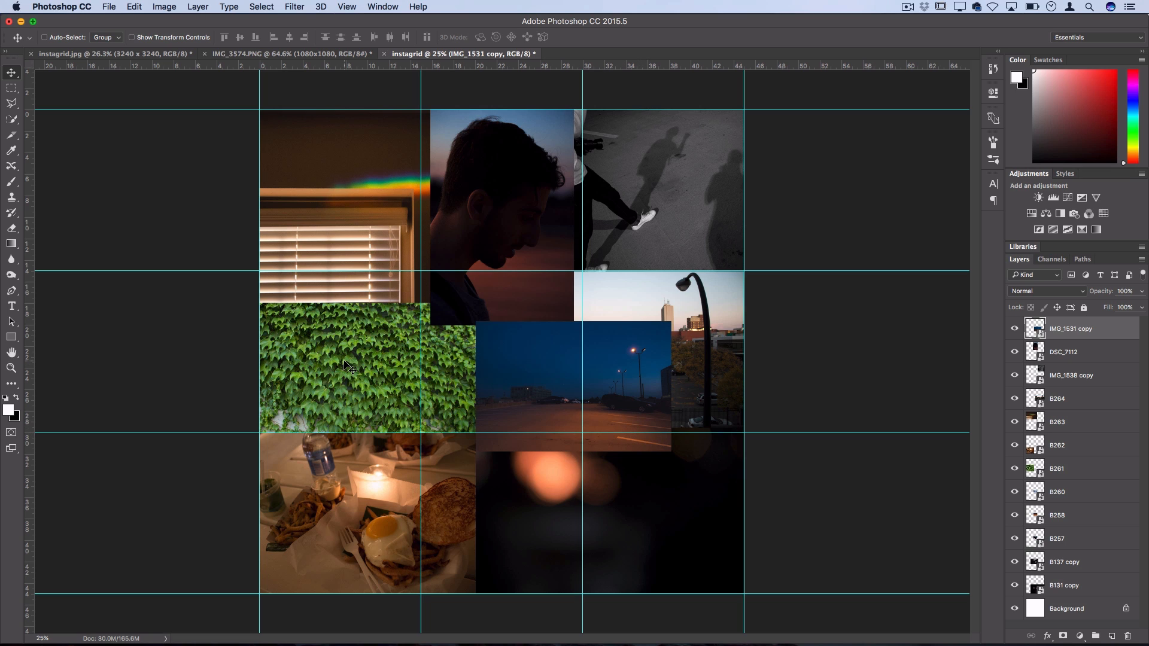
mouse_move(429, 383)
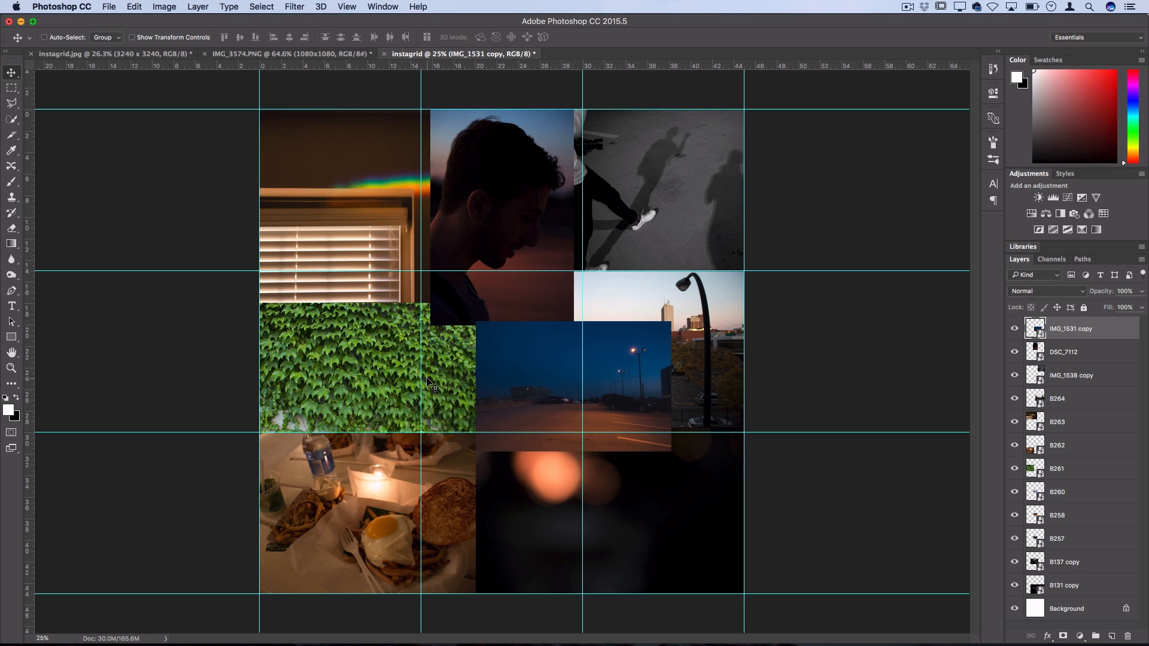
mouse_move(440, 365)
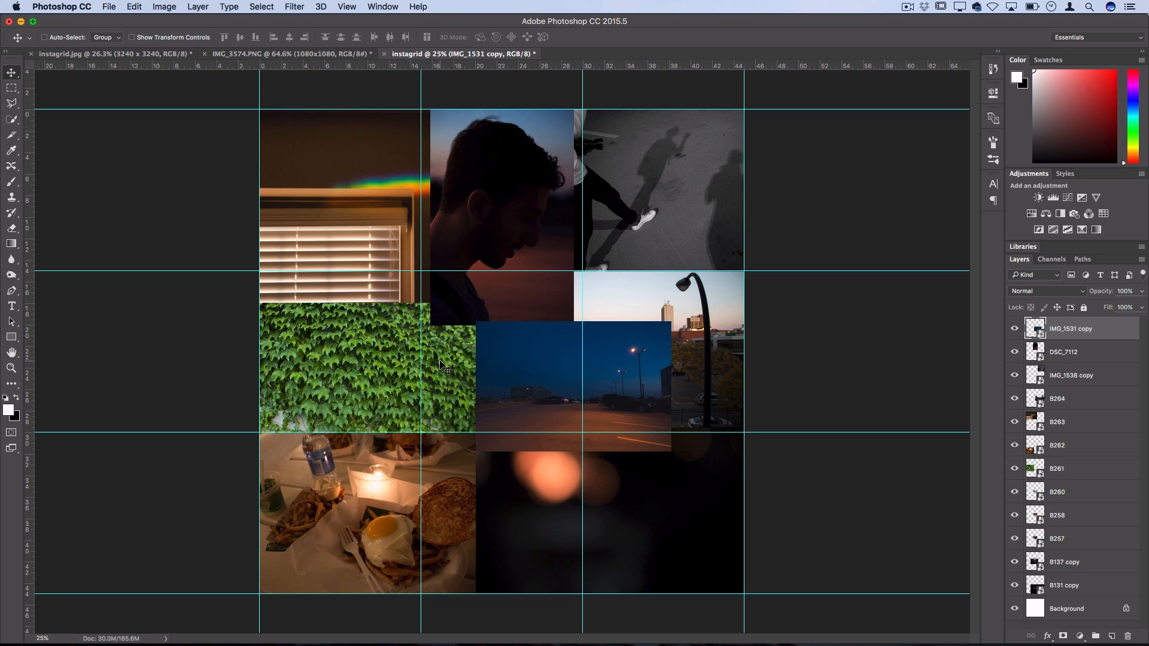
mouse_move(468, 304)
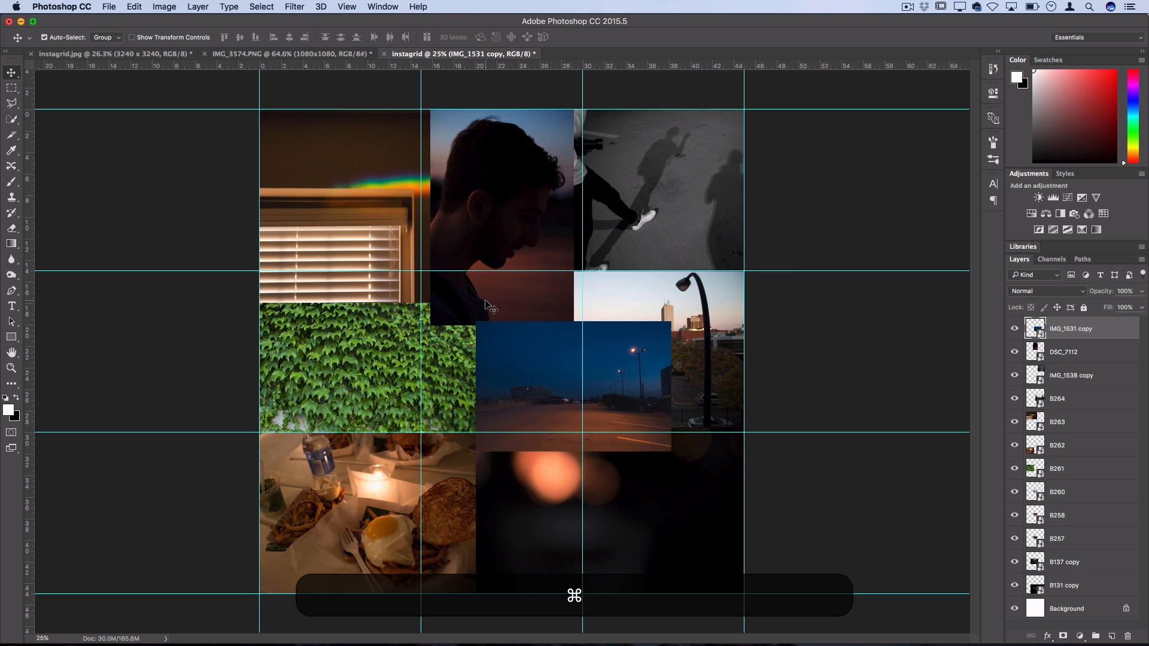
click(1063, 351)
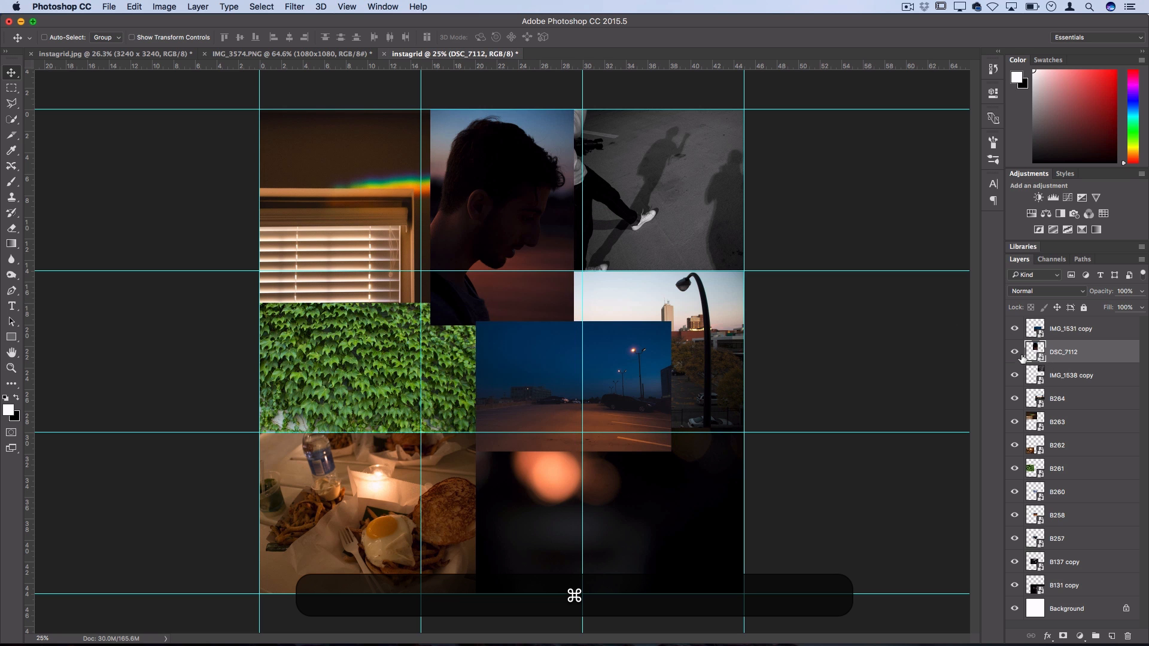
click(1062, 351)
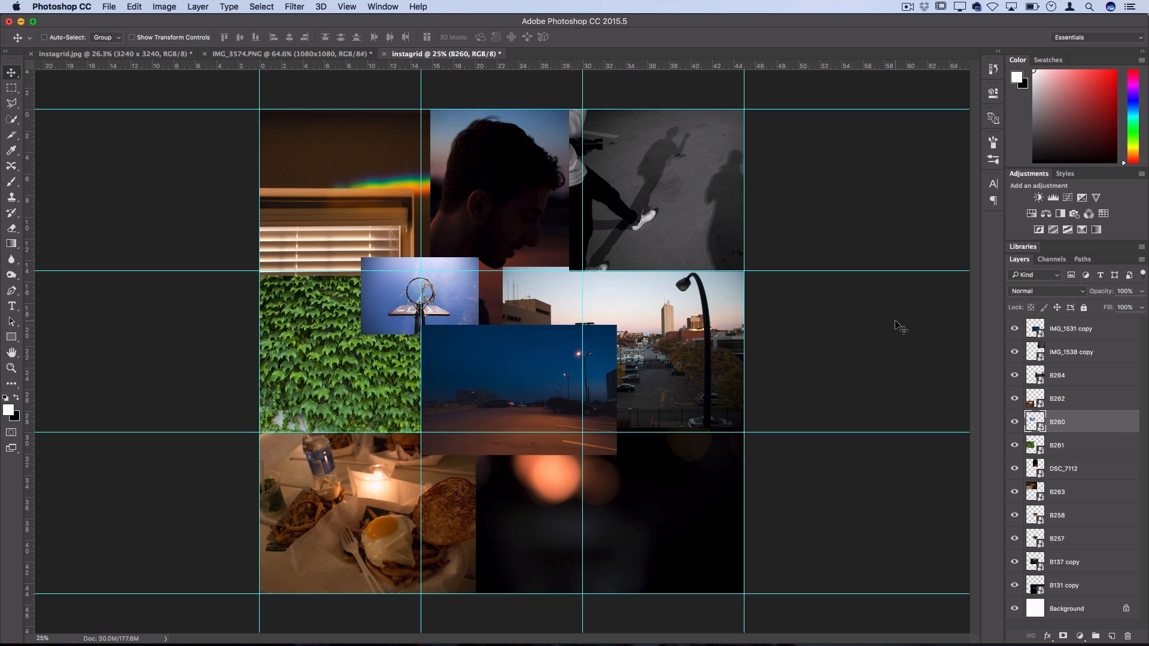
key(cmd+h)
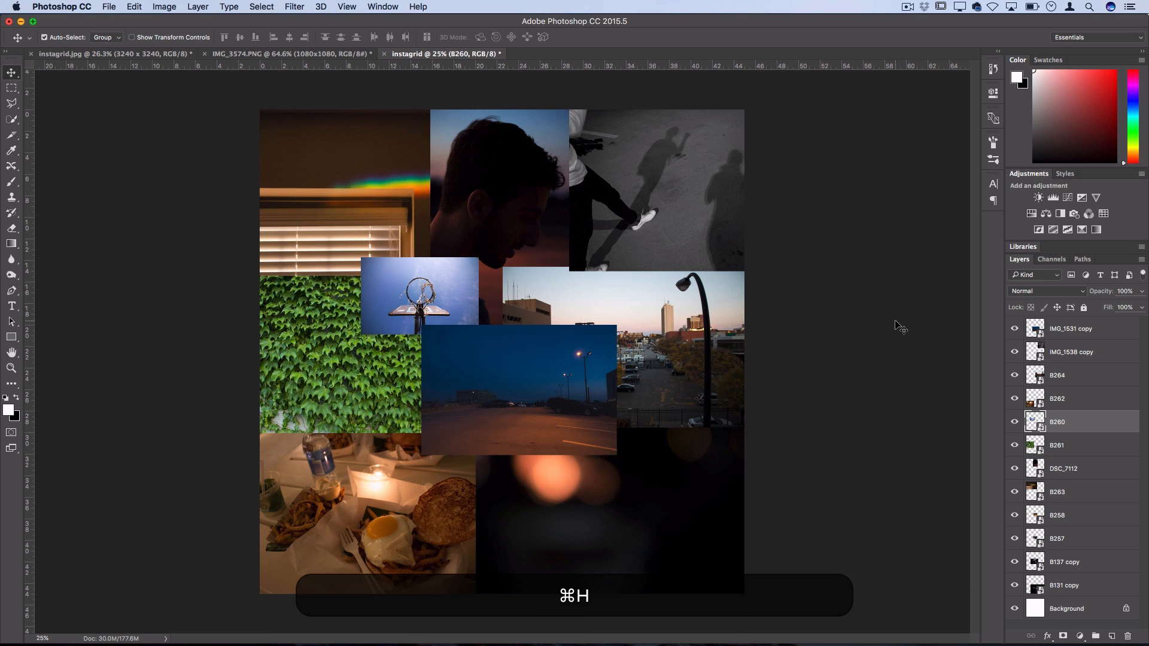
click(345, 6)
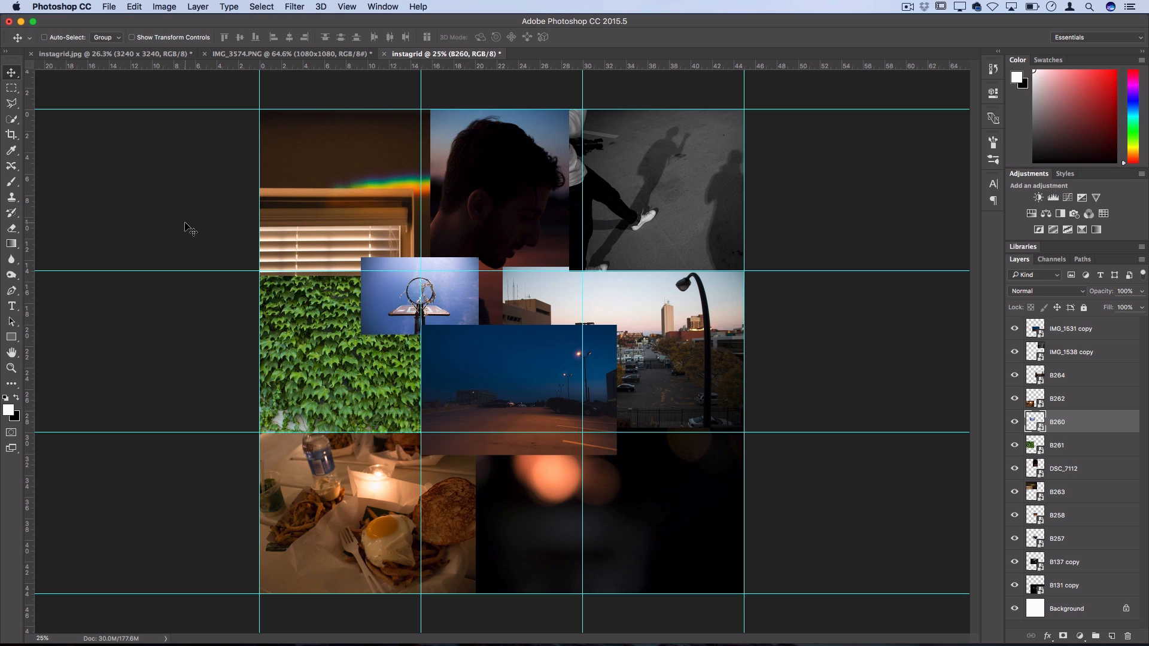
mouse_move(599, 188)
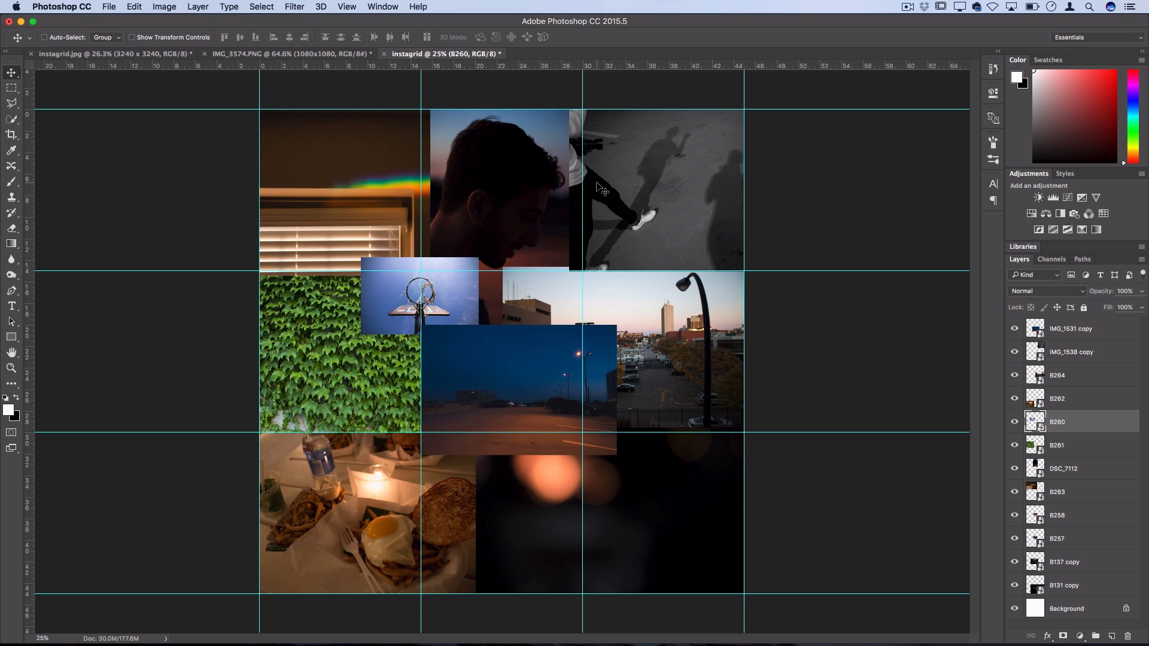
mouse_move(140, 154)
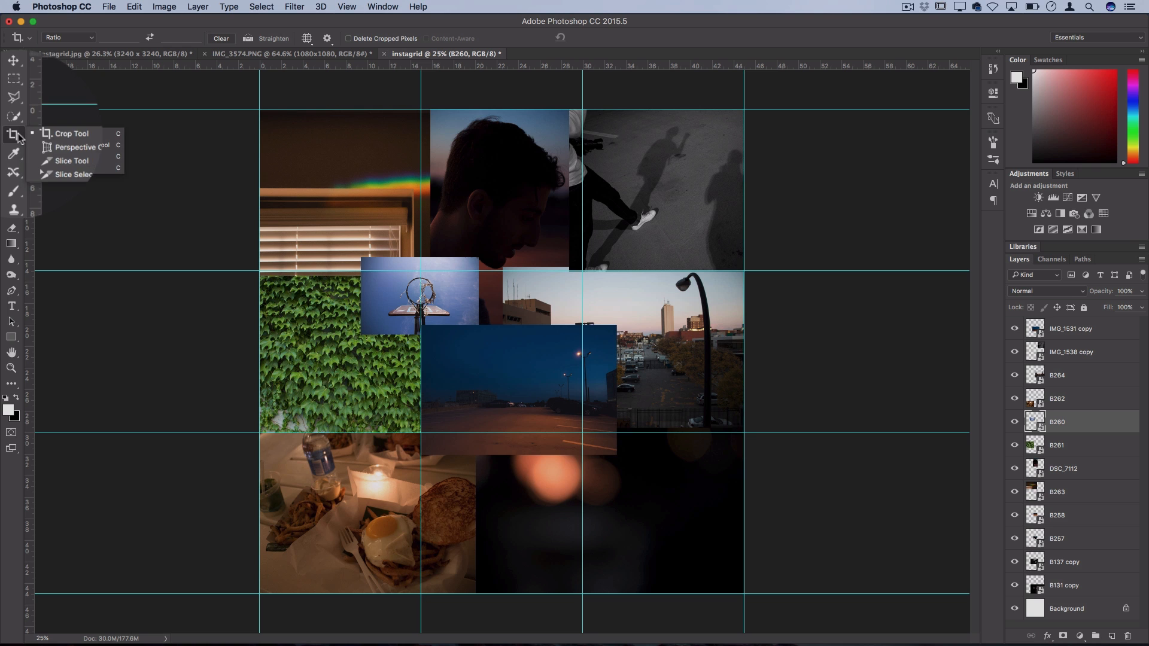
Slice the collage into nine tiles using Slices From Guides with the Slice Tool
click(71, 161)
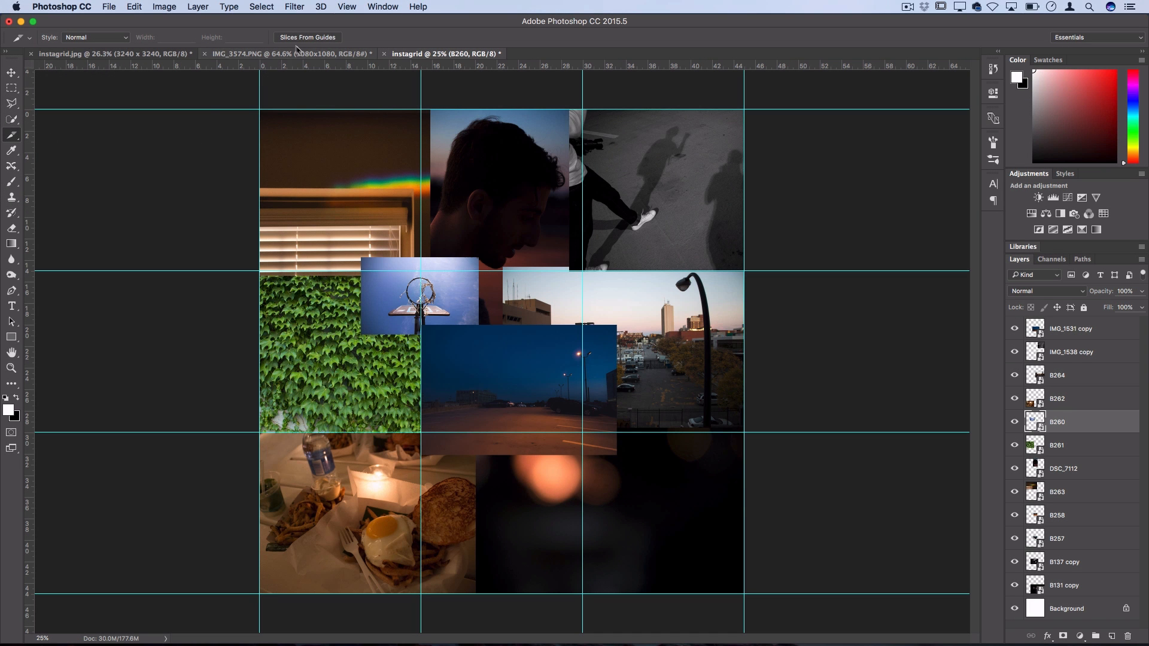
mouse_move(308, 37)
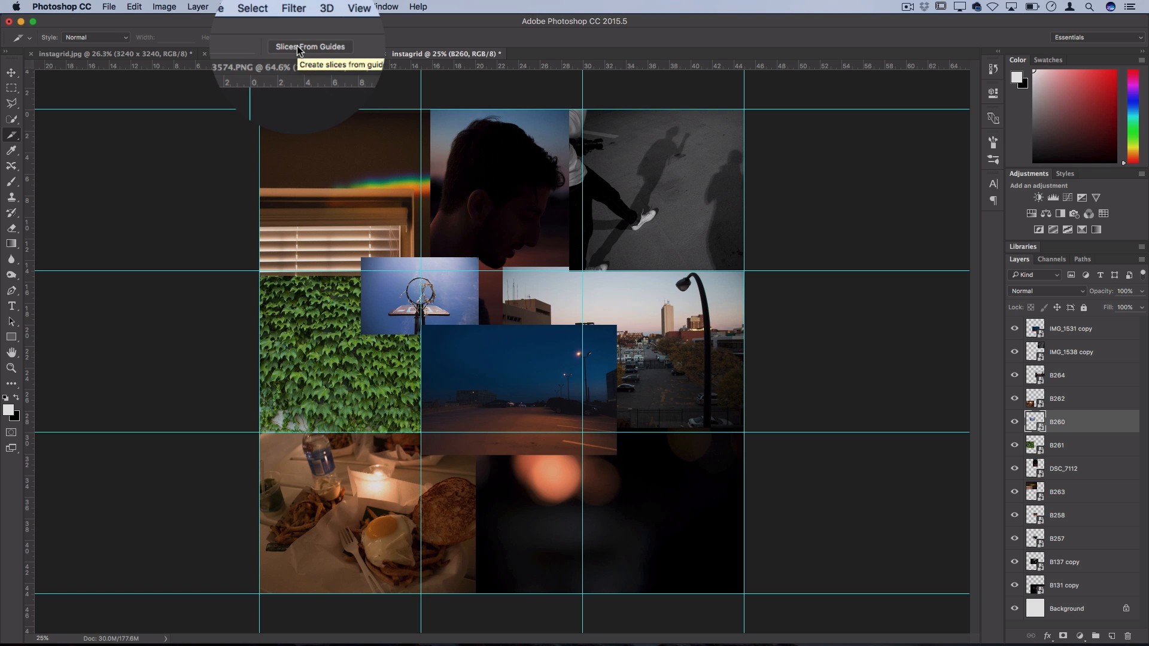
click(309, 46)
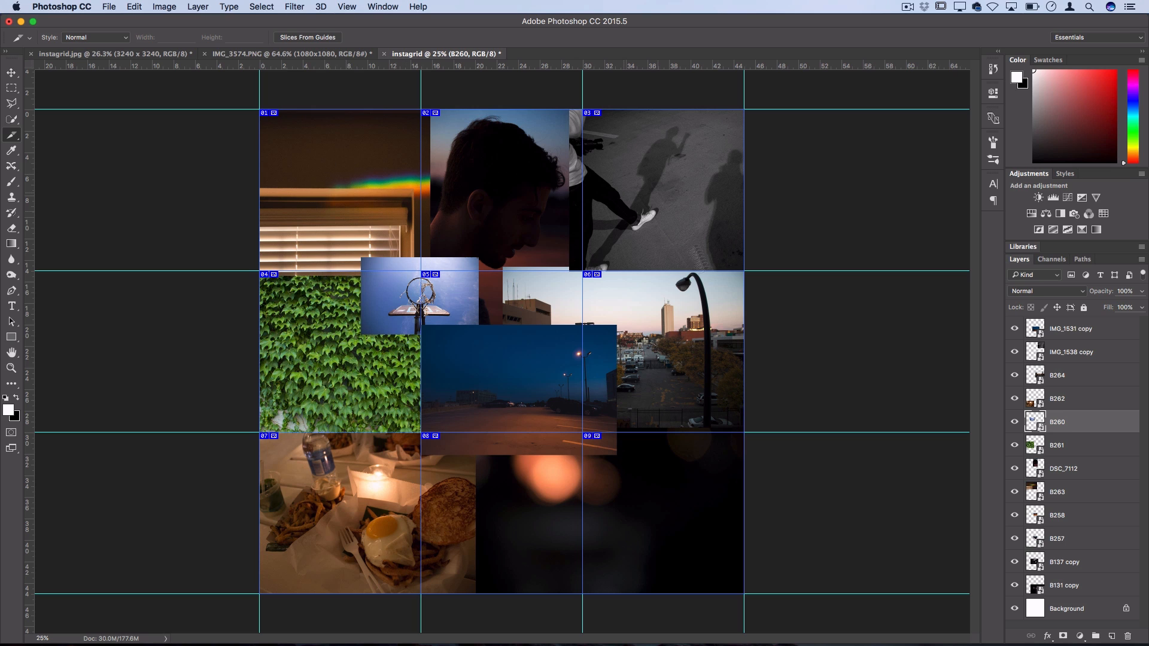
mouse_move(356, 329)
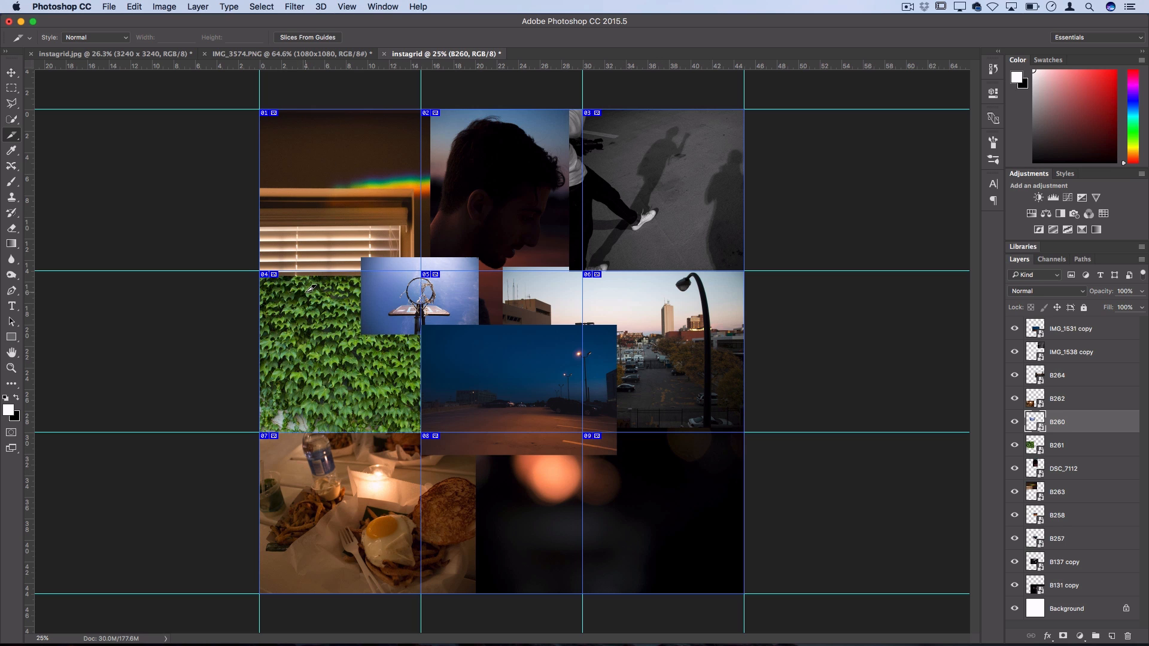
mouse_move(88, 150)
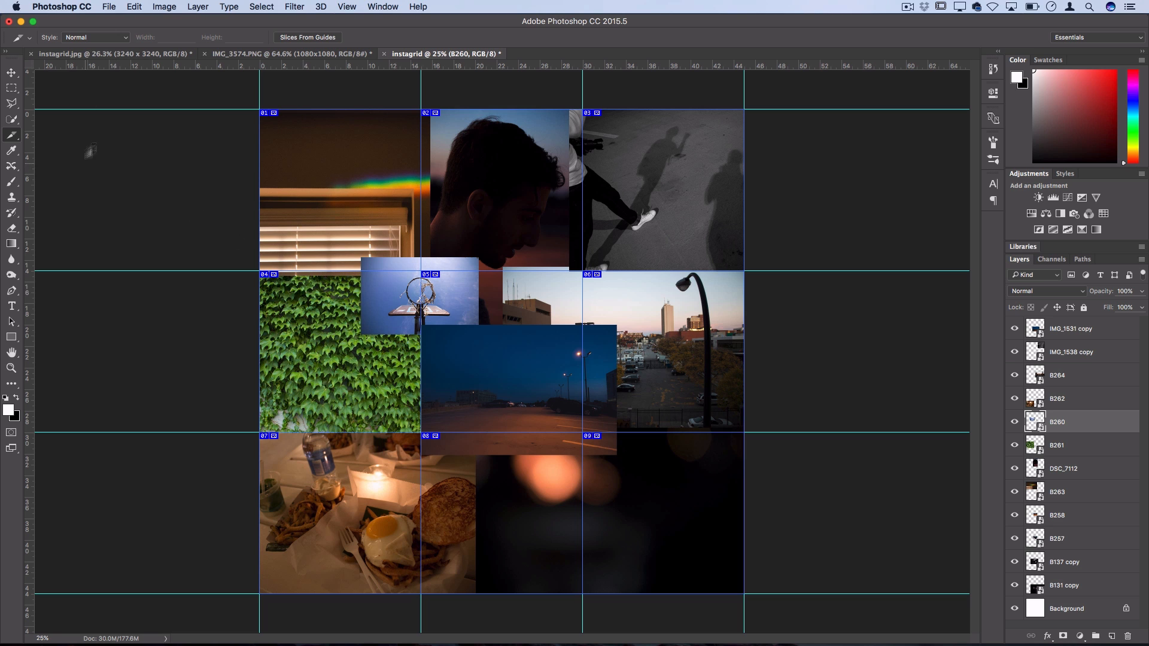
click(109, 6)
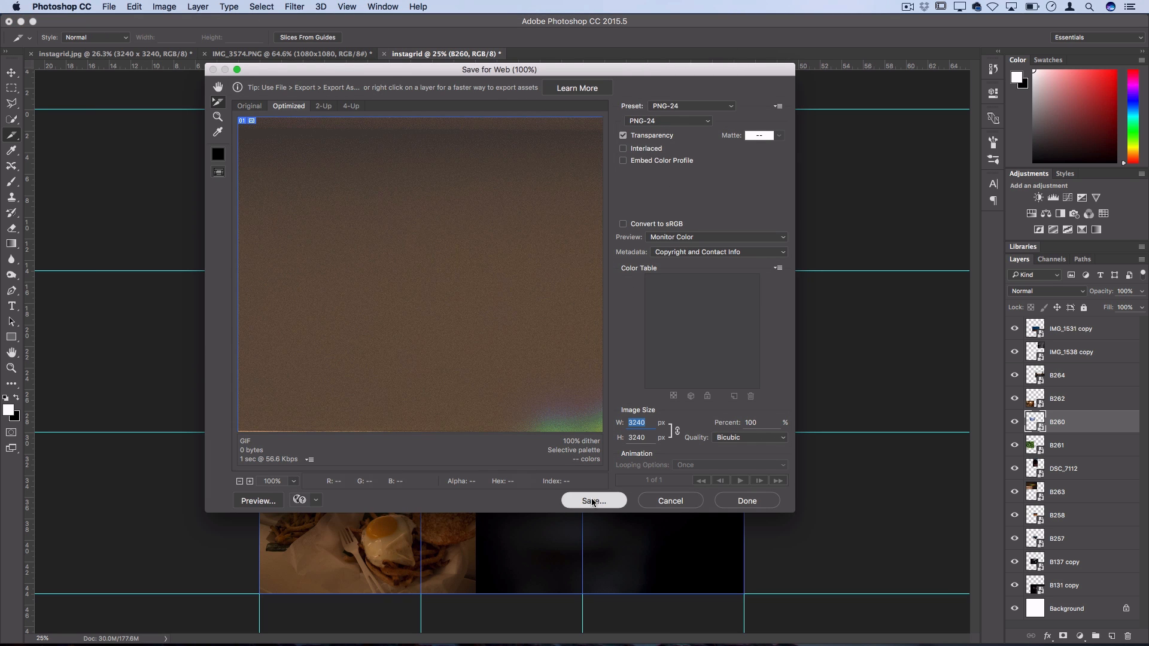
Save for Web as PNG-24 with All Slices, producing instagrid_01 through instagrid_09
click(593, 500)
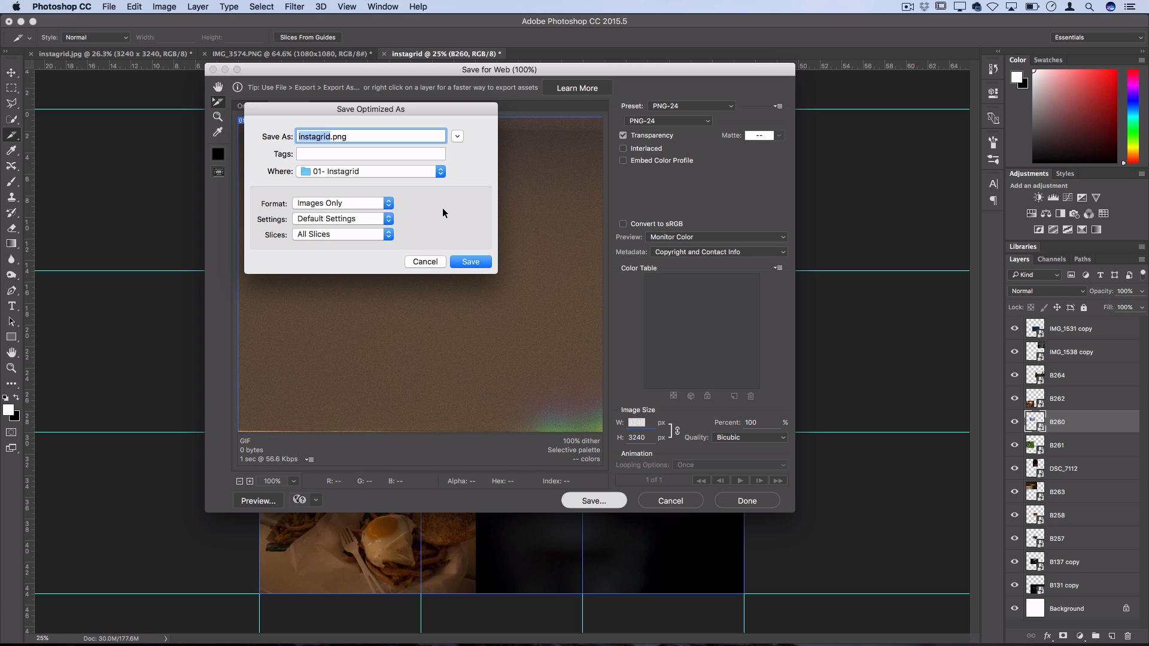
mouse_move(341, 177)
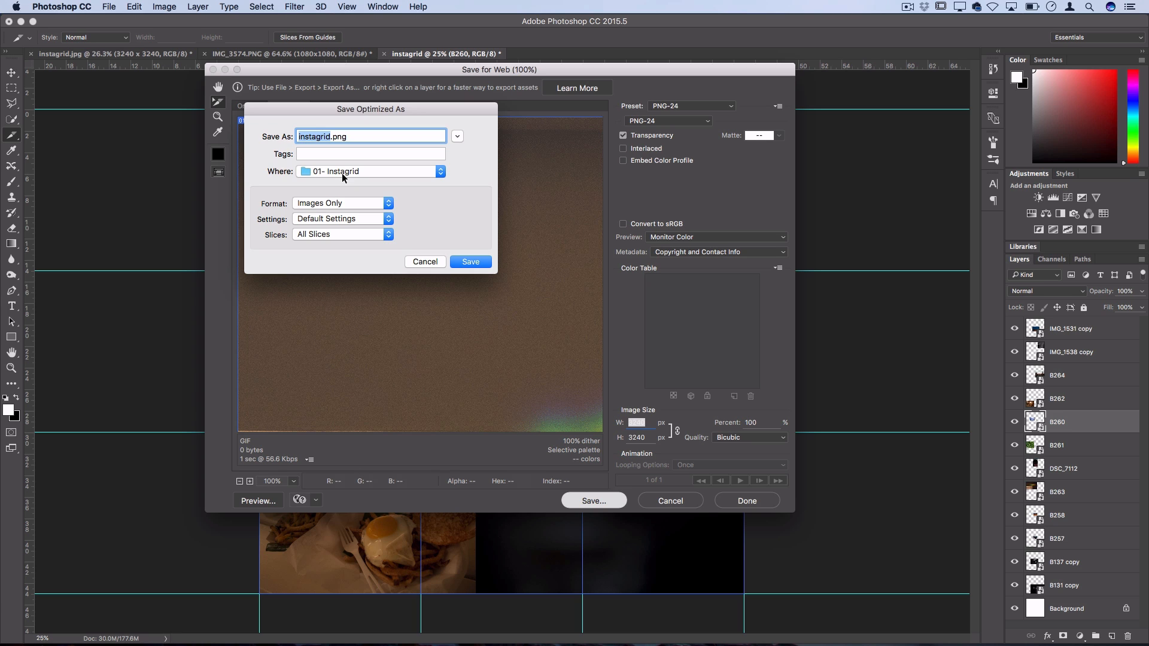
mouse_move(330, 179)
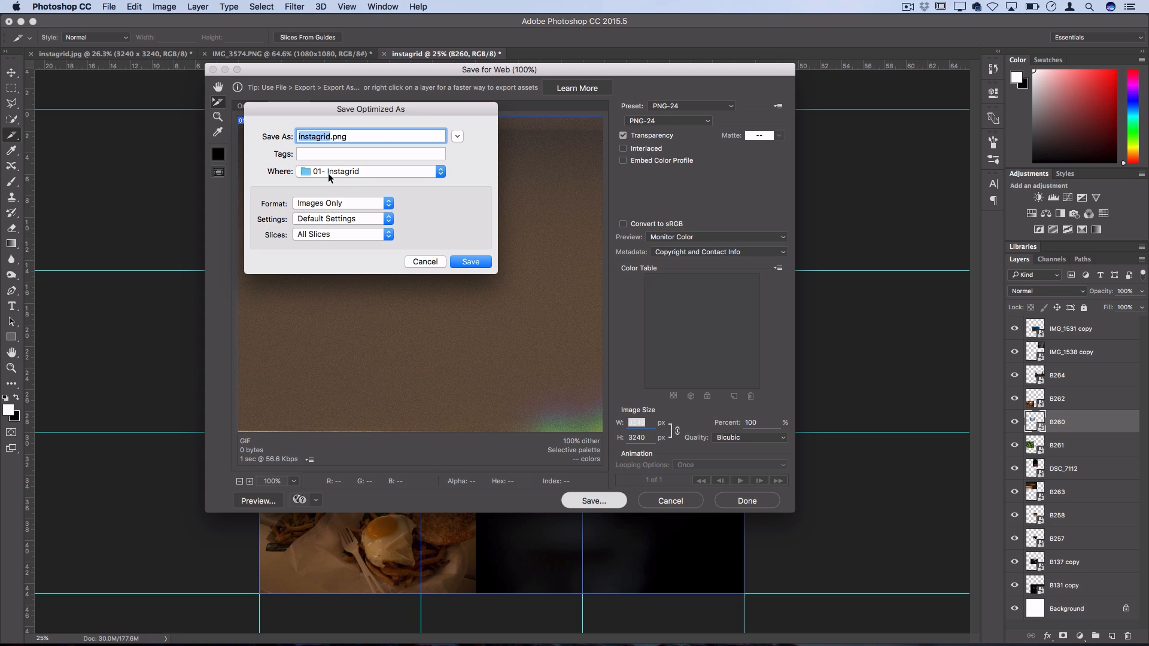
mouse_move(270, 239)
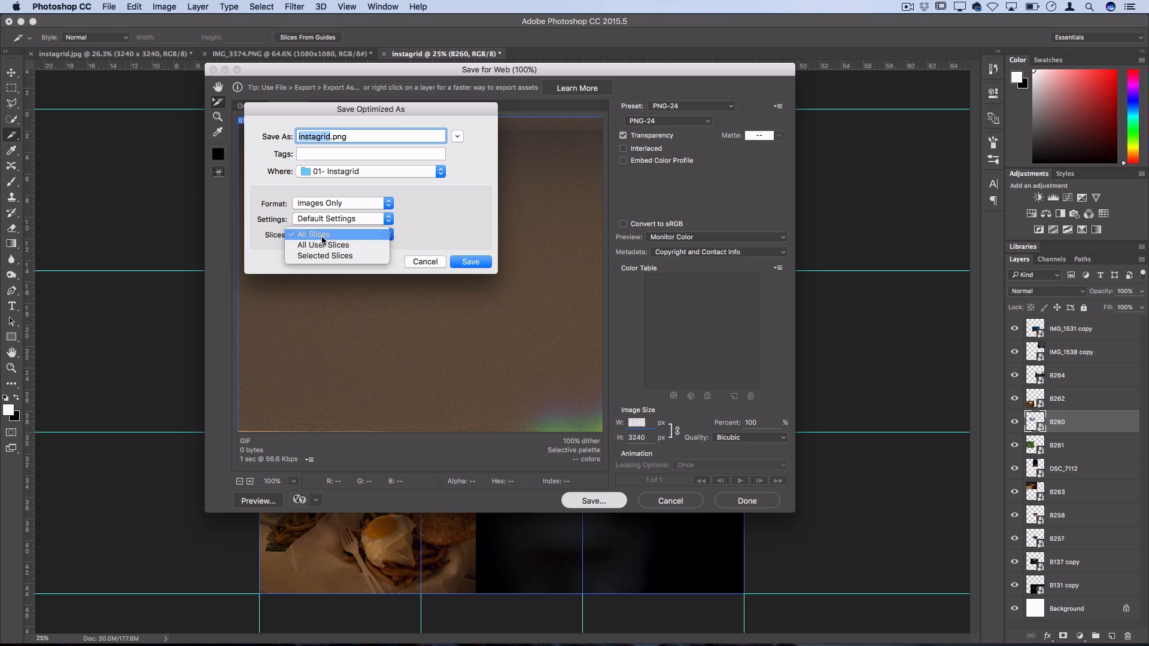
click(313, 234)
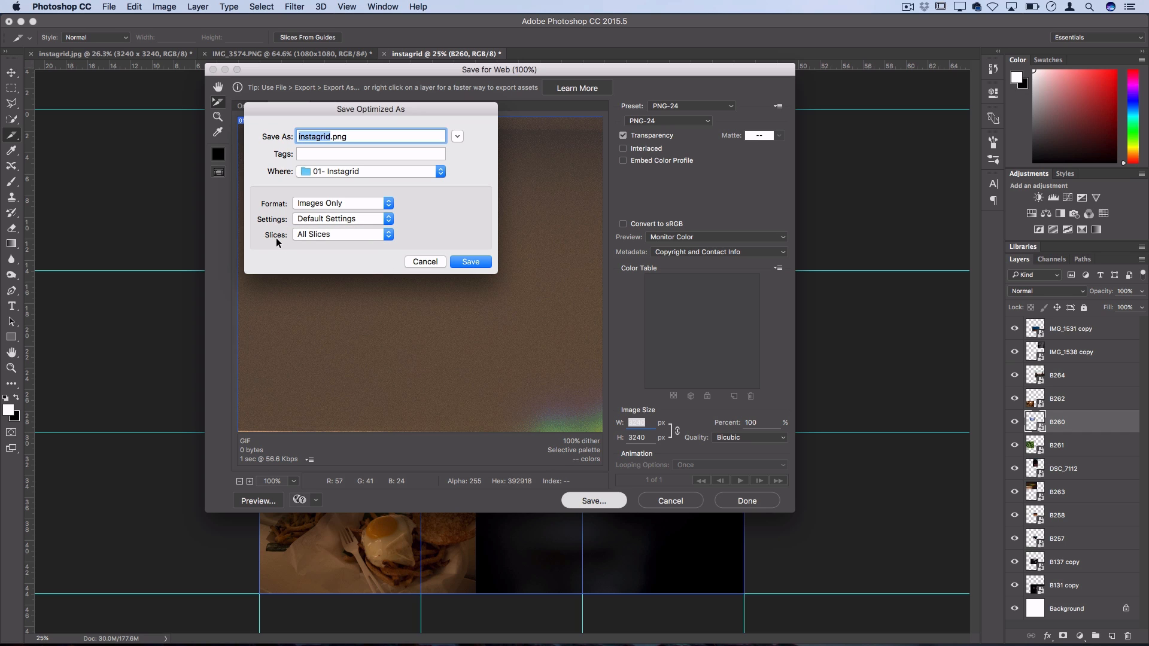
mouse_move(548, 261)
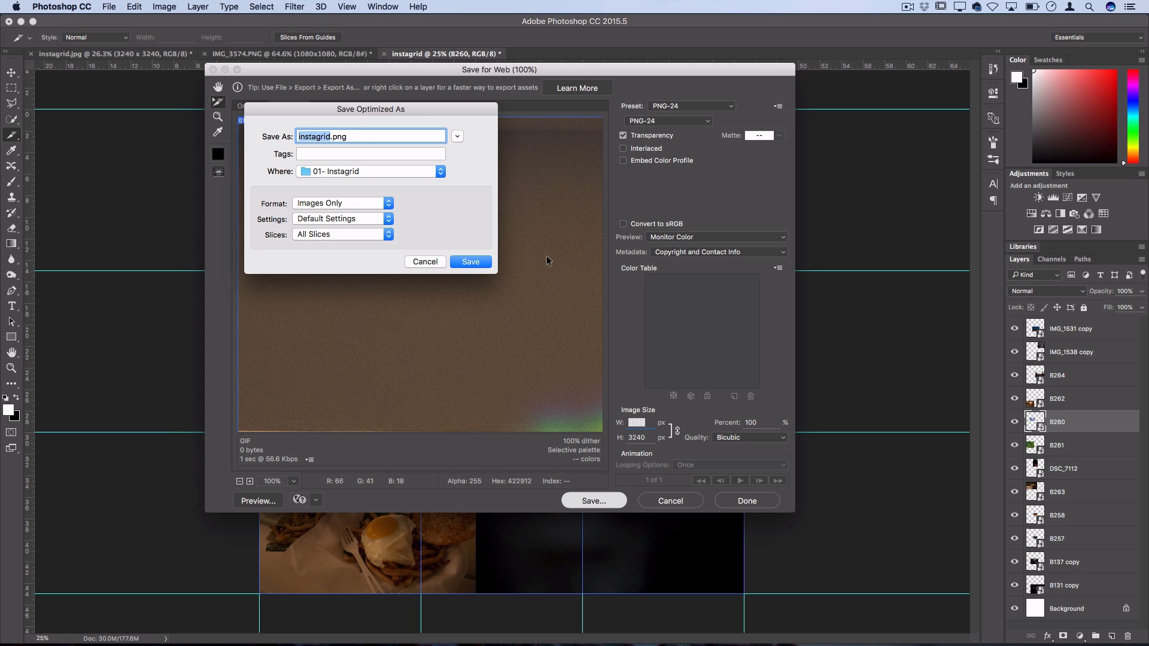
click(470, 262)
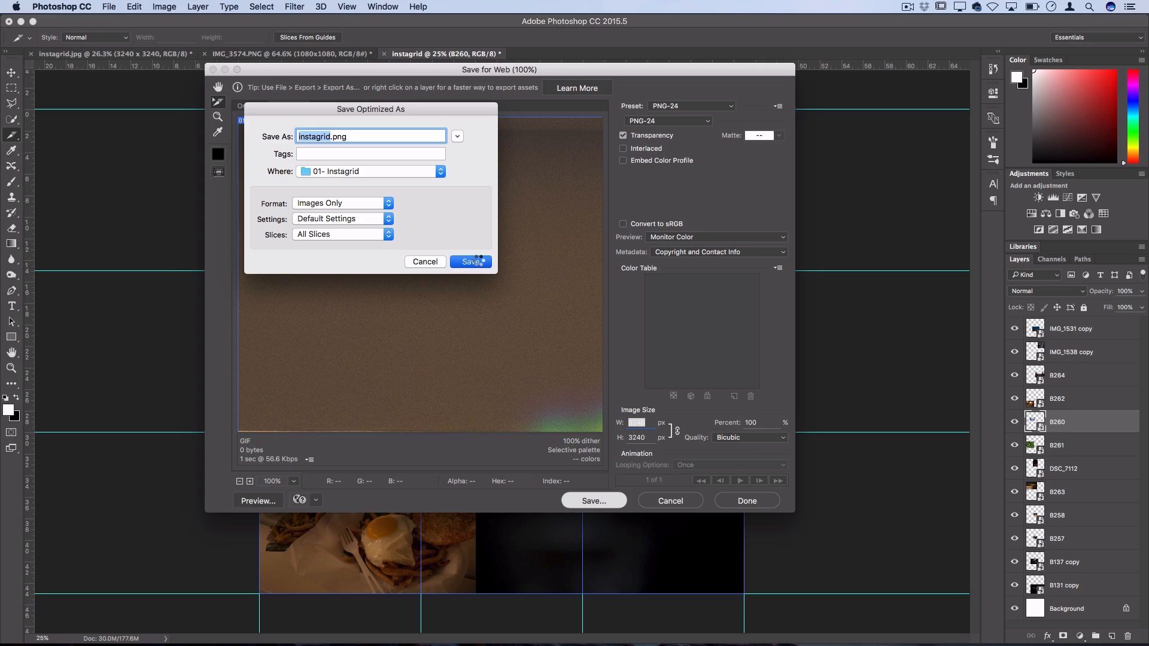
click(470, 261)
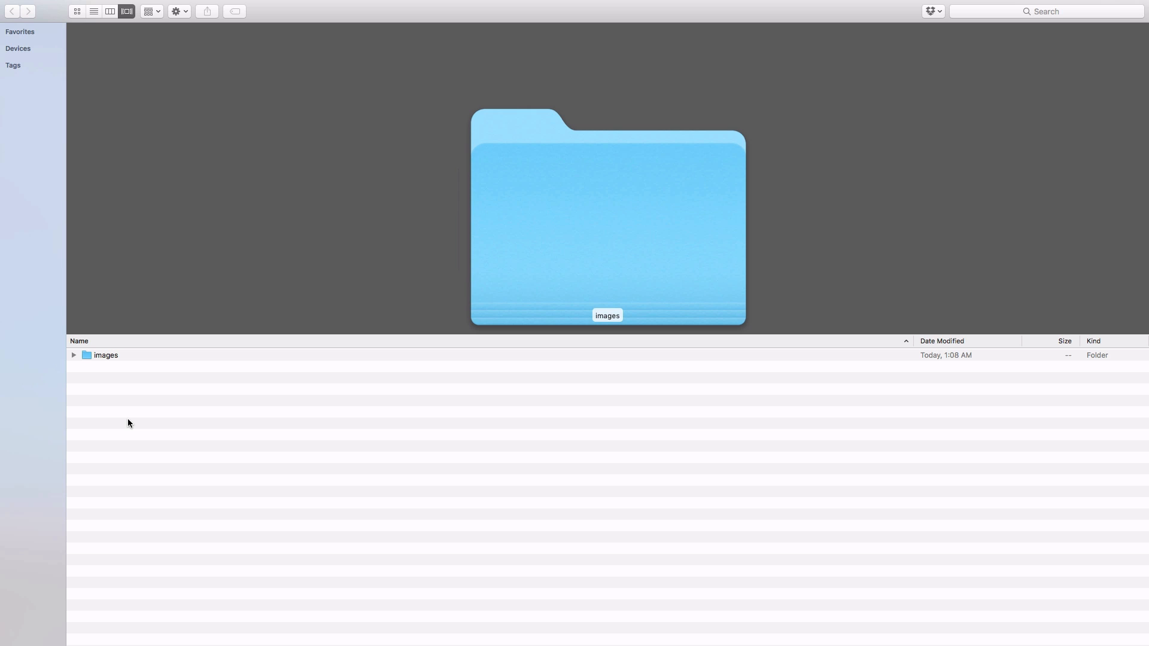
Reveal the nine exported PNGs in the images folder in Finder
click(73, 355)
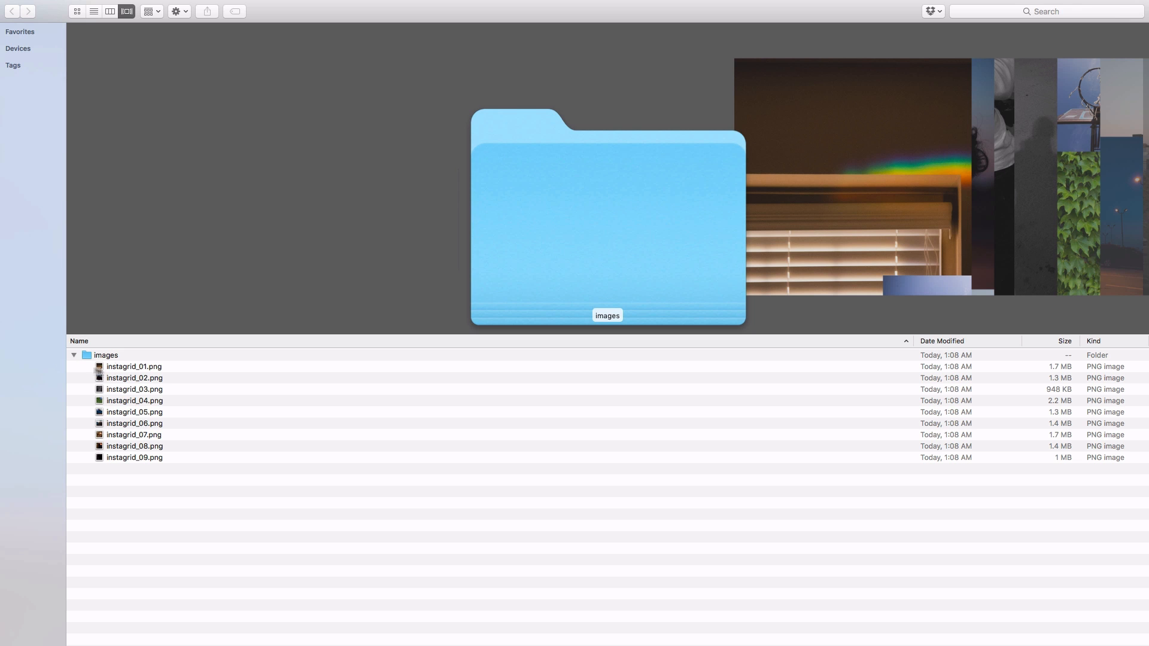
click(133, 389)
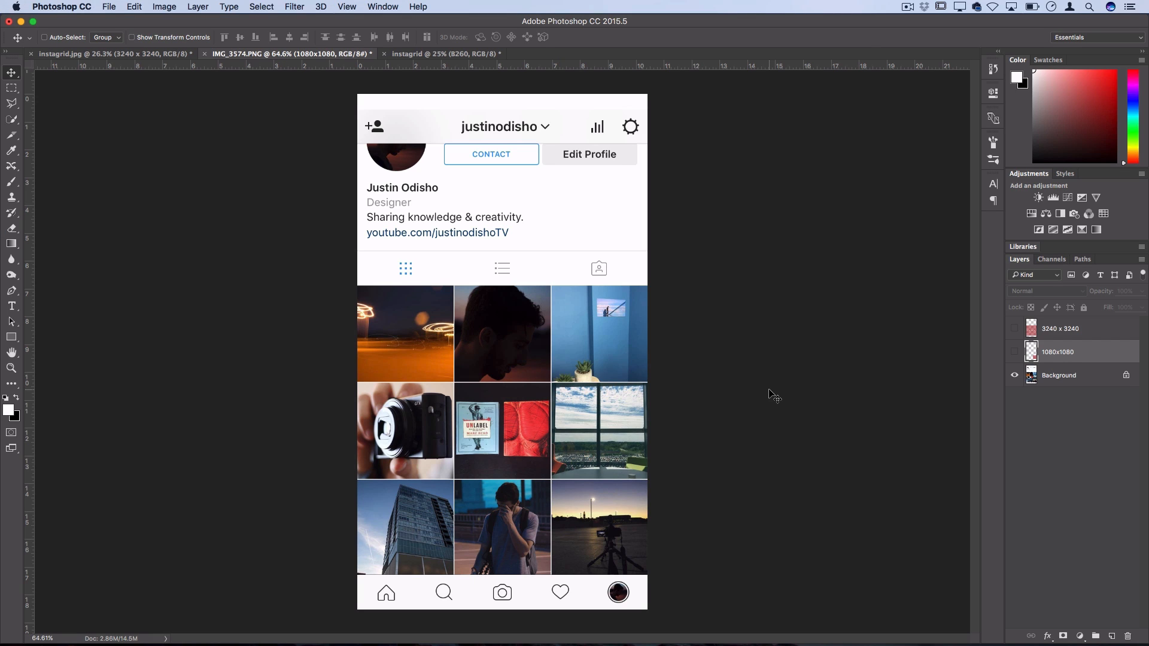
Show the red 1080x1080 overlay over one tile of the profile mockup
click(1015, 351)
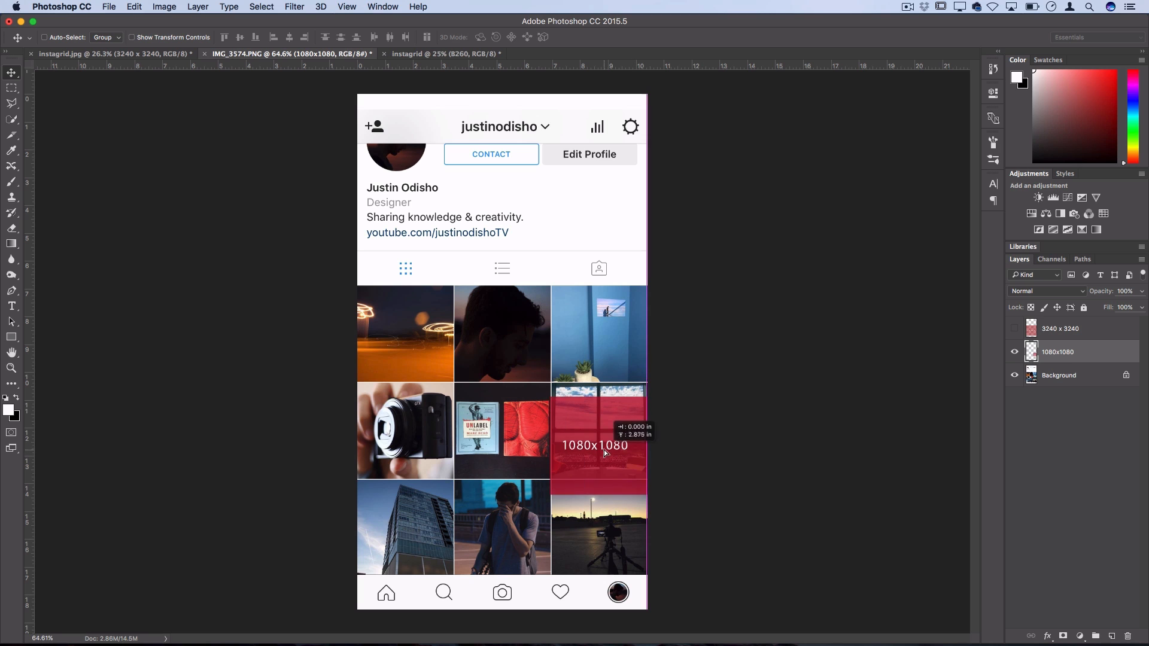
Return to the instagrid collage document and switch to the Rectangular Marquee tool
click(444, 53)
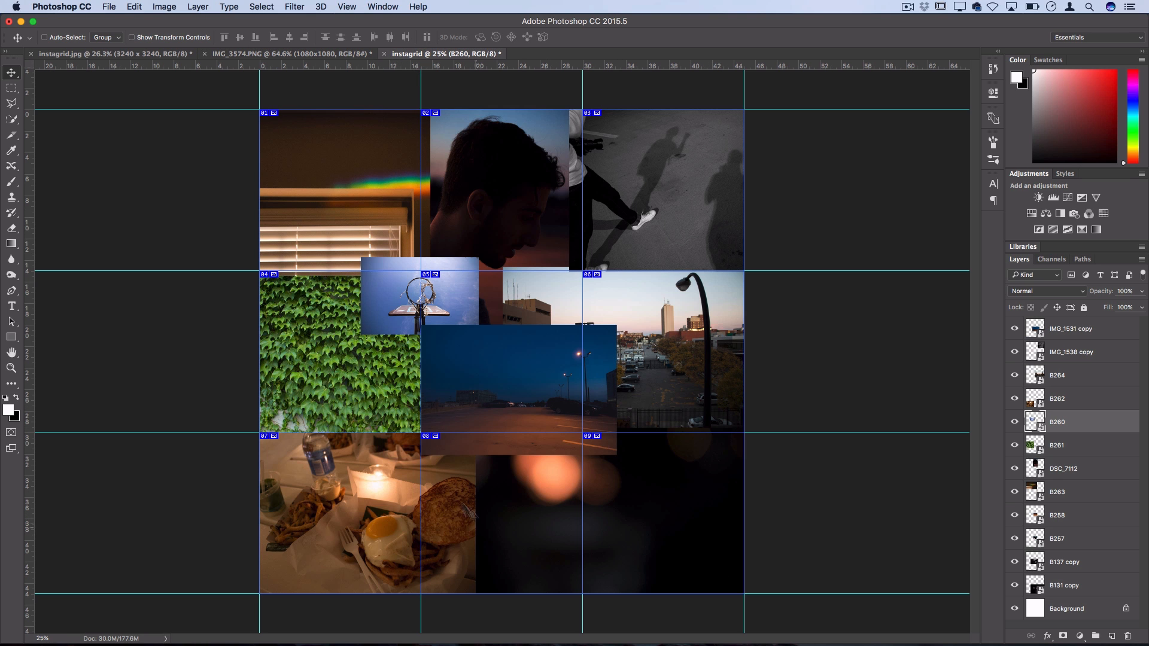
mouse_move(490, 373)
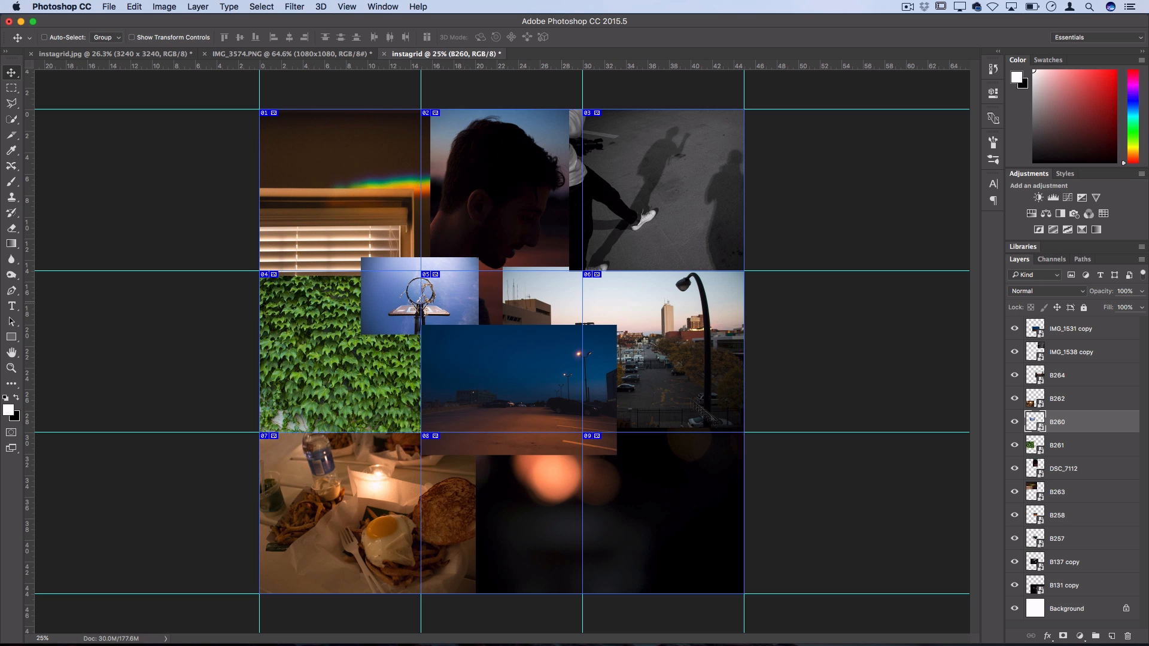
mouse_move(656, 532)
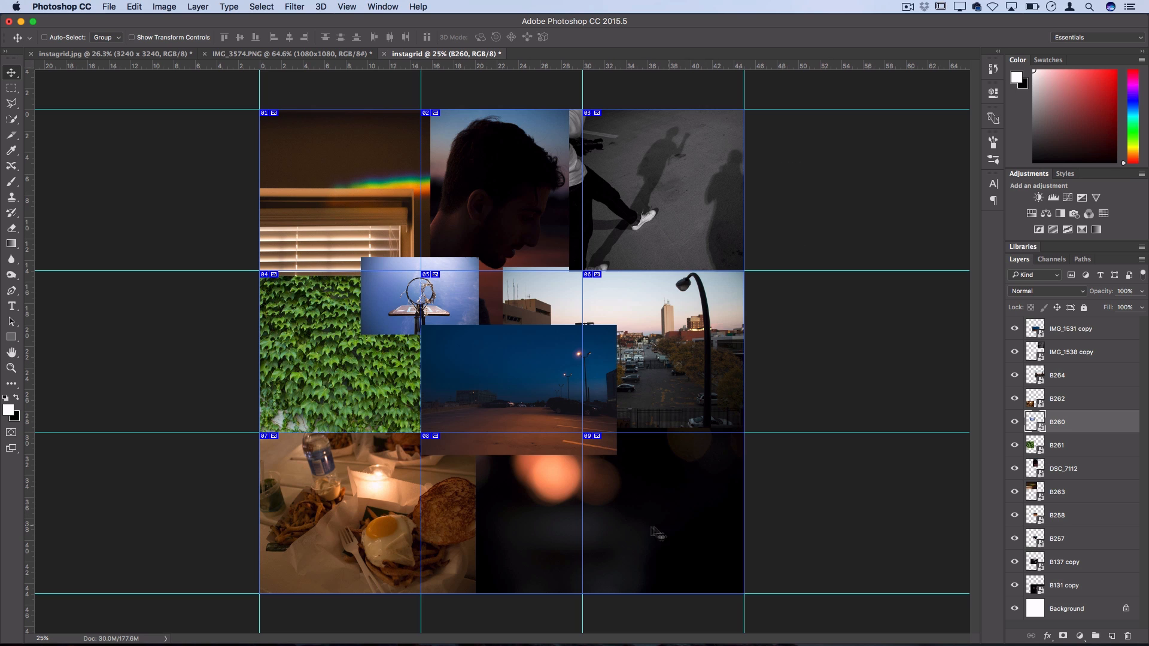
click(12, 88)
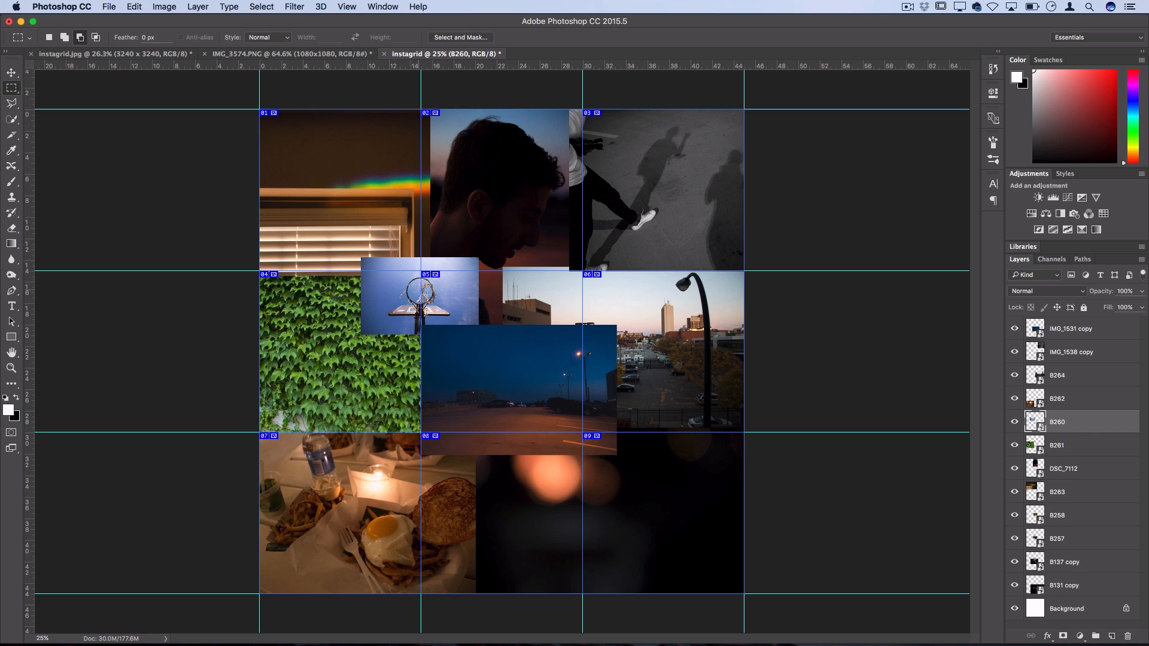
mouse_move(529, 211)
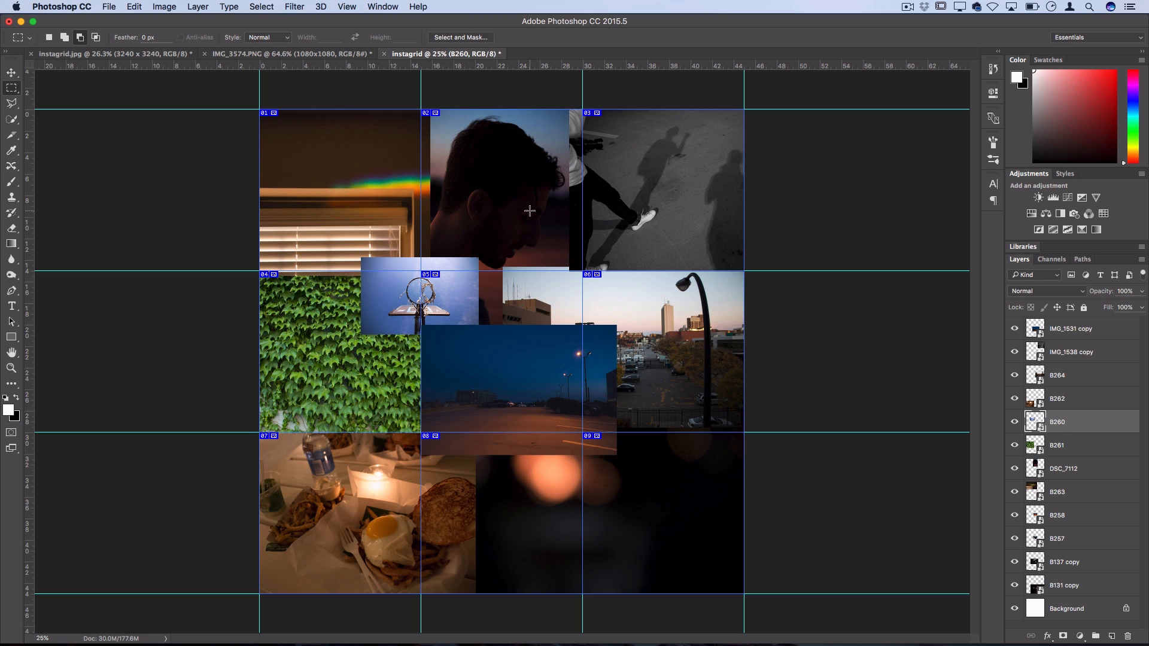
mouse_move(501, 239)
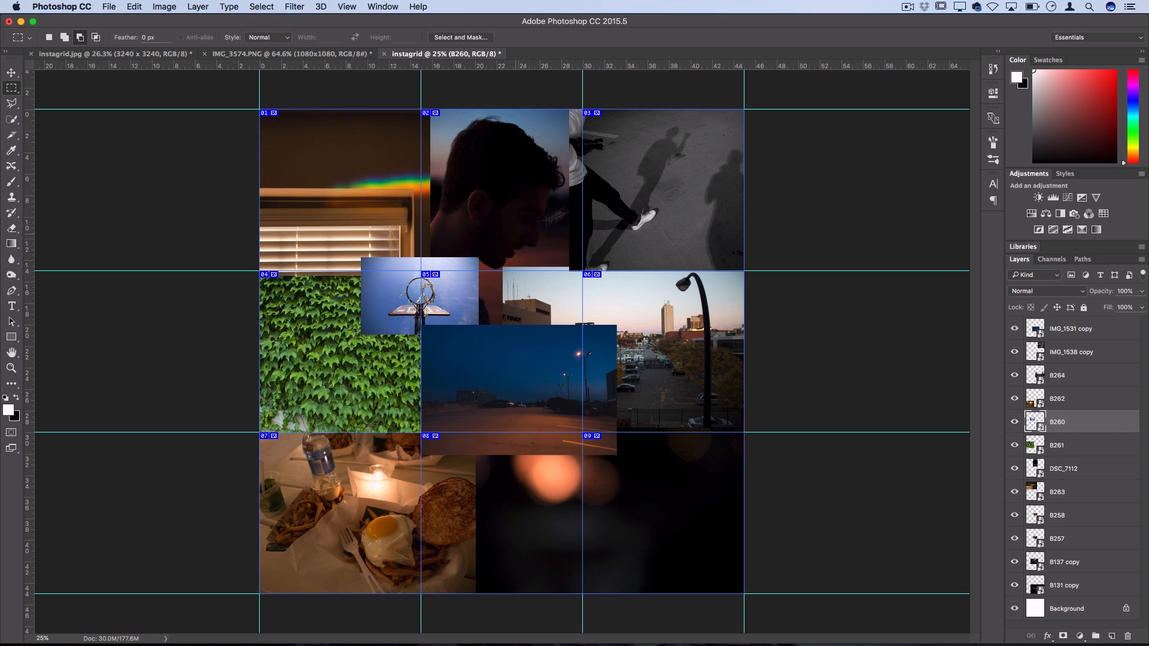
mouse_move(300, 108)
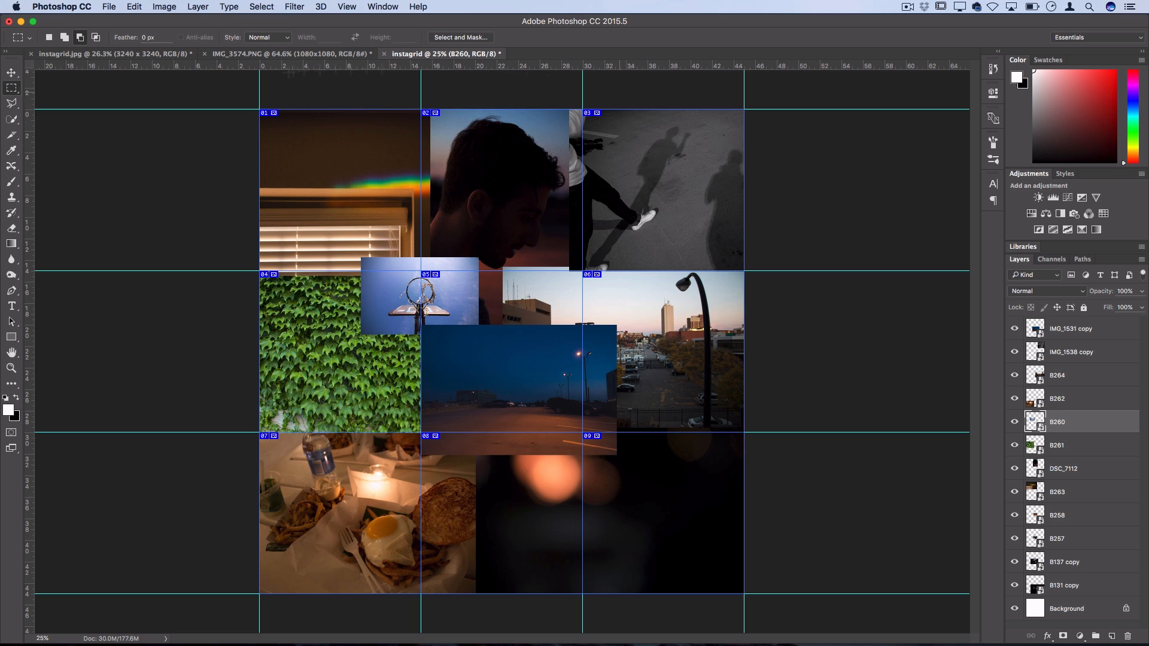
mouse_move(836, 368)
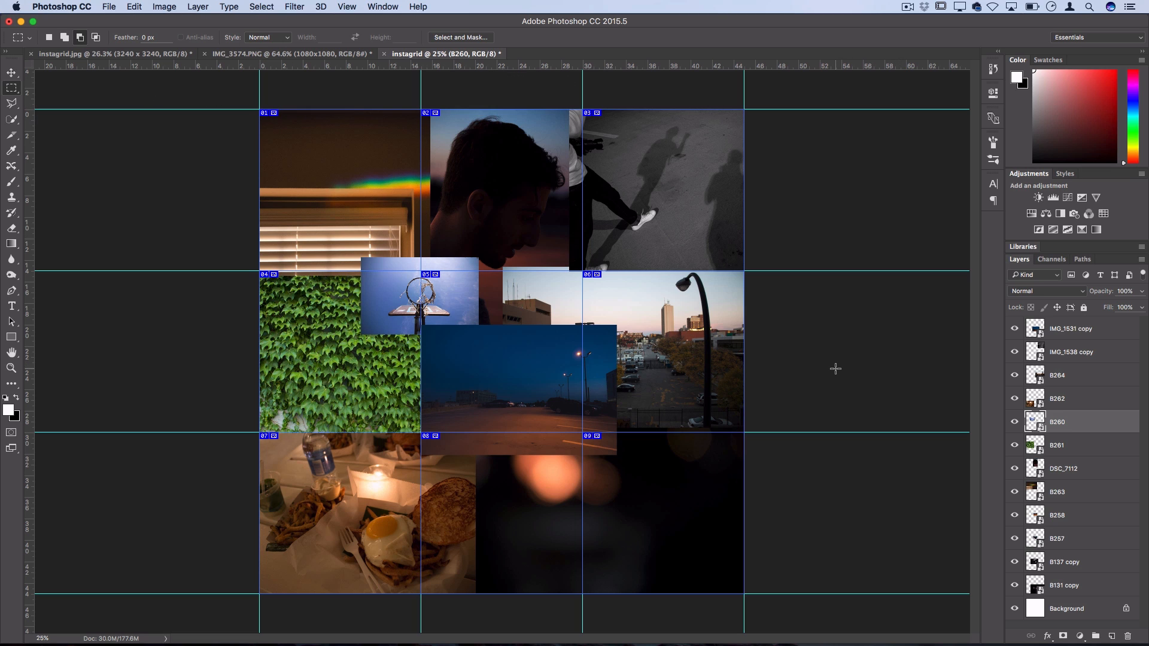
mouse_move(798, 374)
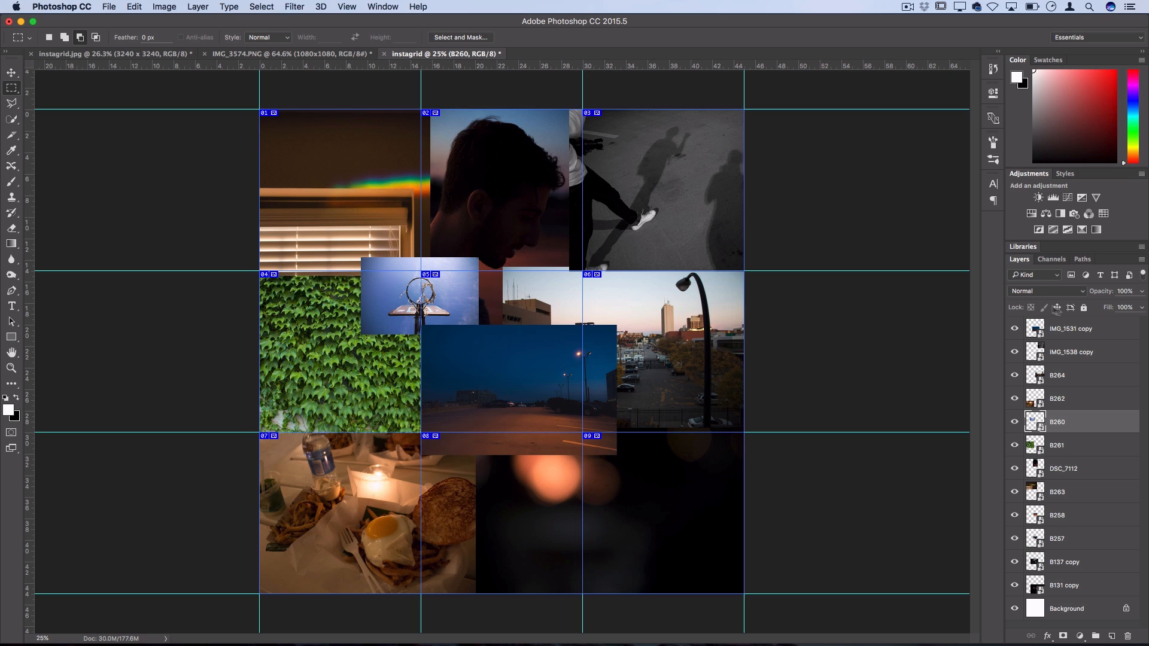
Group the selected photo layers into Group 1 and scale the group to about 106% over the grid
click(1070, 329)
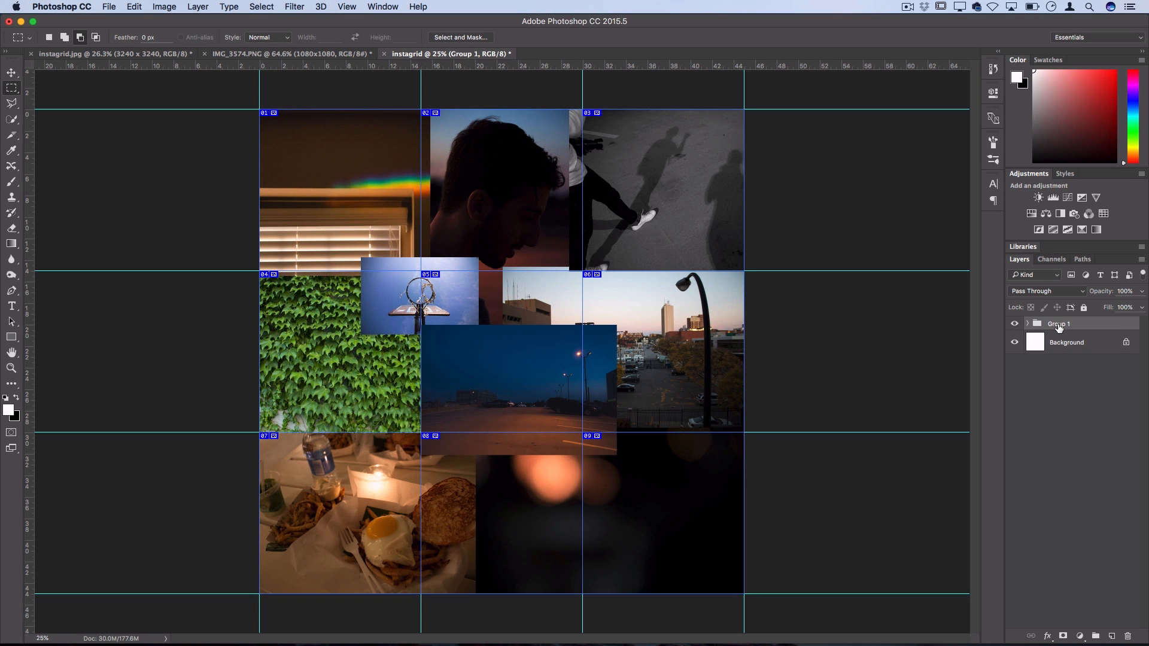
mouse_move(1058, 324)
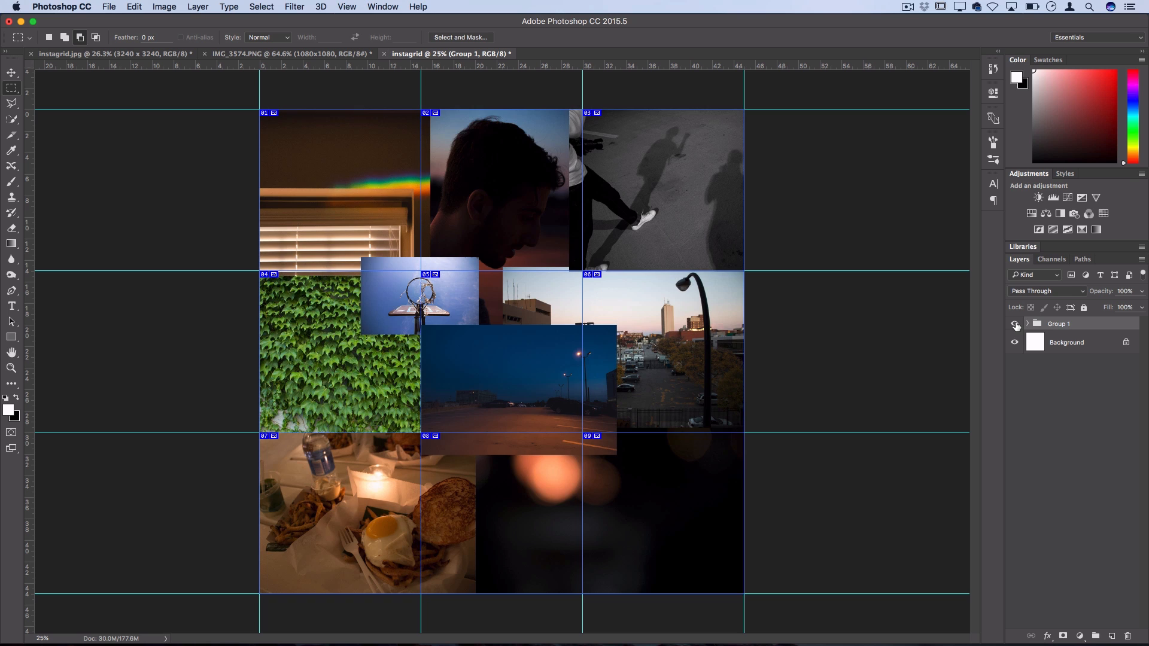
key(cmd+t)
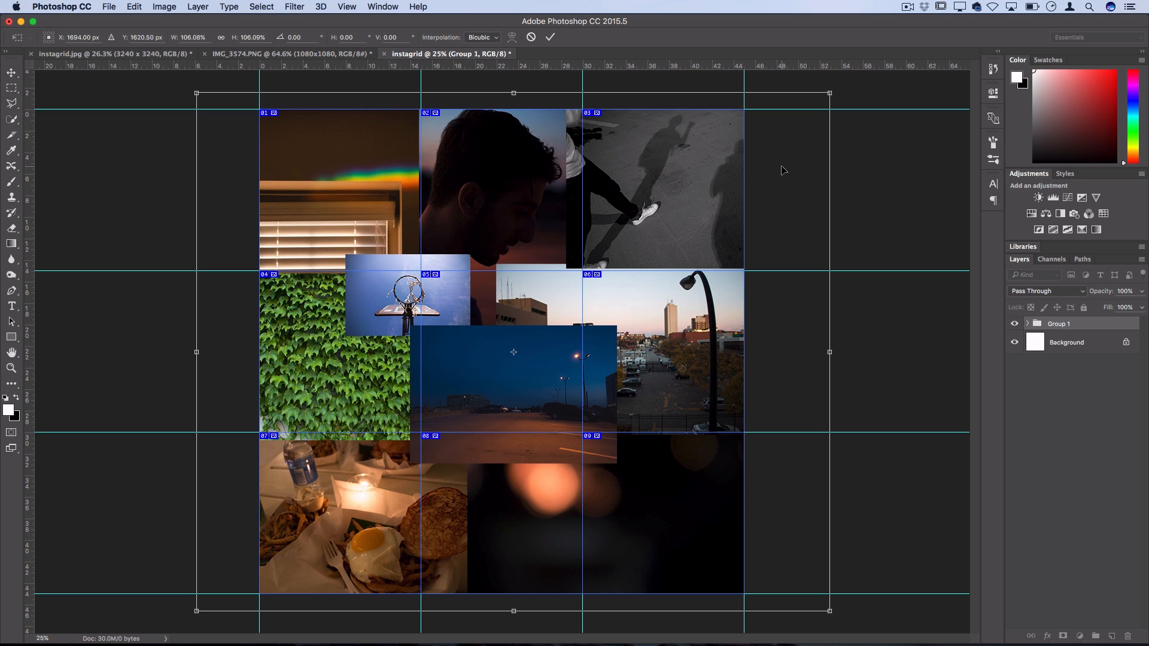
mouse_move(612, 159)
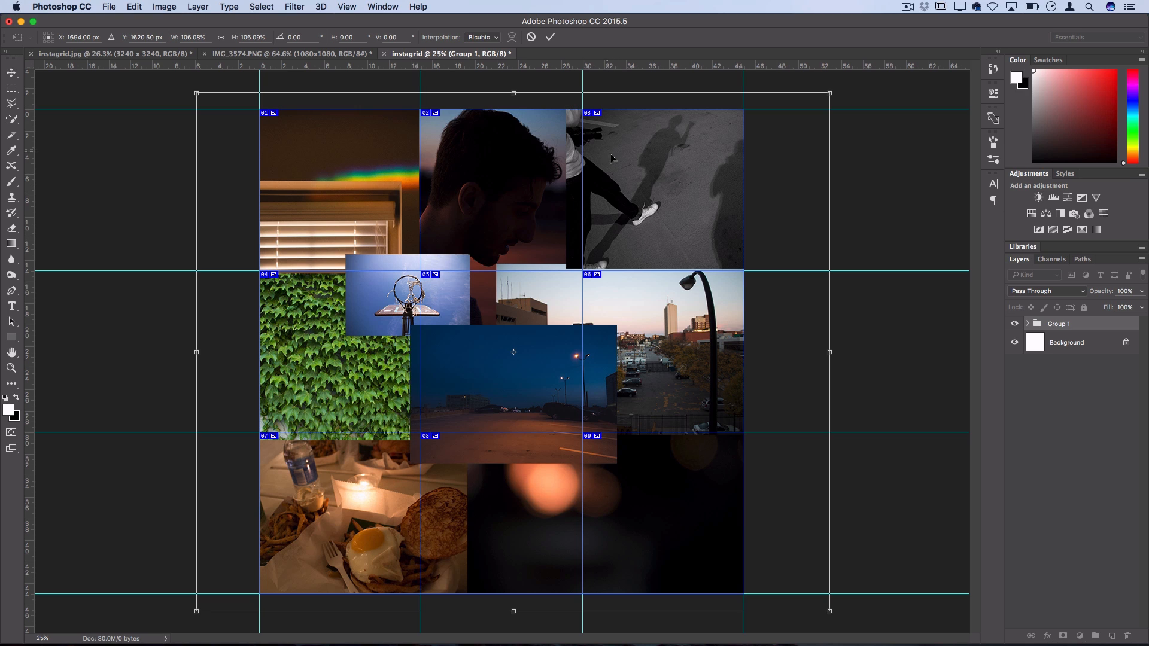
mouse_move(675, 192)
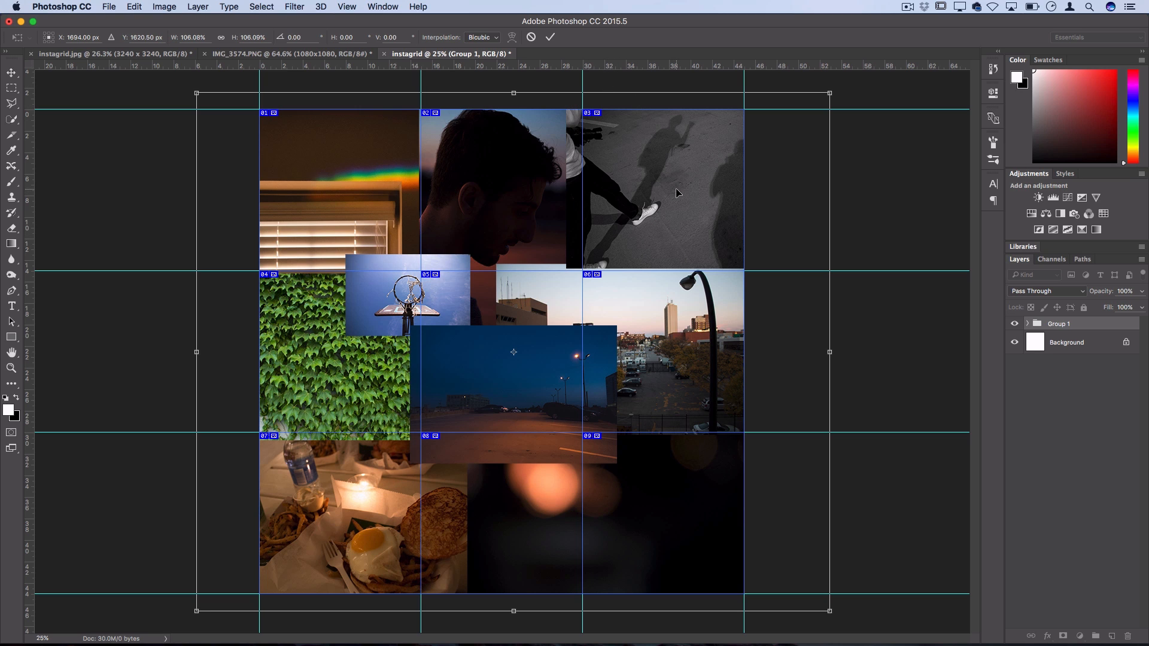
mouse_move(633, 91)
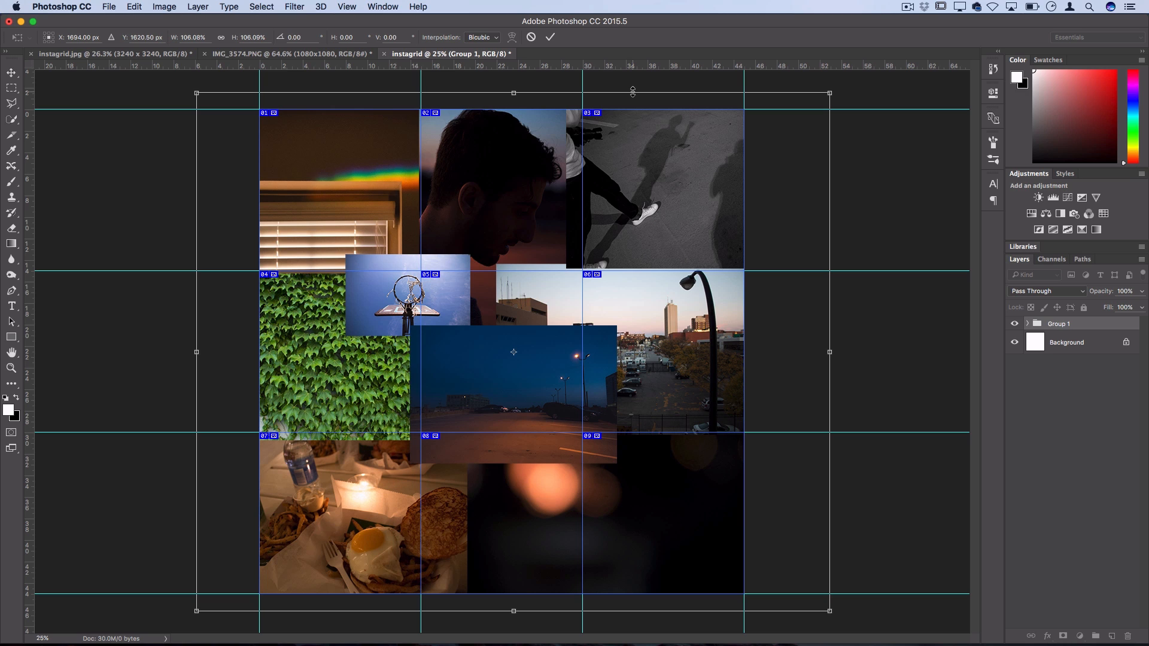
mouse_move(280, 161)
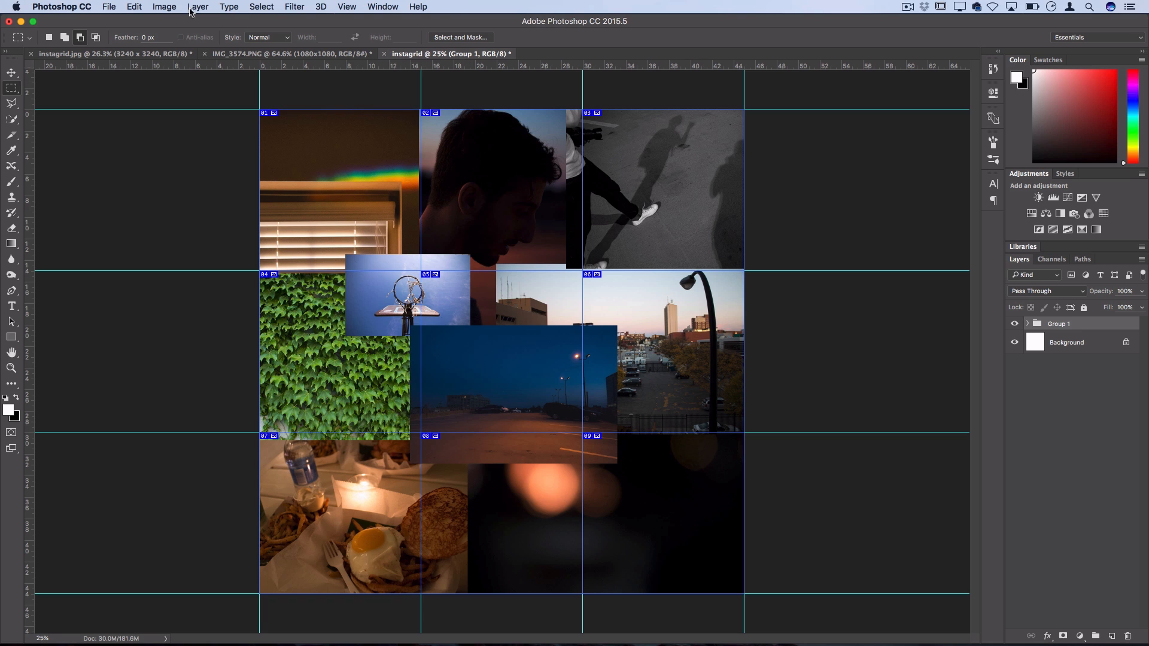
On a new layer, stroke the full-canvas selection with a 10 px white inside border, then deselect
click(196, 6)
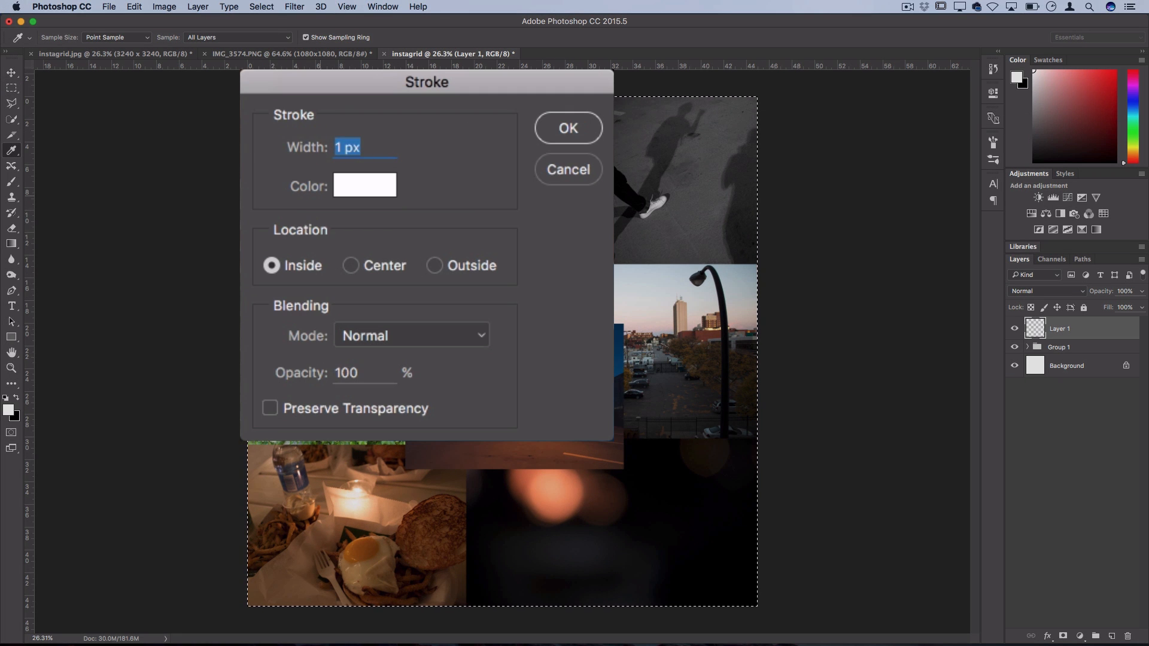
text(10)
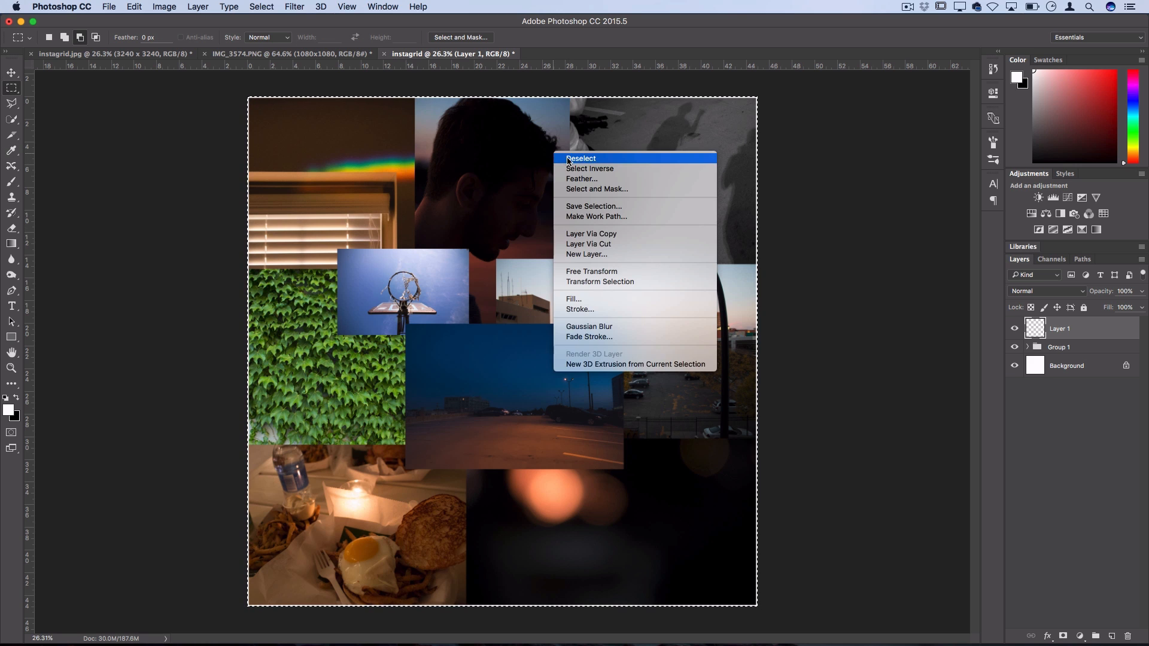
click(580, 158)
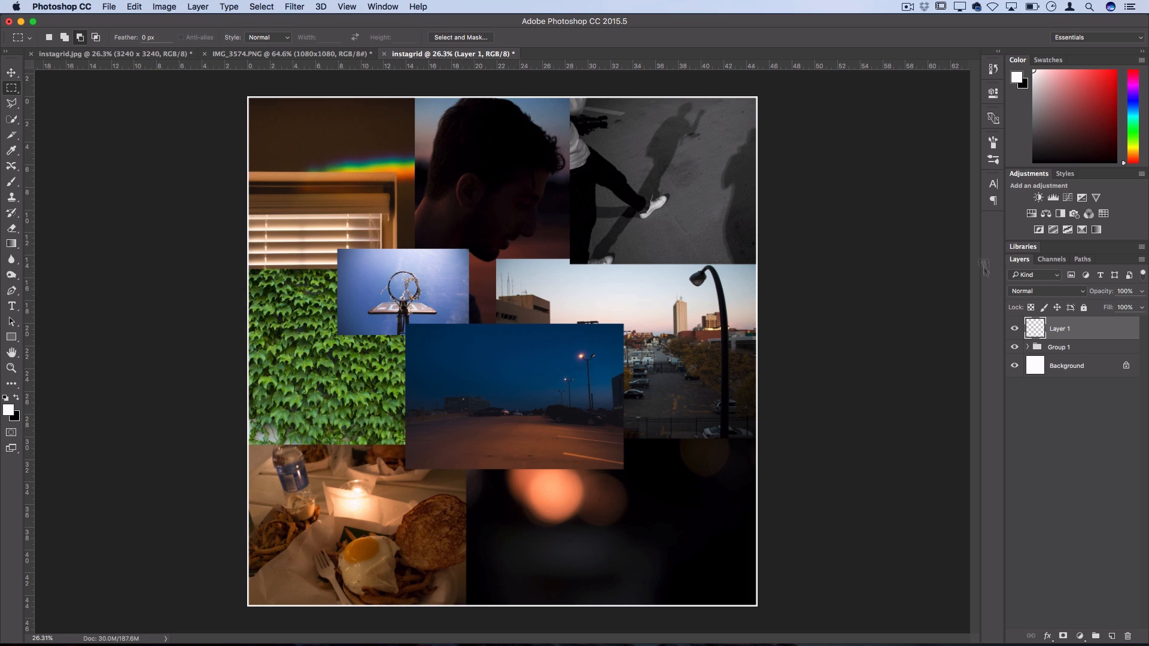
Drop Layer 1 into Group 1, collapse the group and Shift-drag it downward with the Move tool
click(1027, 346)
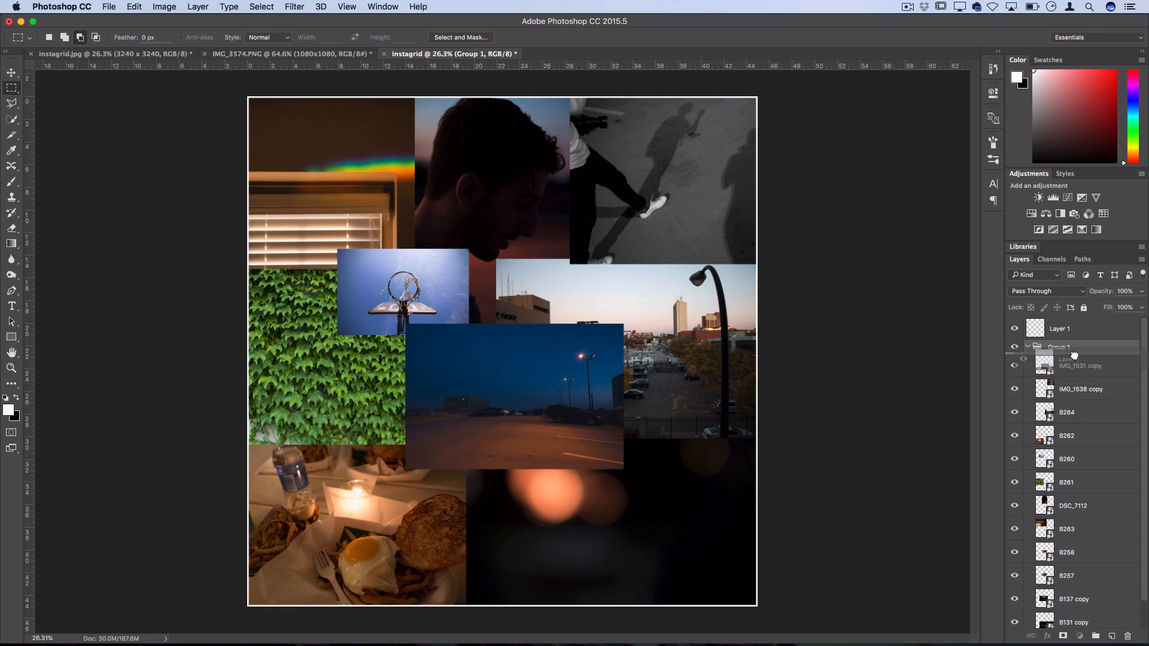
click(1027, 346)
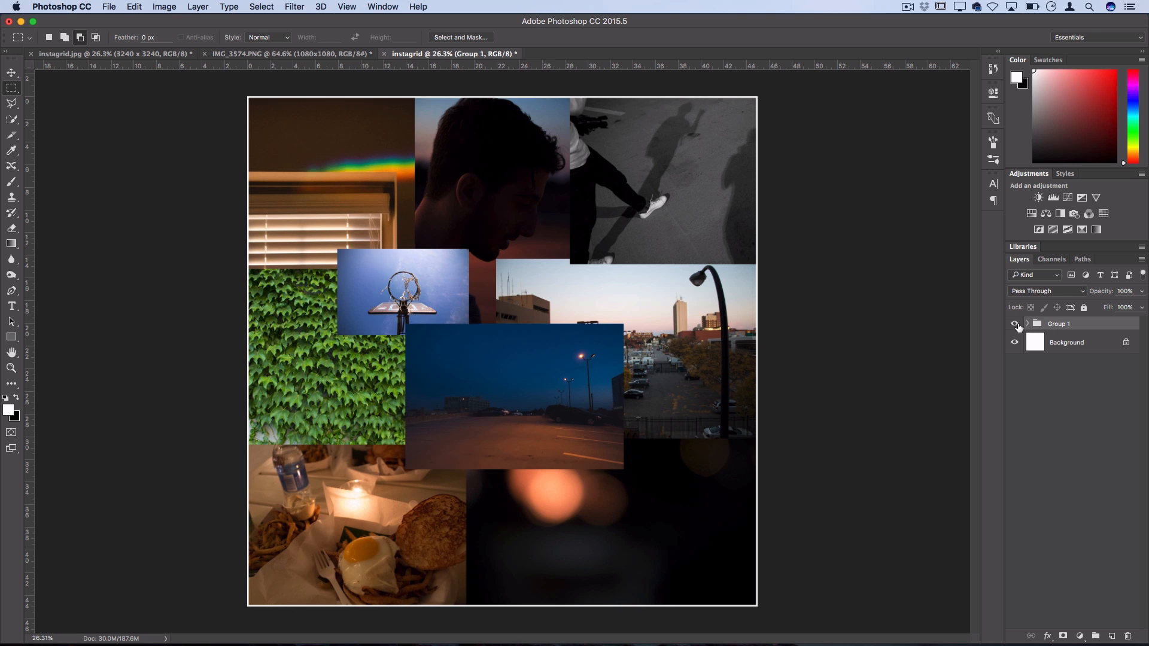
mouse_move(1015, 323)
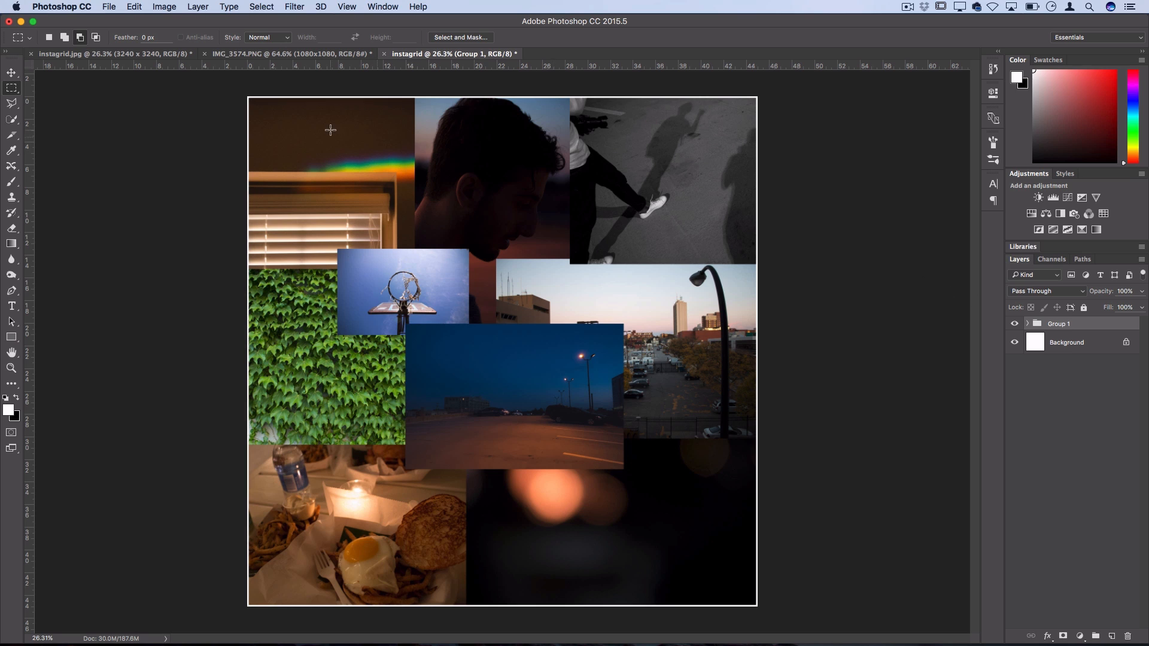
click(12, 72)
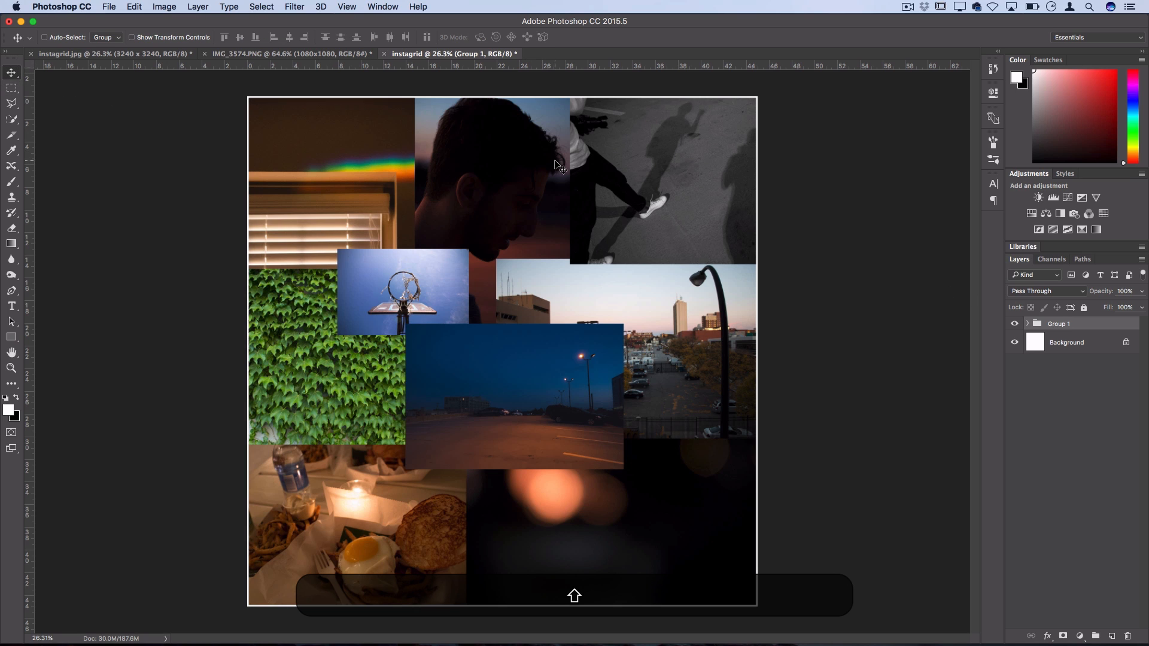
mouse_move(687, 140)
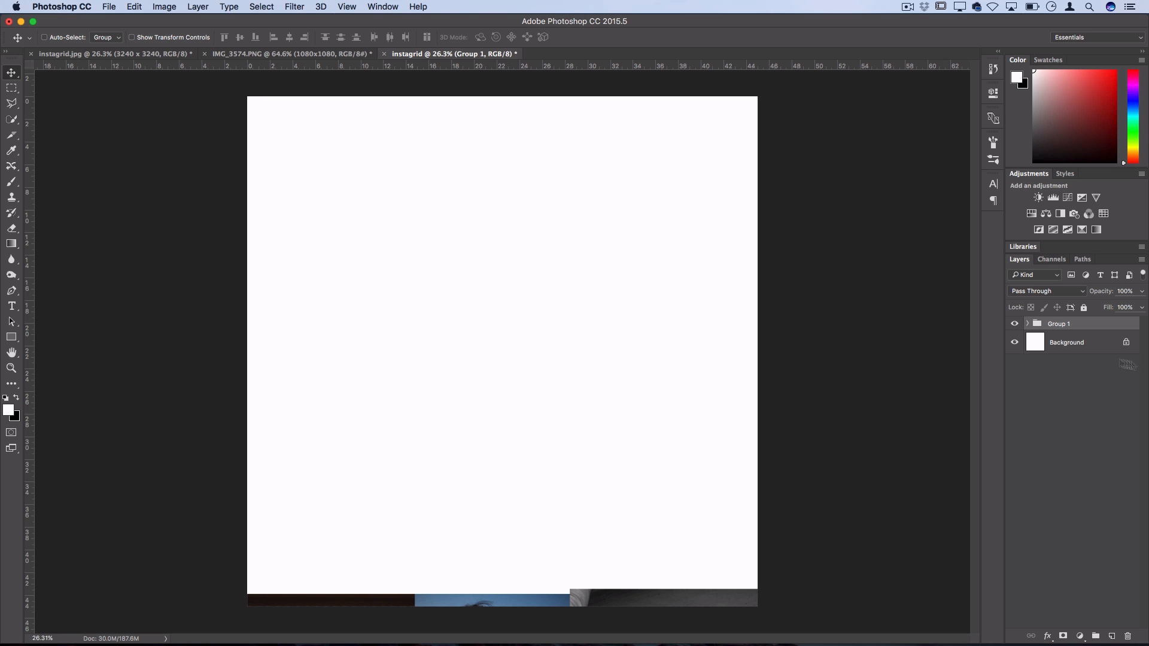
Bring in the new 3240×3240 collage as a layer and toggle its visibility to compare
click(1066, 342)
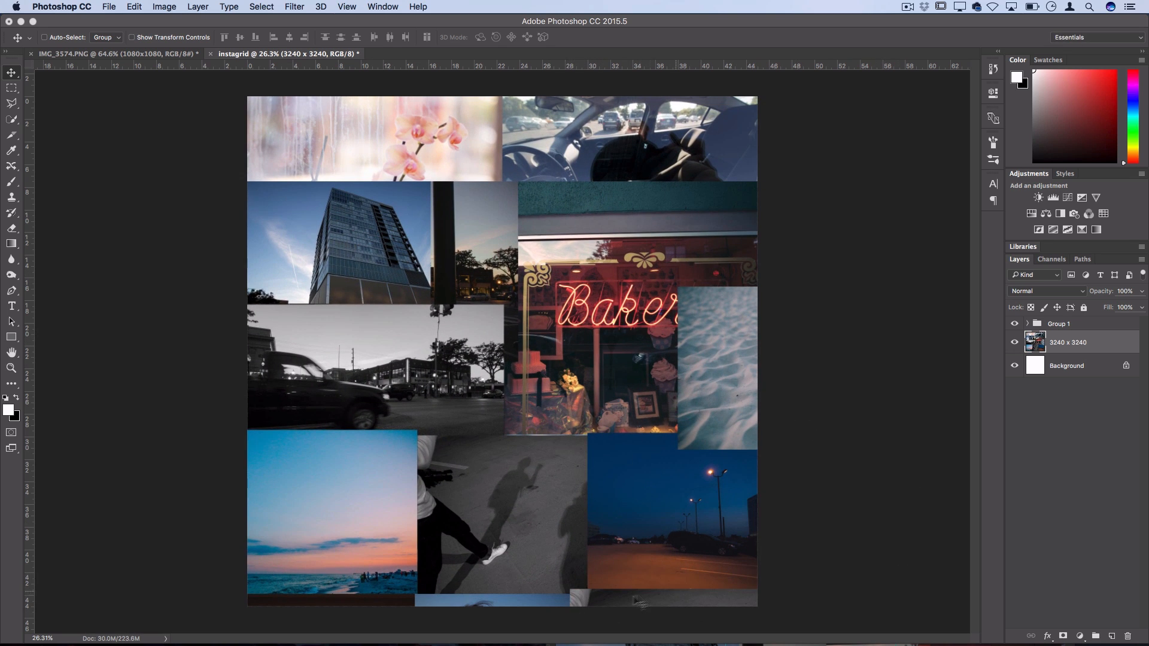
click(1015, 343)
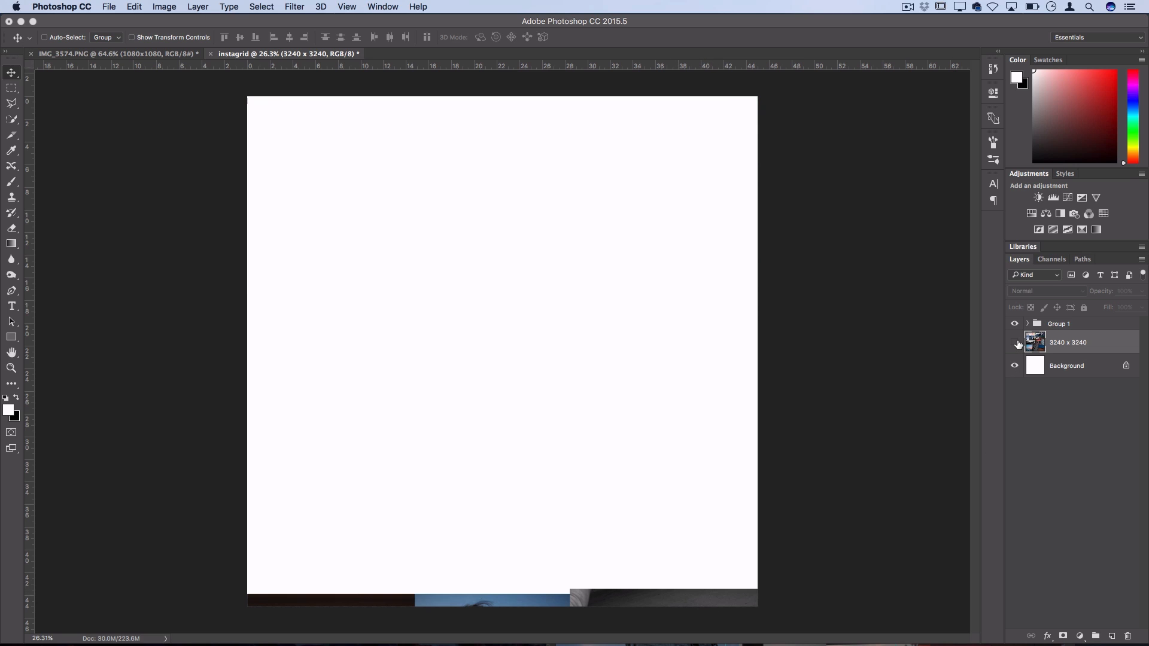
click(1014, 342)
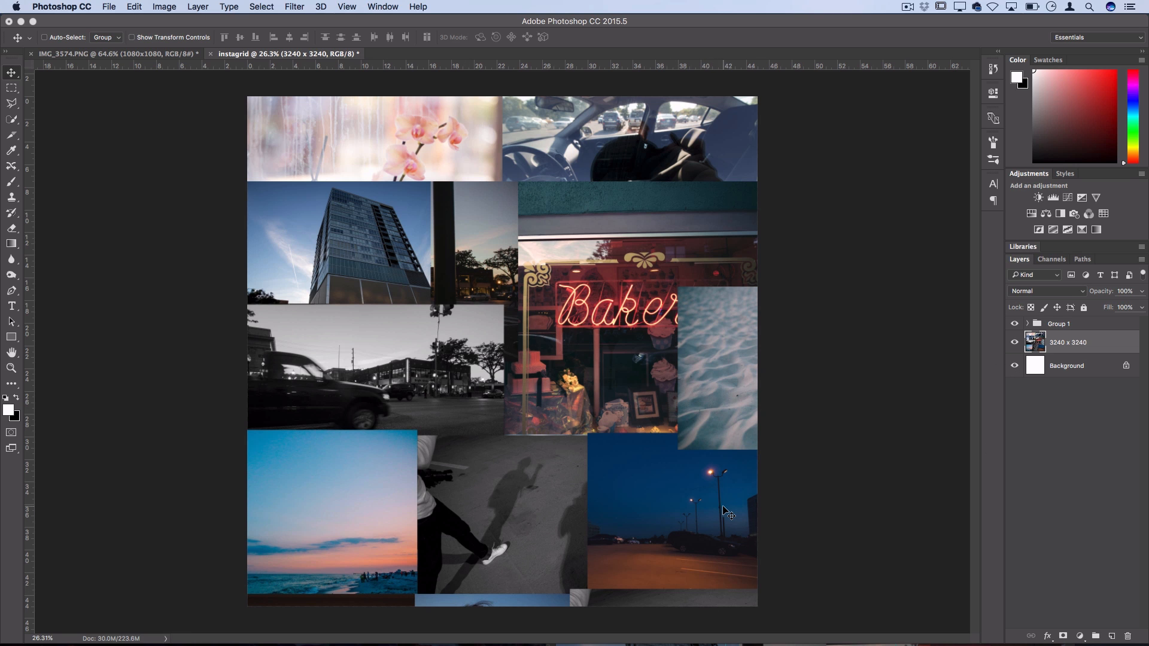
mouse_move(577, 600)
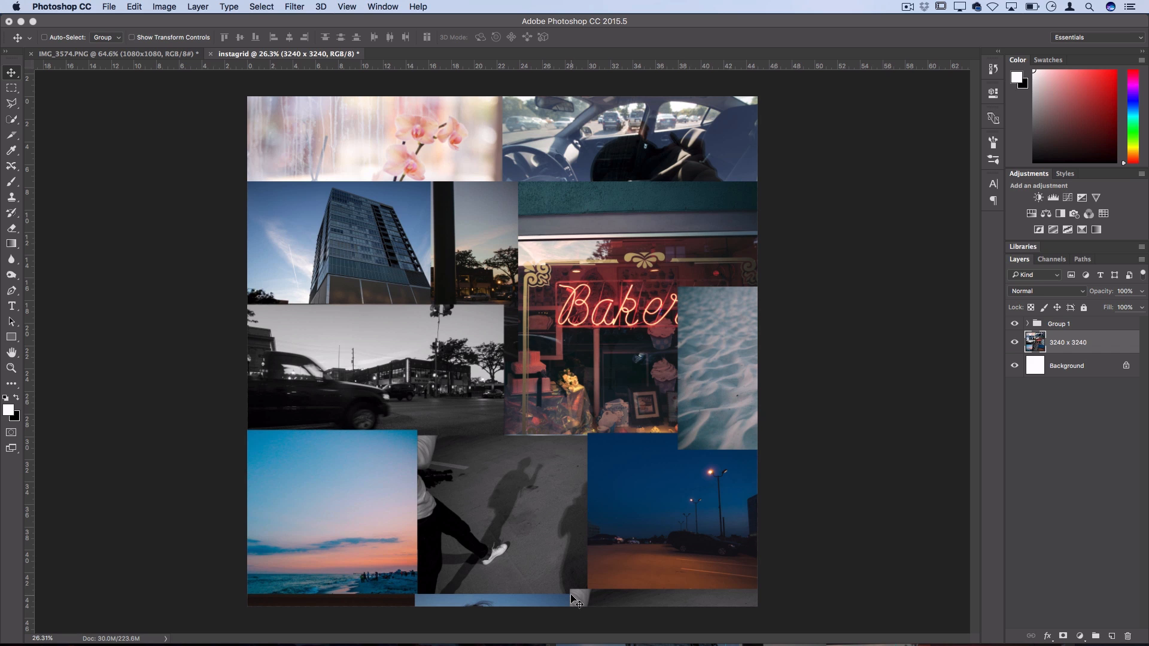
mouse_move(815, 623)
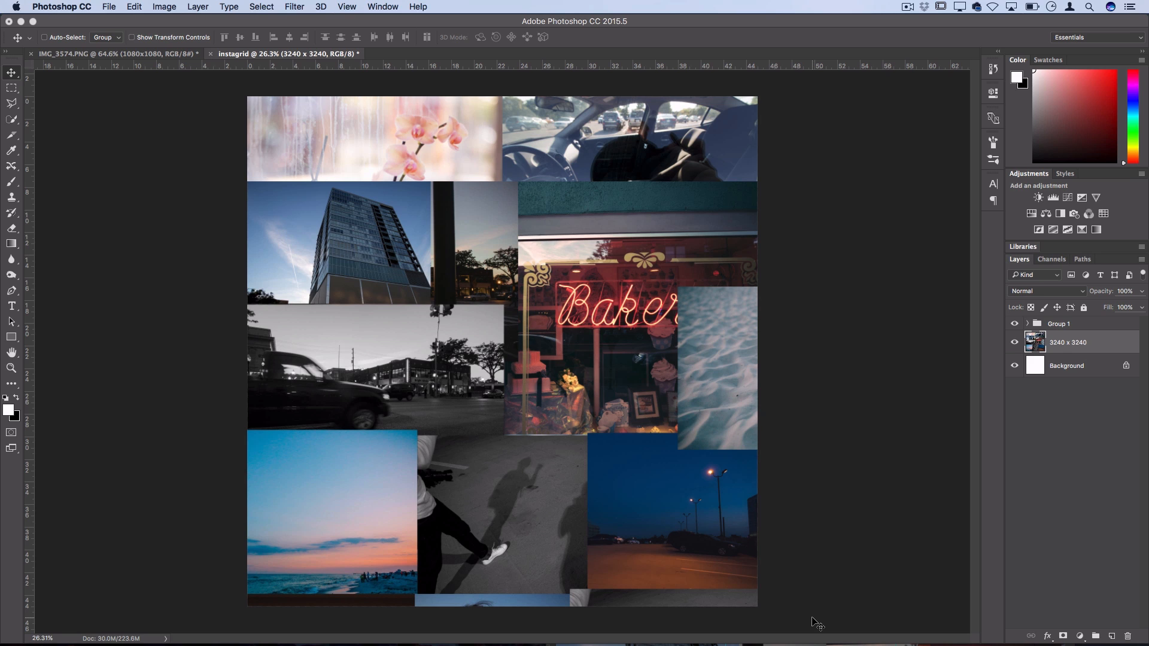
mouse_move(868, 330)
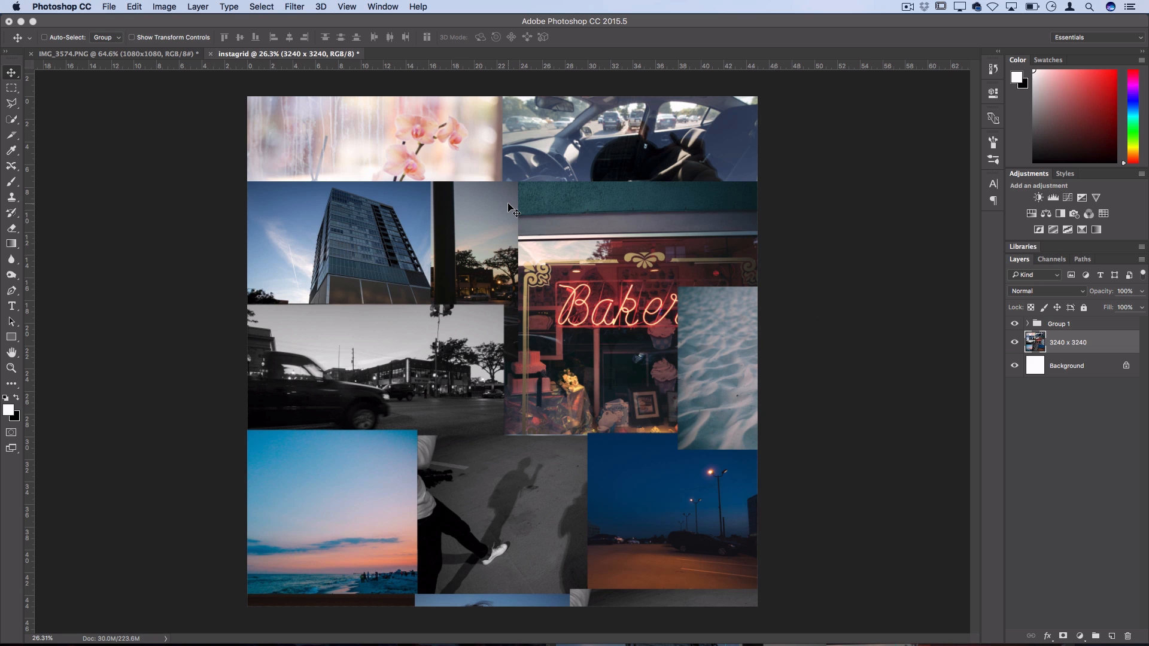
Show the guides and slice grid again over the new collage (Cmd+H)
key(cmd+h)
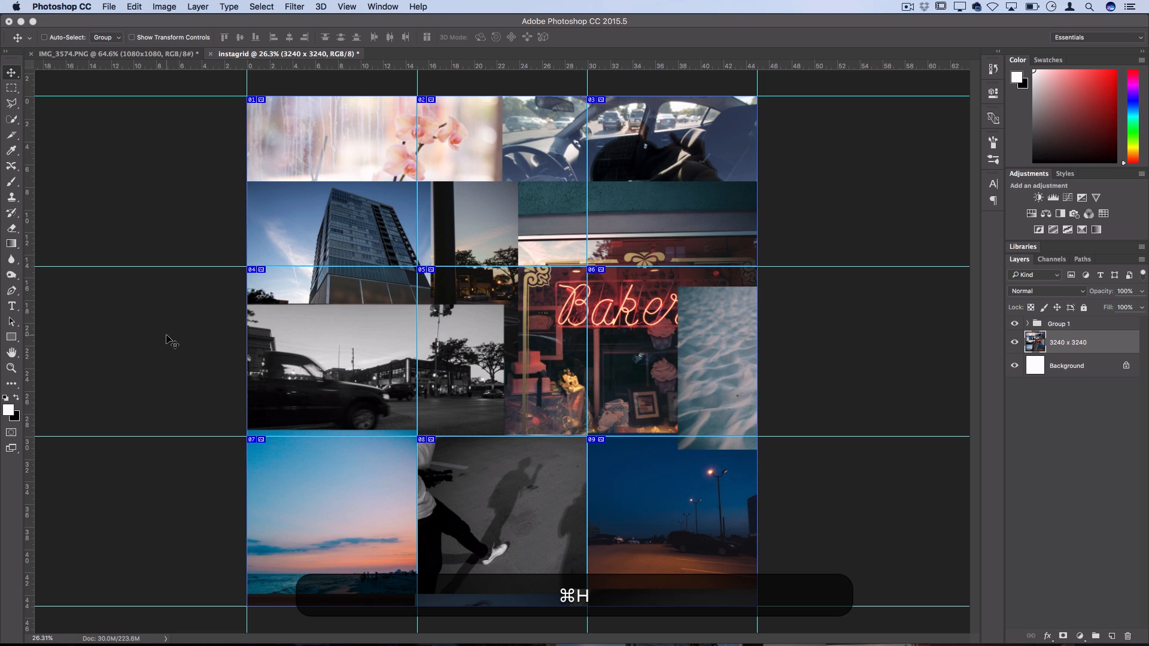
click(109, 7)
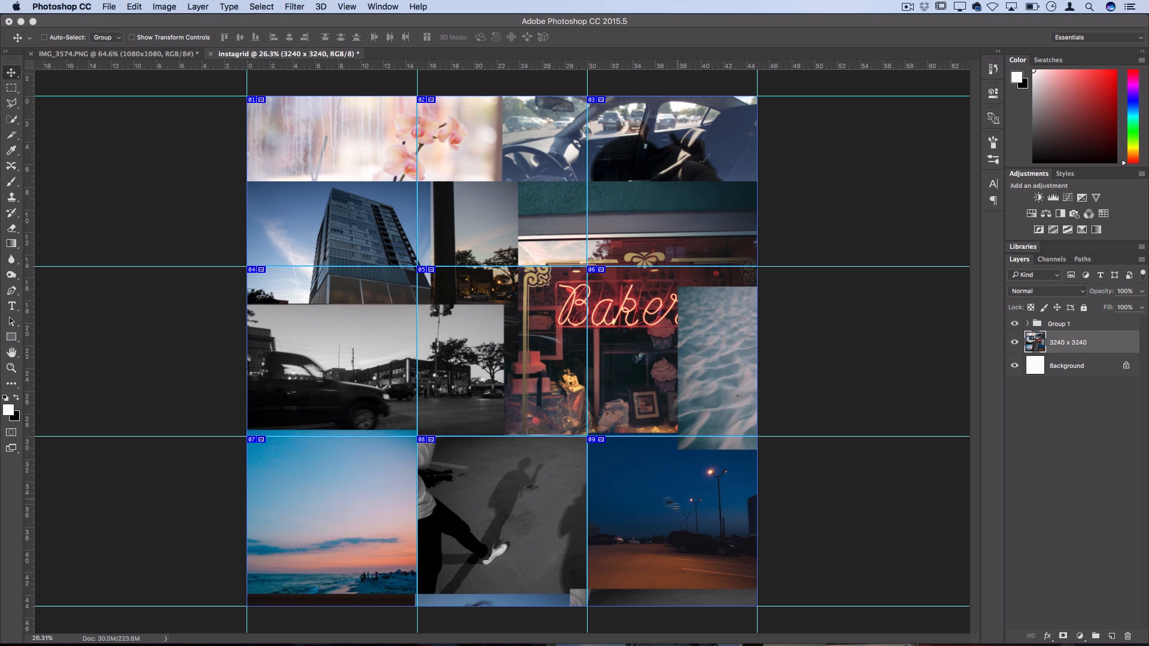
mouse_move(731, 127)
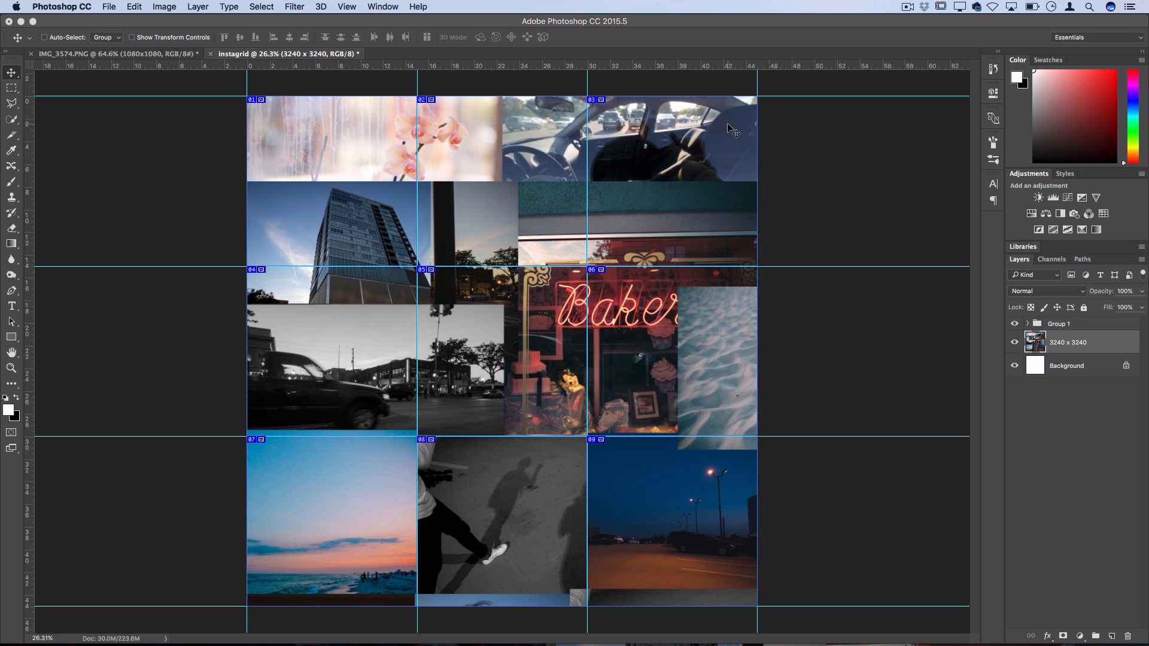